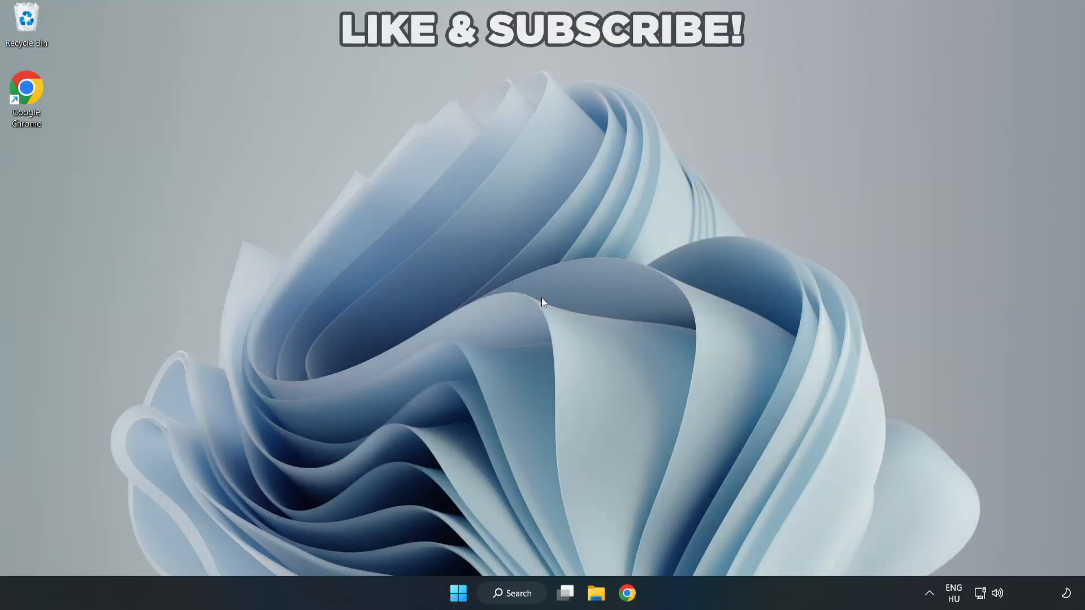
{"action": "mouse_move", "coordinate": [543, 308]}
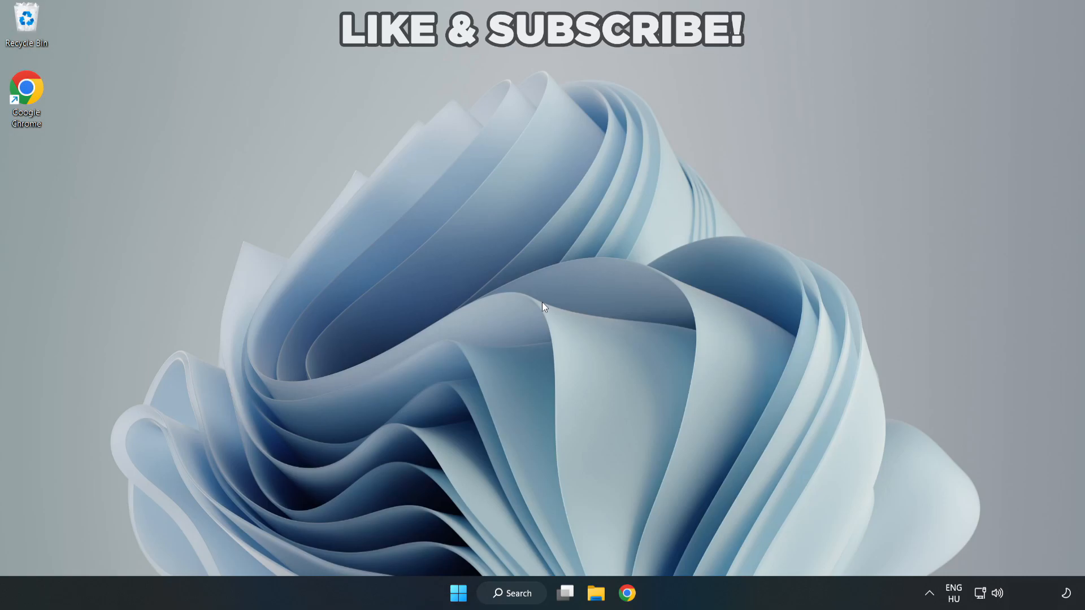
{"action": "mouse_move", "coordinate": [528, 597]}
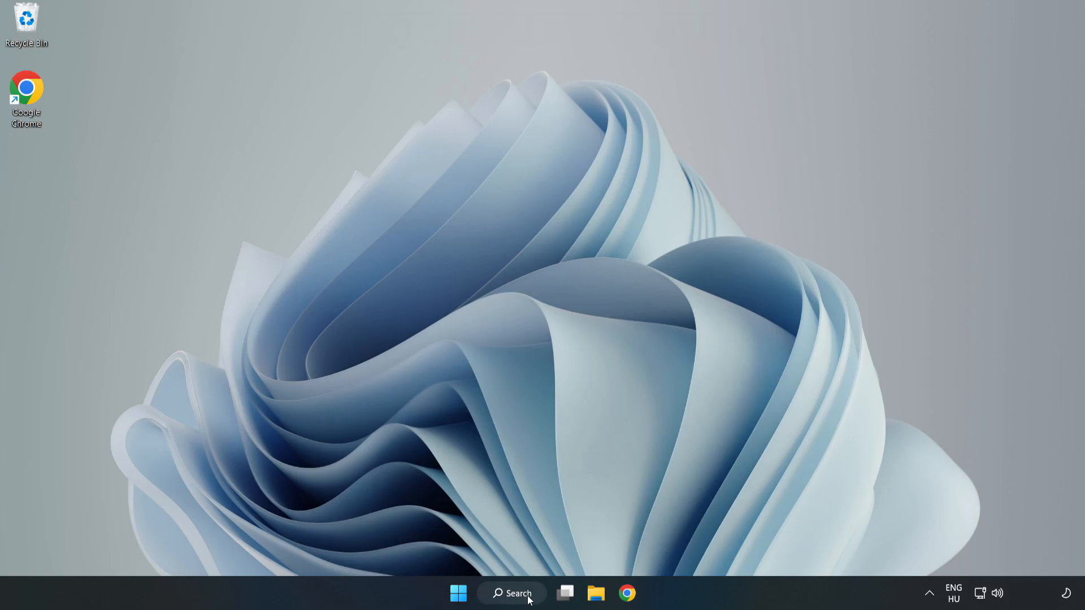
Open Device Manager via search, expand Display adapters and select VMware SVGA 3D
{"action": "left_click", "coordinate": [512, 593]}
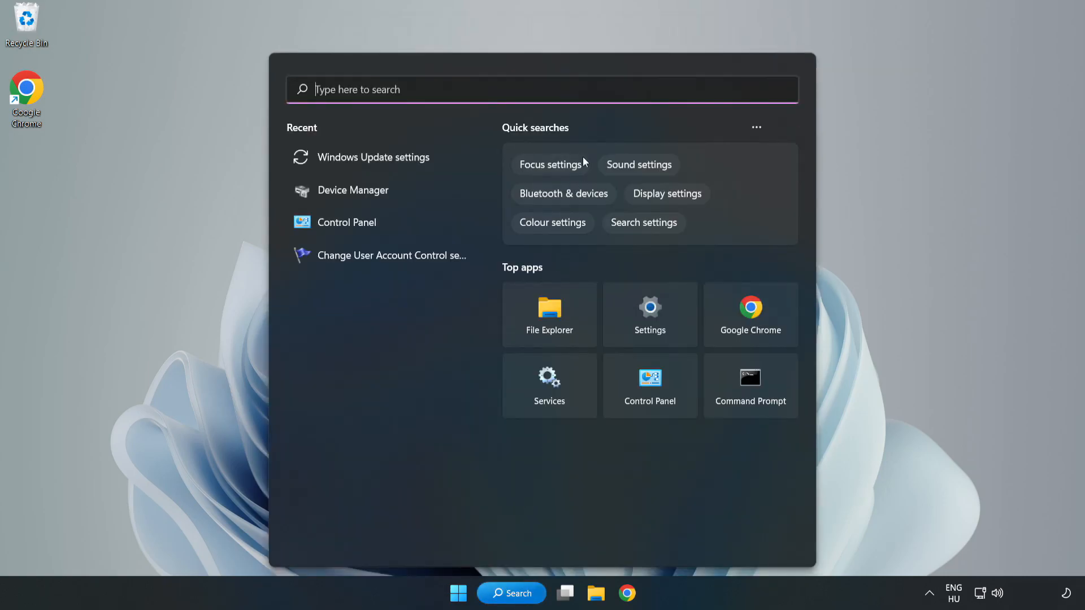
{"action": "type", "text": "de"}
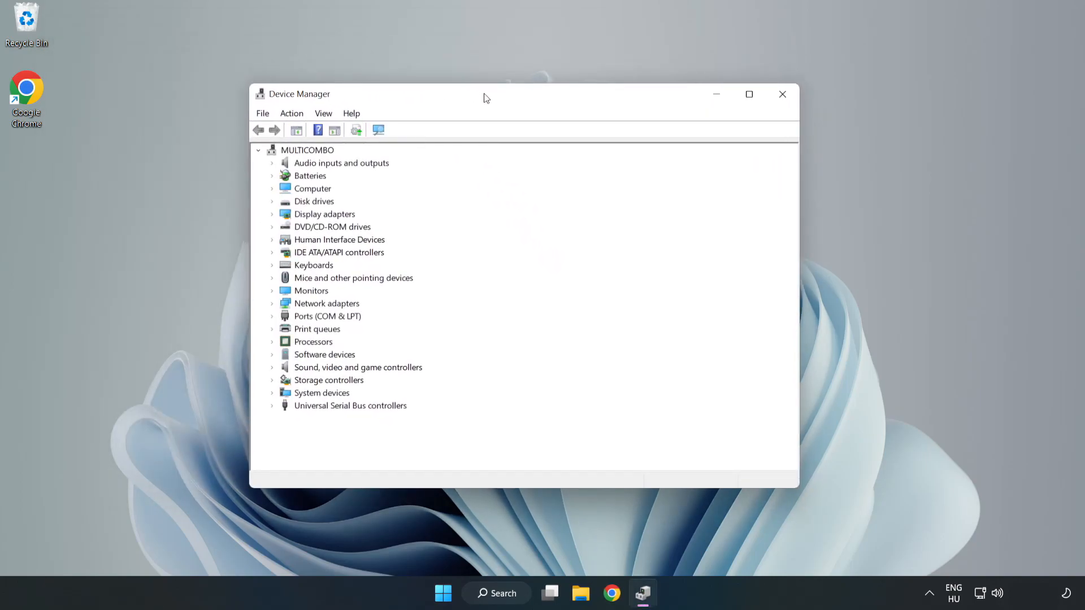
{"action": "left_click", "coordinate": [323, 213]}
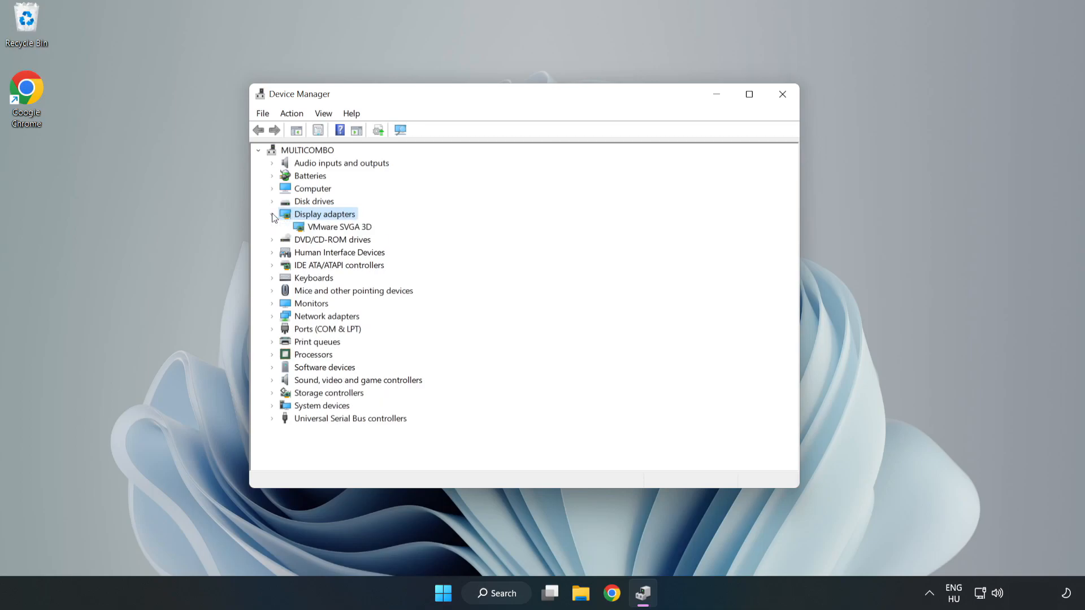
{"action": "left_click", "coordinate": [339, 226]}
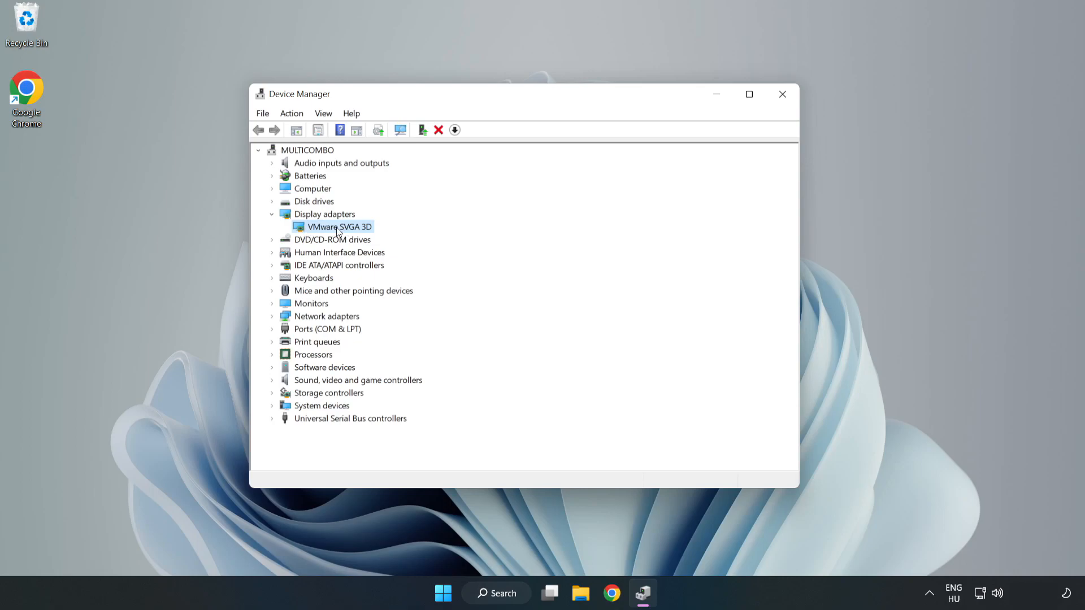
Search automatically for a VMware SVGA 3D driver update, then close the 'best driver installed' result
{"action": "right_click", "coordinate": [338, 226]}
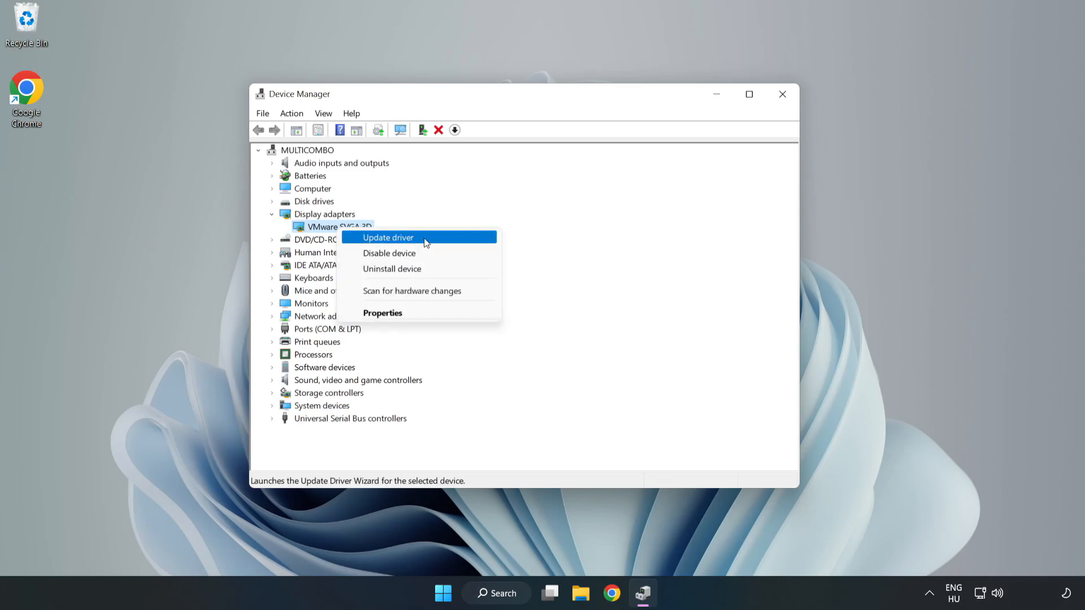
{"action": "left_click", "coordinate": [388, 237]}
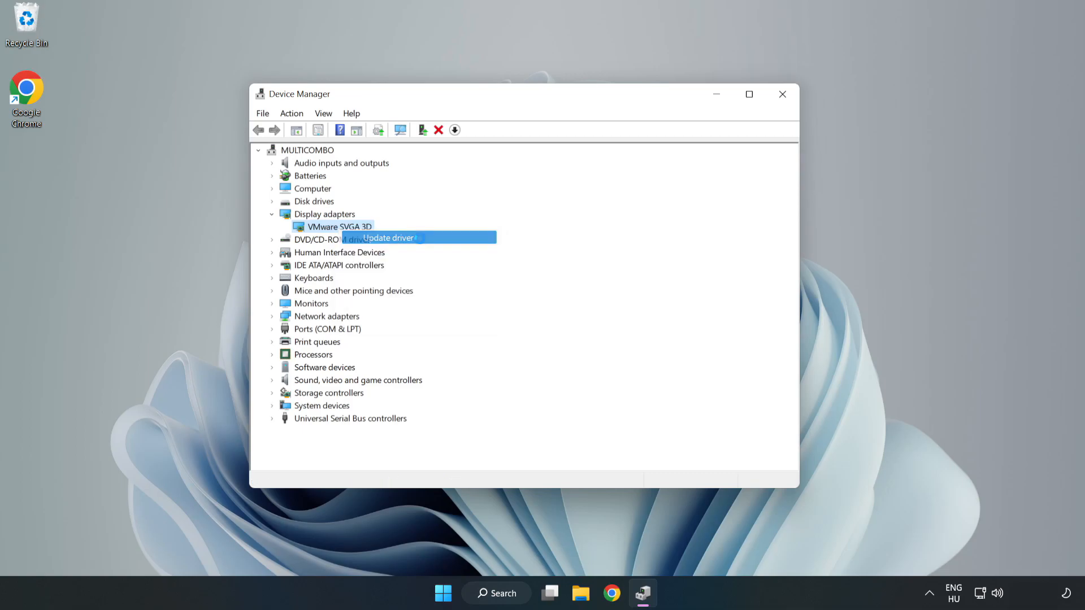
{"action": "left_click", "coordinate": [388, 238]}
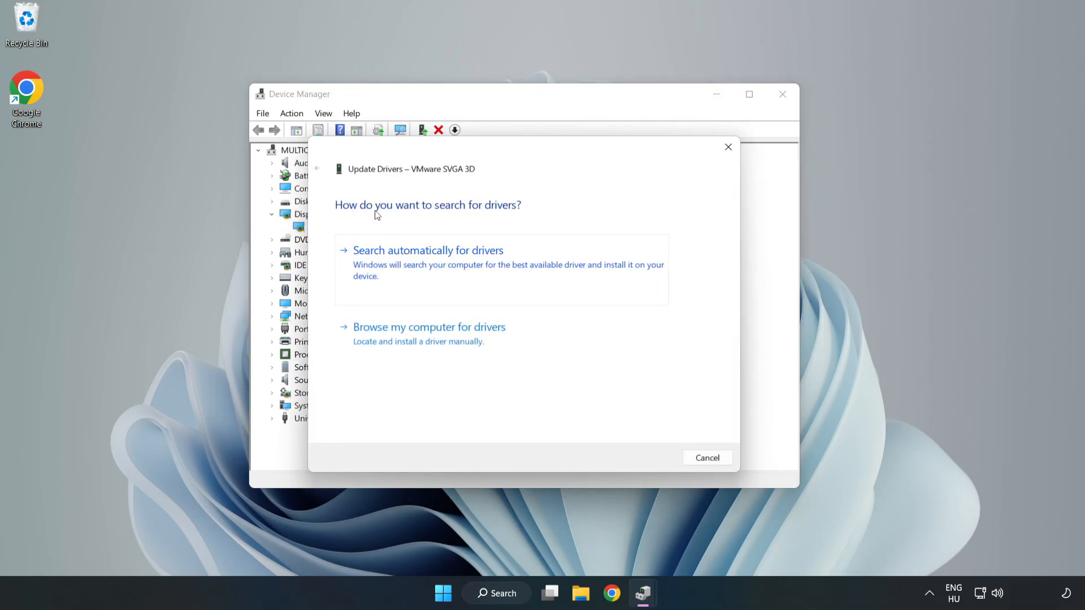
{"action": "mouse_move", "coordinate": [487, 258]}
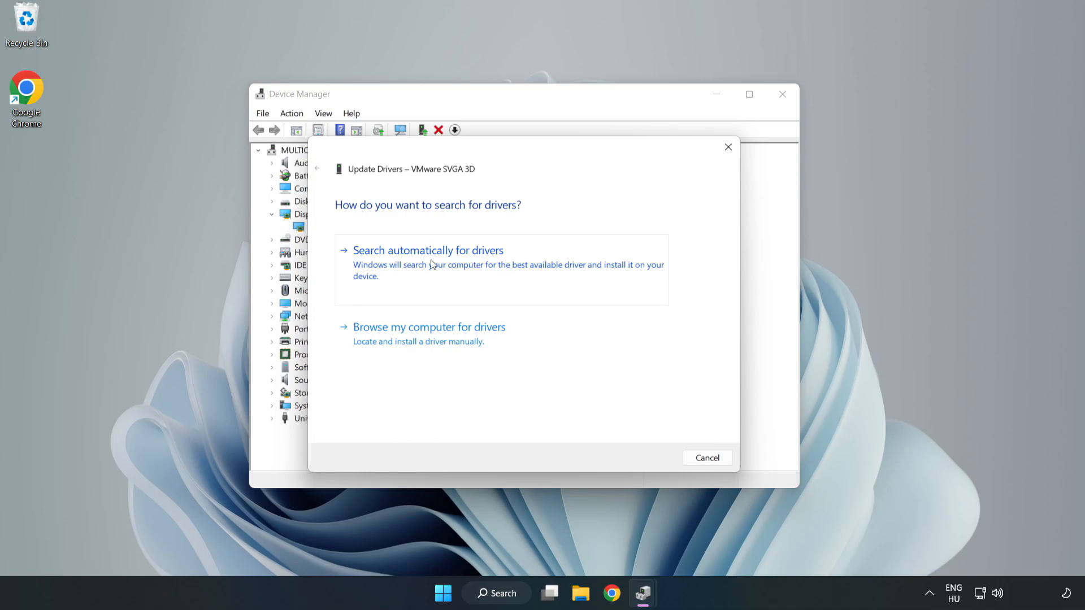
{"action": "left_click", "coordinate": [427, 250]}
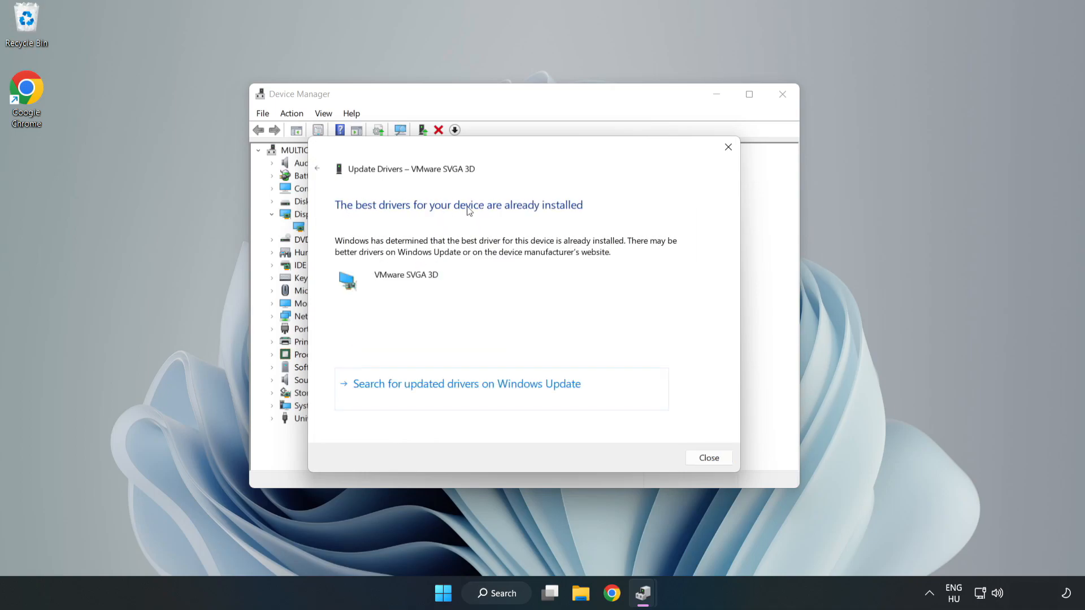
{"action": "mouse_move", "coordinate": [709, 458]}
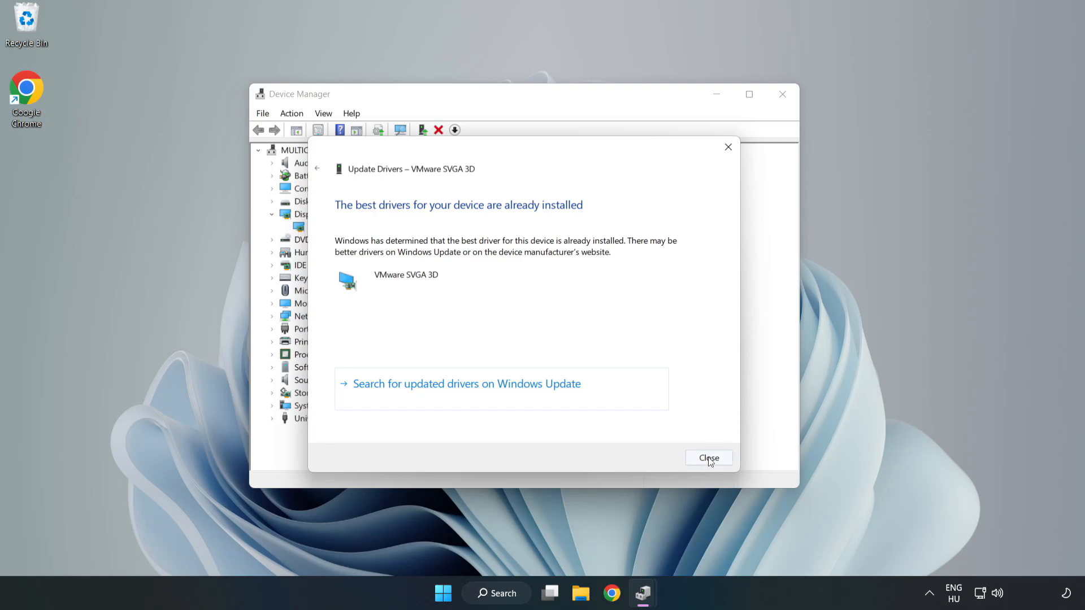
{"action": "left_click", "coordinate": [708, 457]}
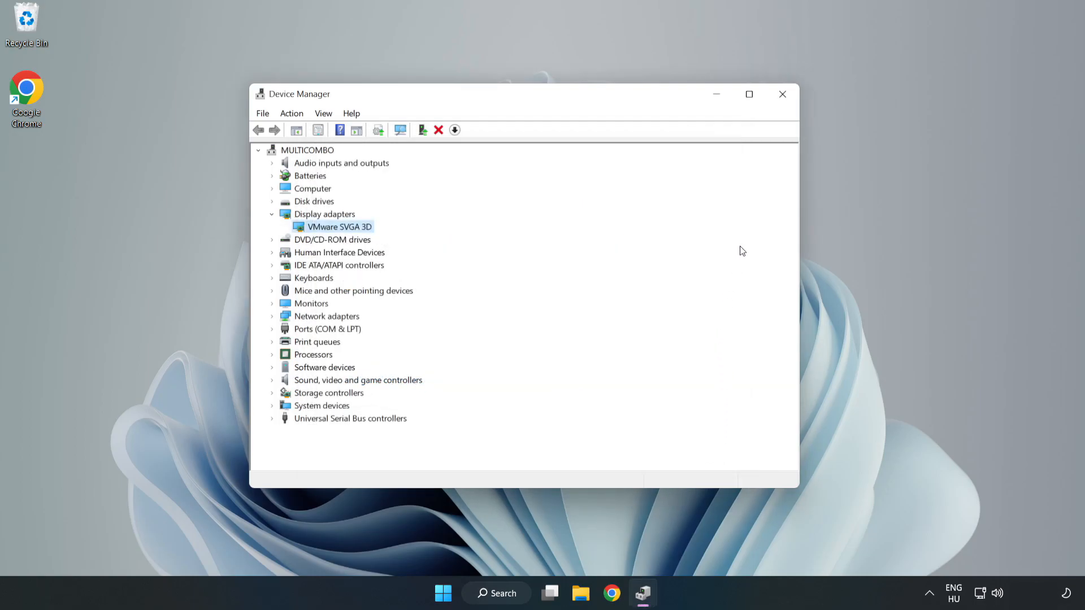
{"action": "mouse_move", "coordinate": [783, 95]}
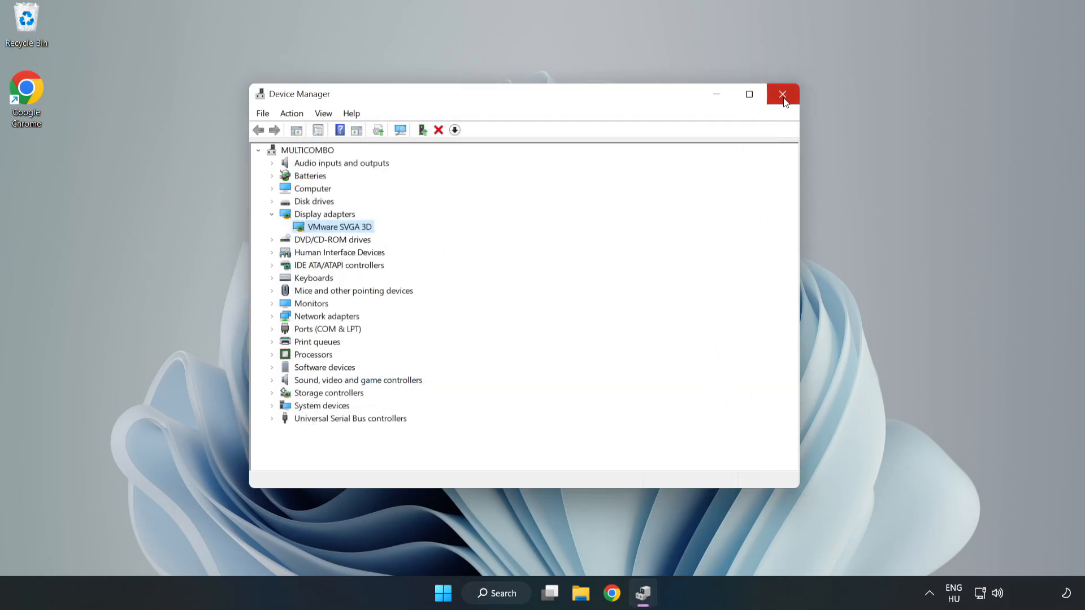
Close Device Manager, open Windows Update settings maximized, and run Check for updates
{"action": "left_click", "coordinate": [782, 94]}
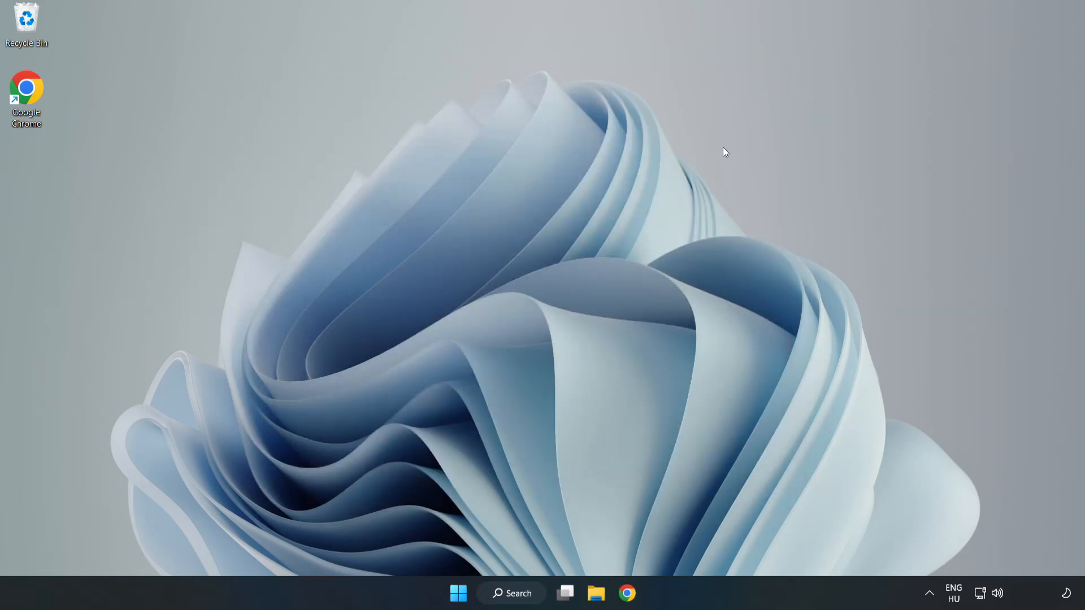
{"action": "left_click", "coordinate": [511, 593]}
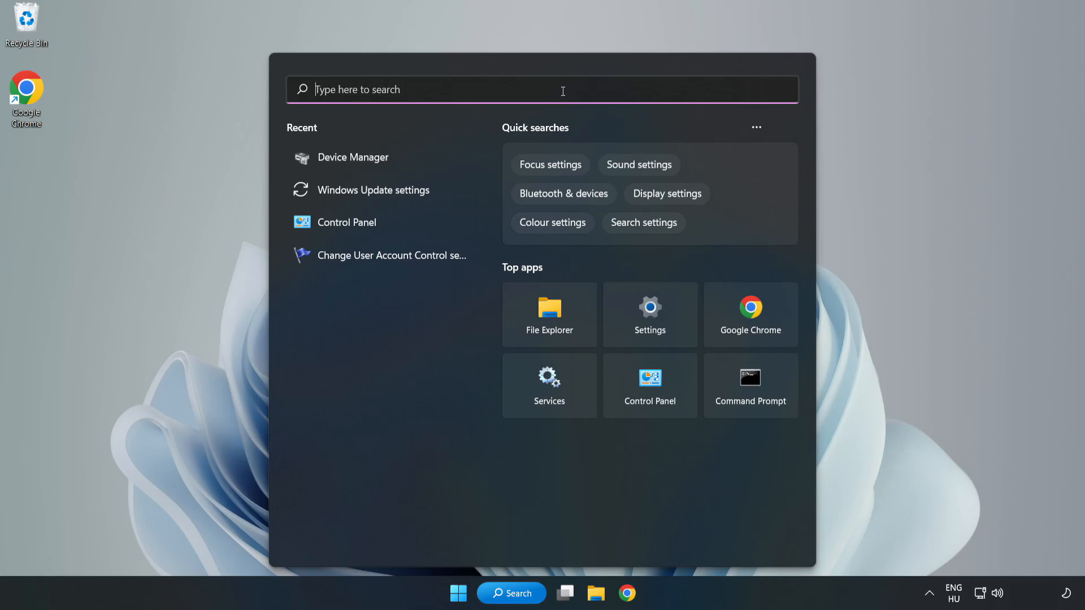
{"action": "type", "text": "upda"}
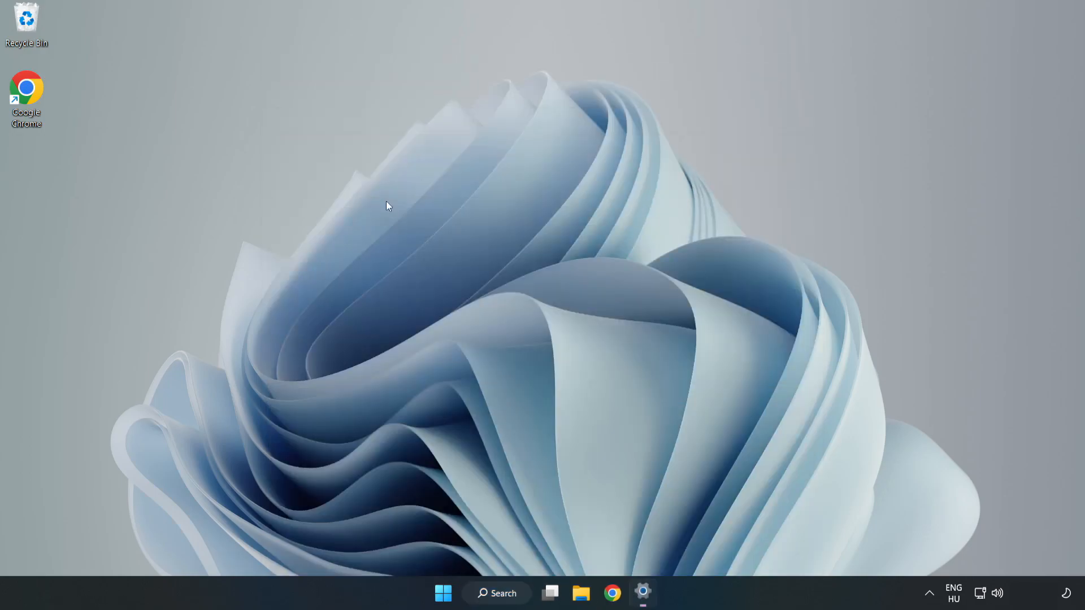
{"action": "left_click", "coordinate": [644, 593]}
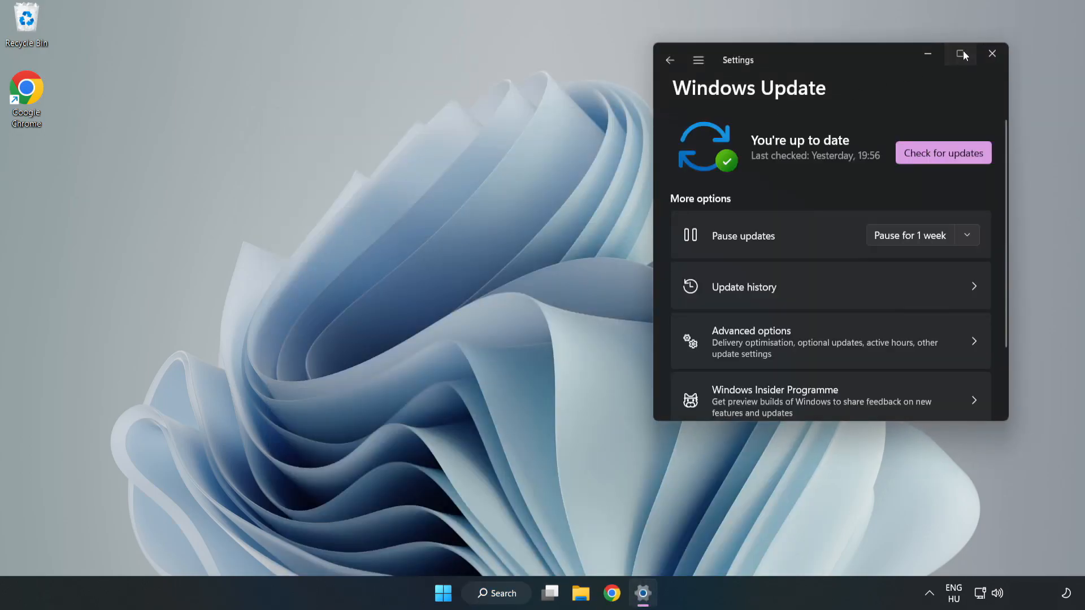
{"action": "left_click", "coordinate": [961, 54]}
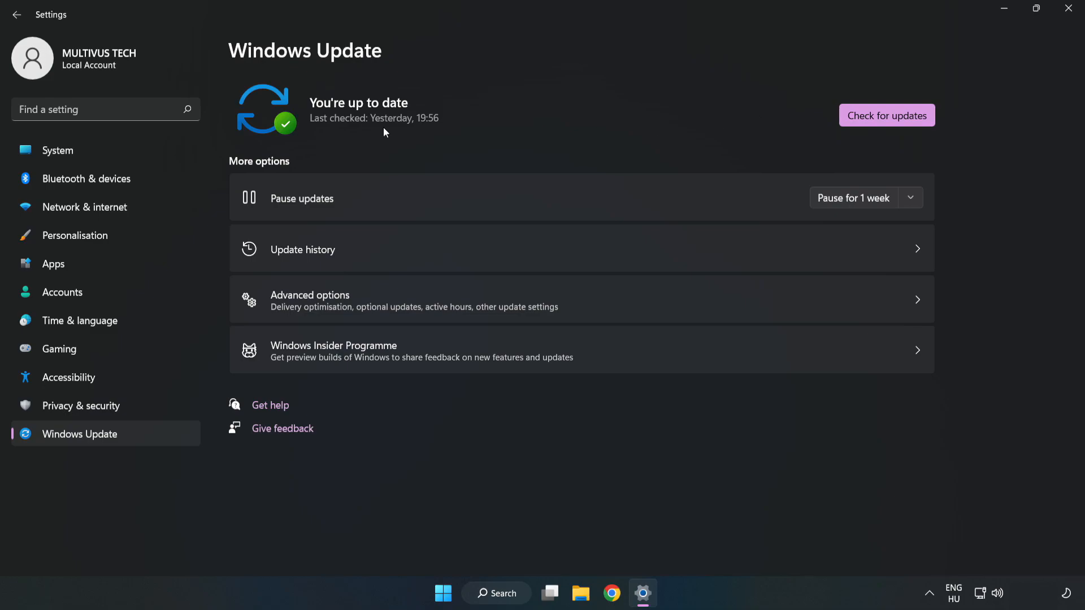
{"action": "left_click", "coordinate": [886, 114]}
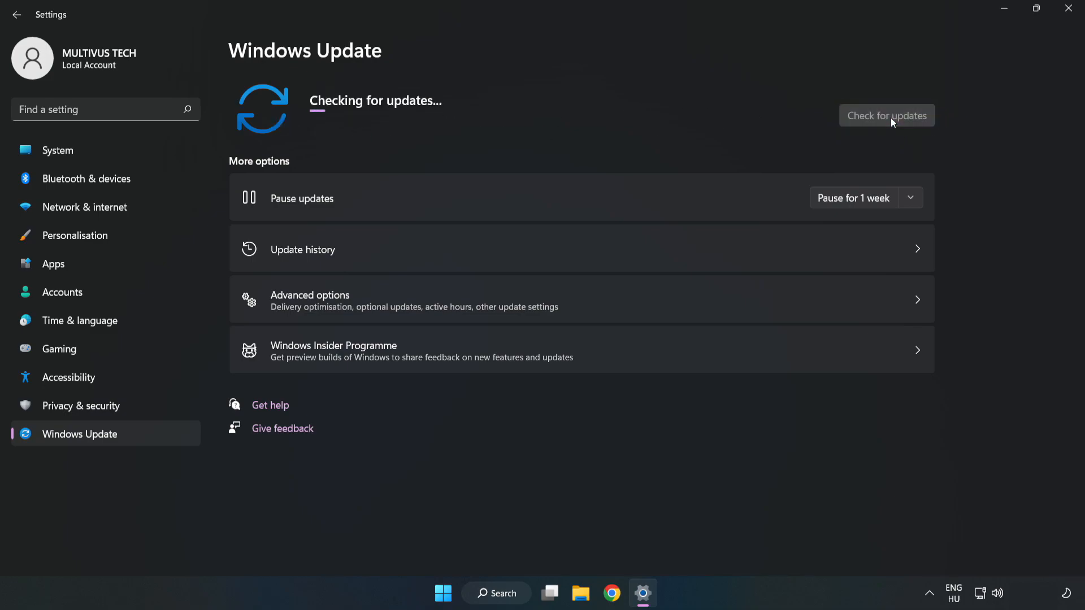
{"action": "mouse_move", "coordinate": [892, 123]}
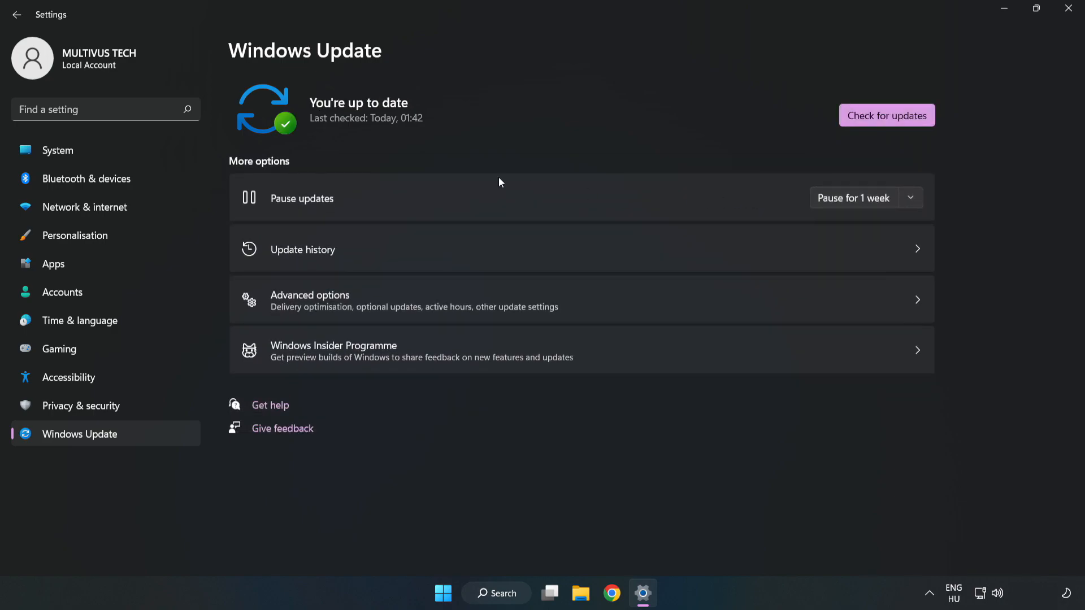
{"action": "mouse_move", "coordinate": [1070, 12]}
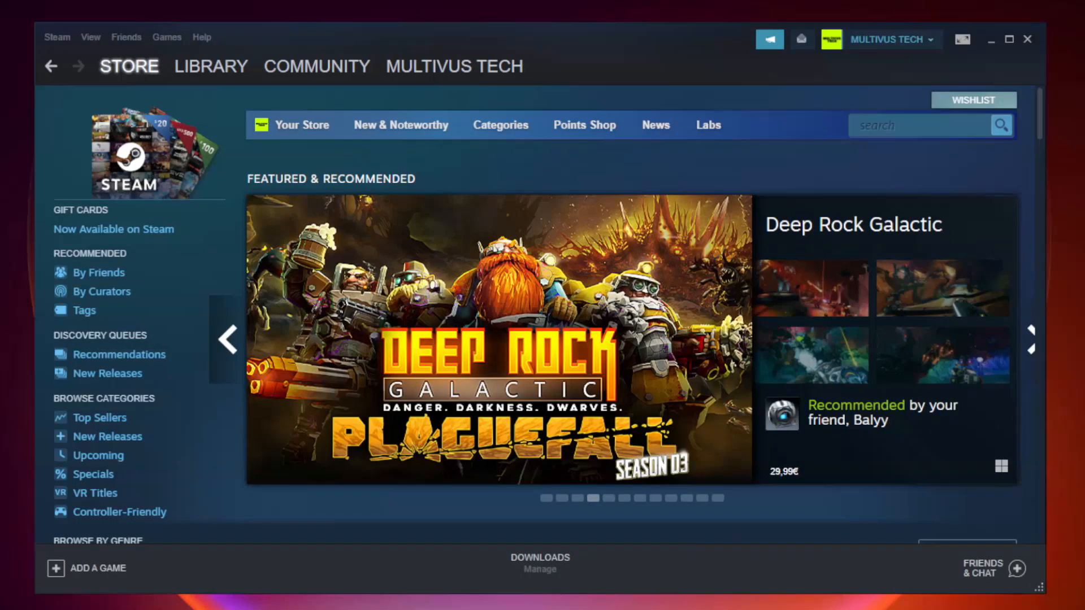
Open the Steam Library and bring up the favorited game's context menu
{"action": "left_click", "coordinate": [210, 66]}
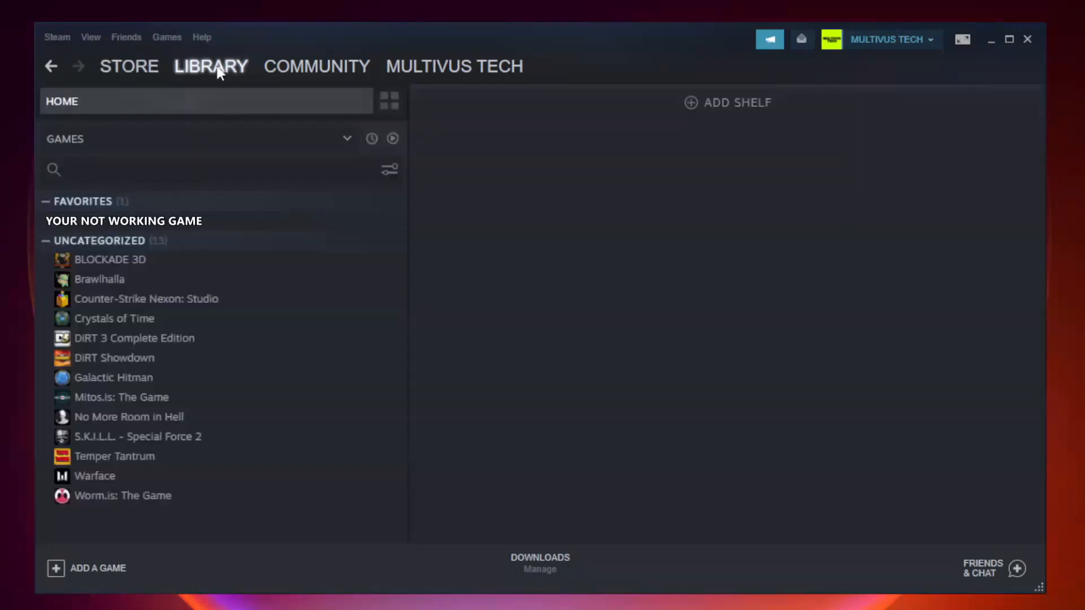
{"action": "mouse_move", "coordinate": [221, 194]}
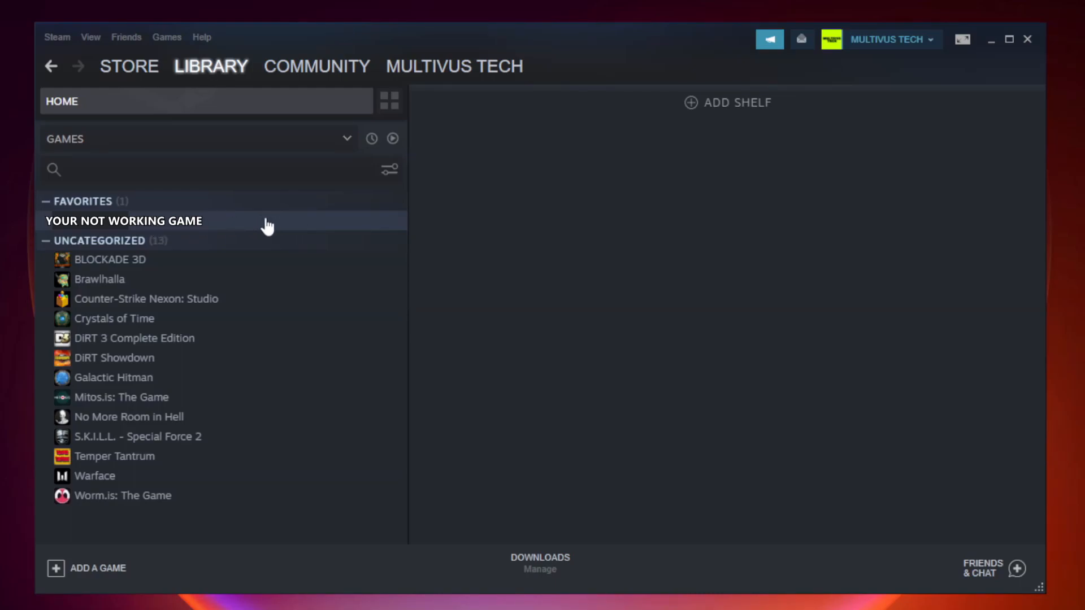
{"action": "right_click", "coordinate": [123, 221]}
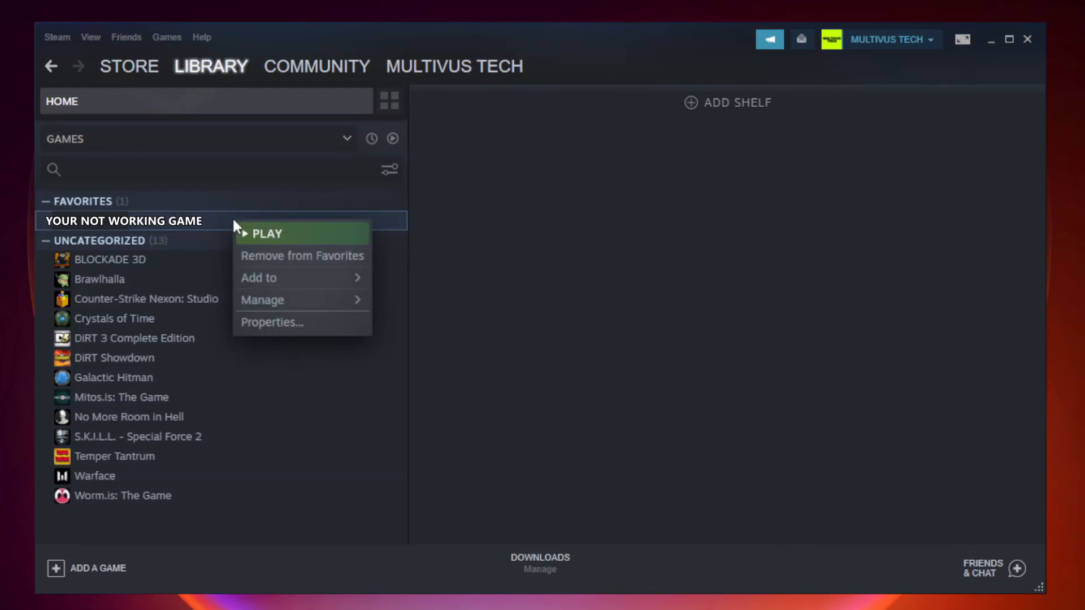
{"action": "mouse_move", "coordinate": [291, 323]}
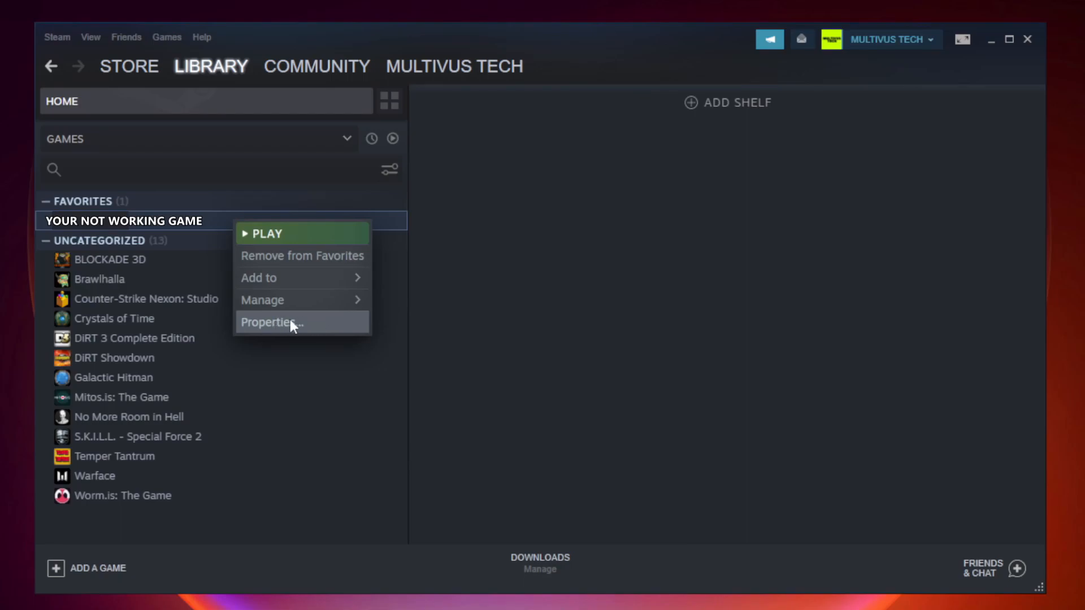
From the game's Properties > Local Files, verify integrity of all 9192 game files
{"action": "left_click", "coordinate": [270, 321]}
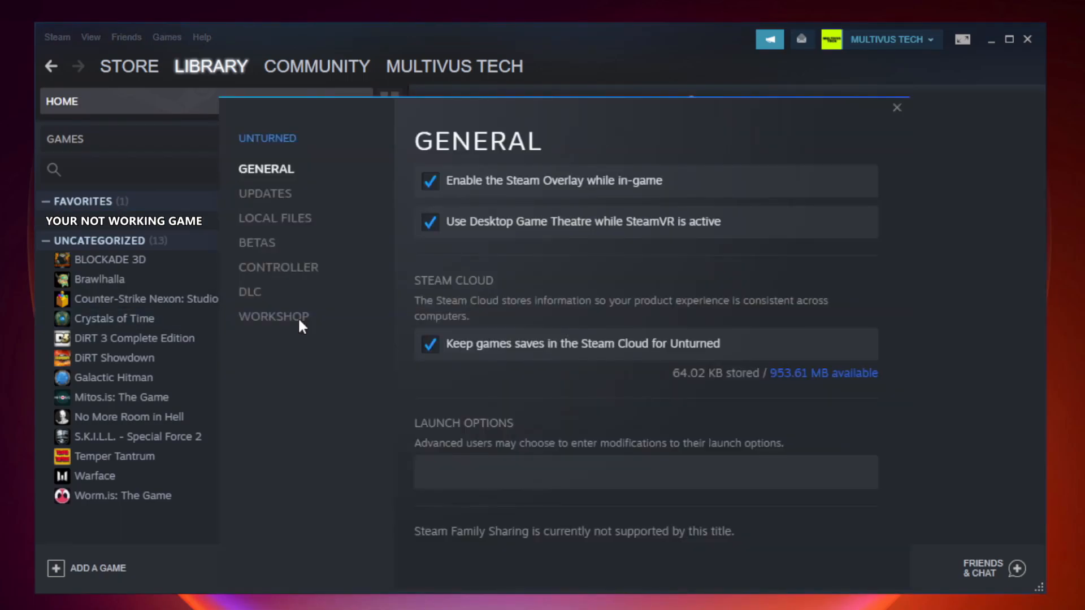
{"action": "mouse_move", "coordinate": [273, 317]}
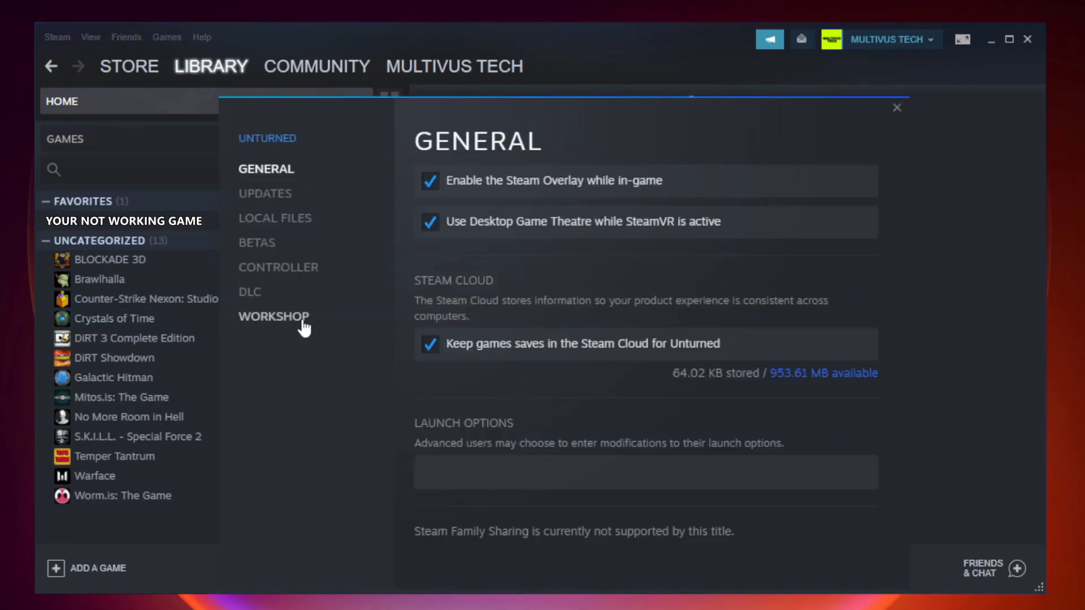
{"action": "mouse_move", "coordinate": [290, 234]}
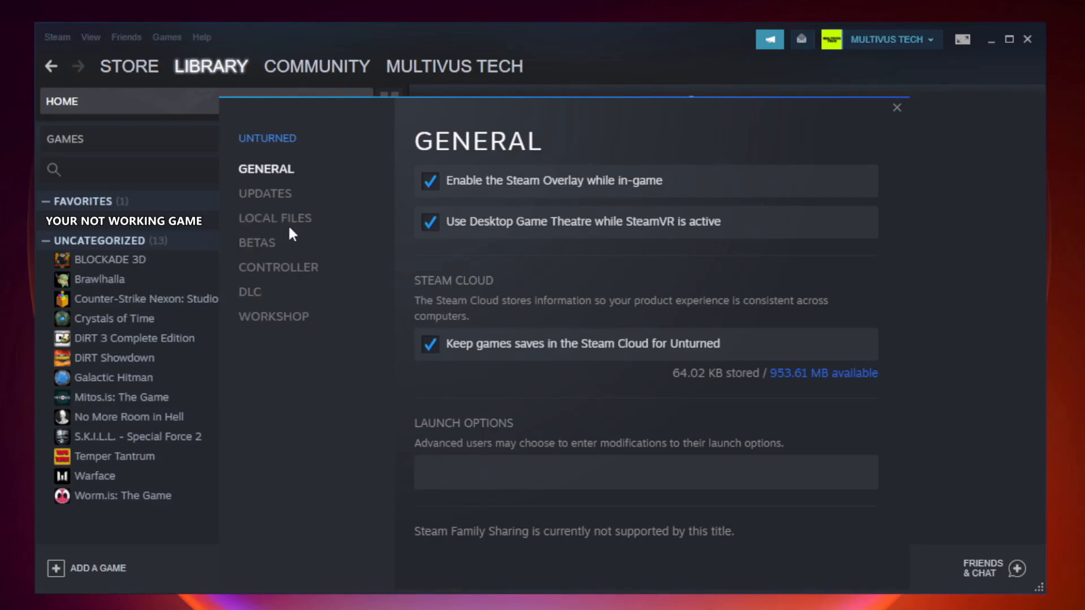
{"action": "mouse_move", "coordinate": [274, 218]}
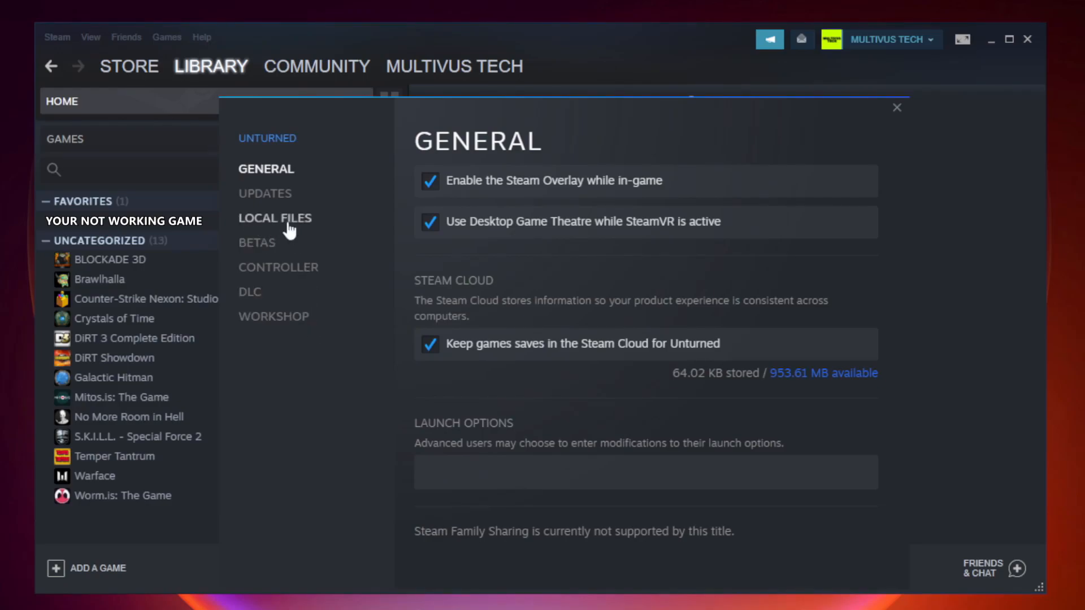
{"action": "left_click", "coordinate": [274, 218]}
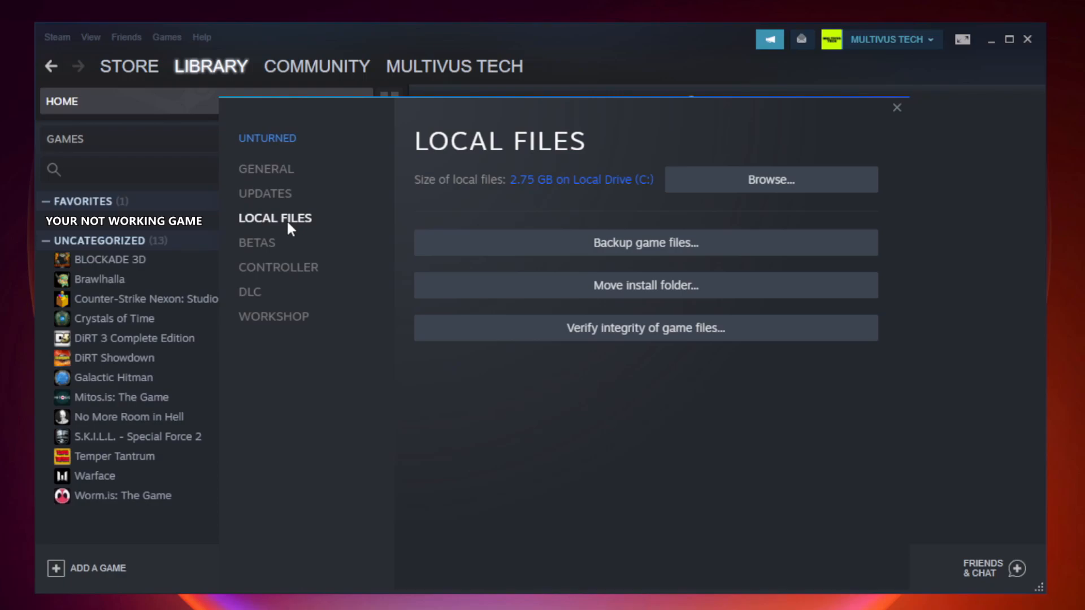
{"action": "mouse_move", "coordinate": [734, 337]}
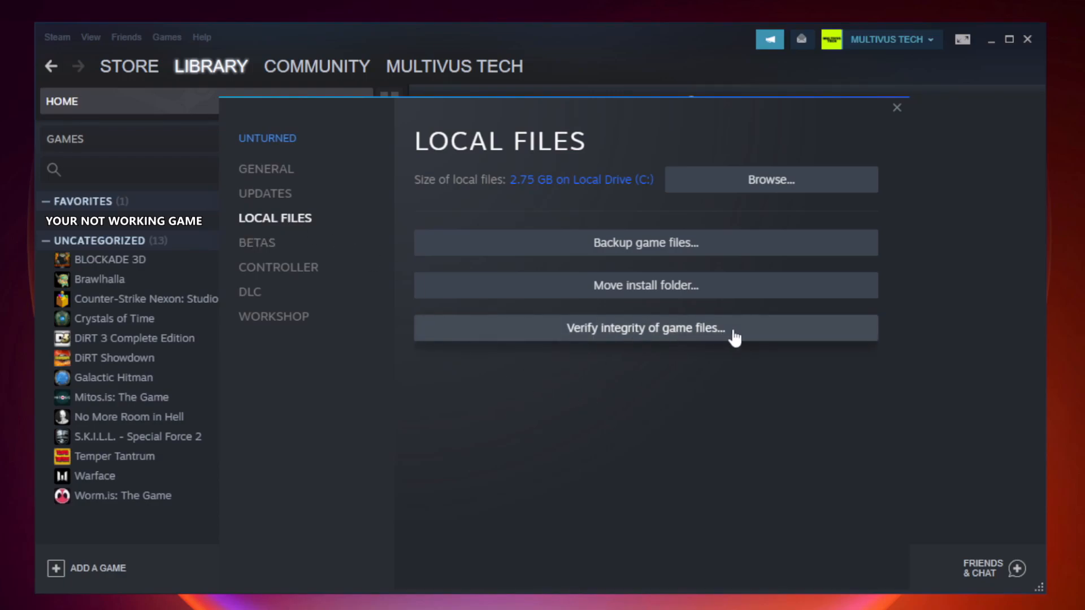
{"action": "mouse_move", "coordinate": [656, 339]}
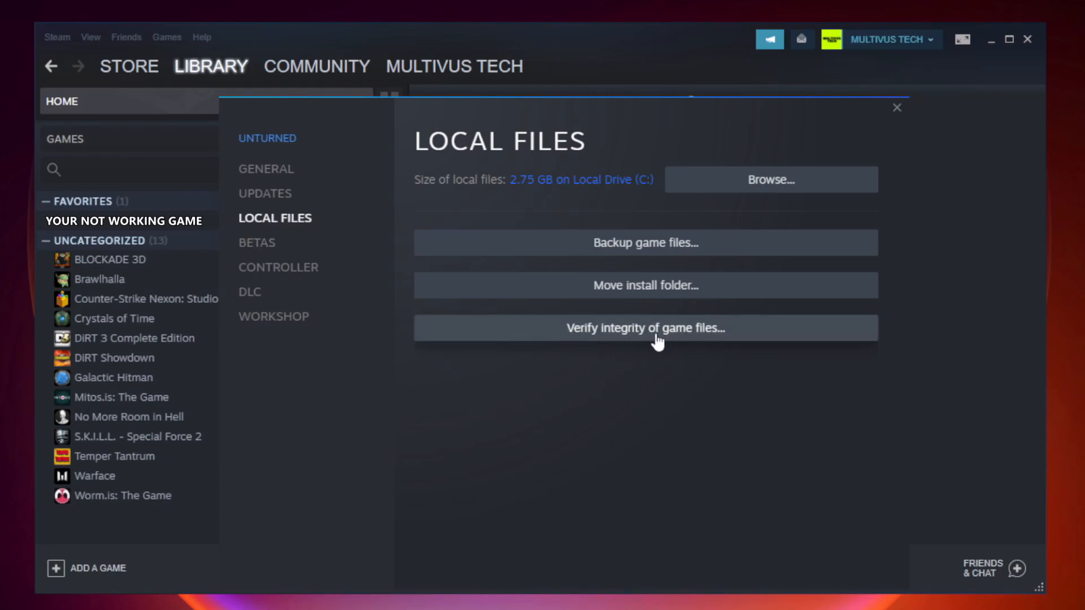
{"action": "left_click", "coordinate": [645, 328]}
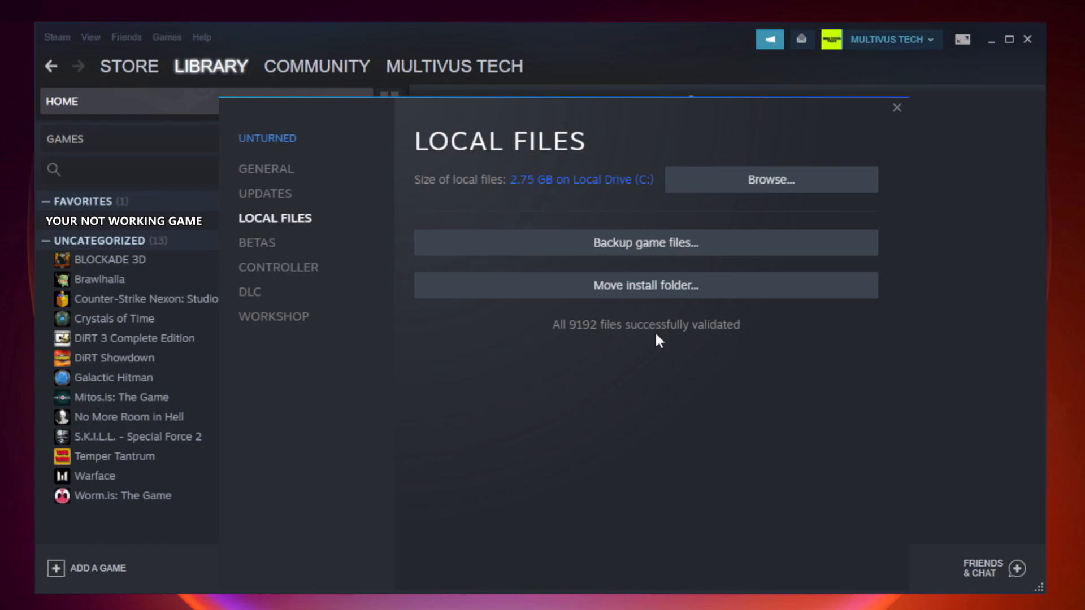
{"action": "mouse_move", "coordinate": [720, 349]}
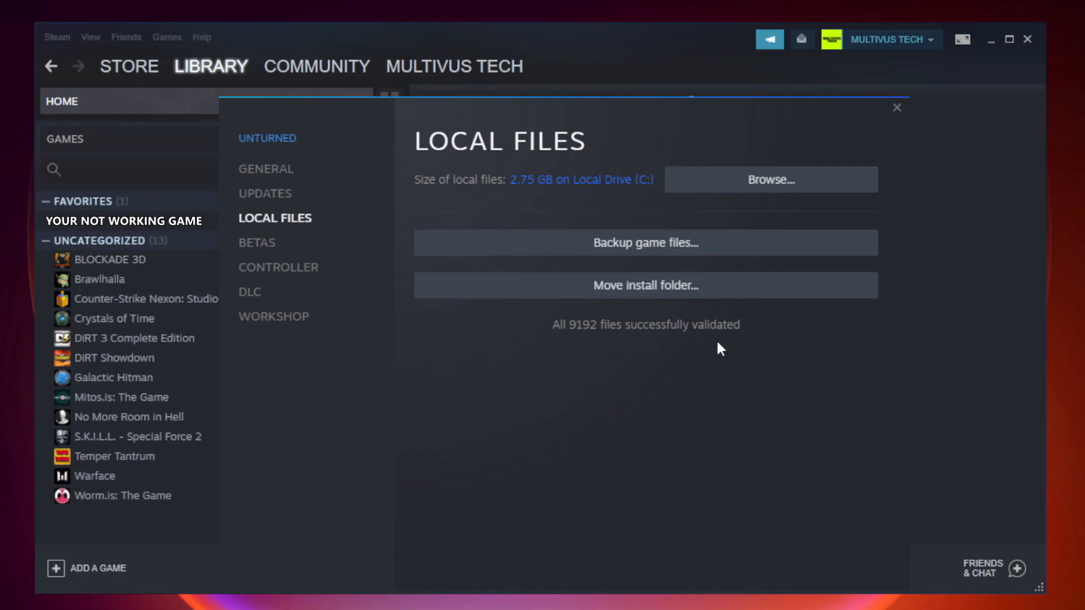
{"action": "mouse_move", "coordinate": [775, 194]}
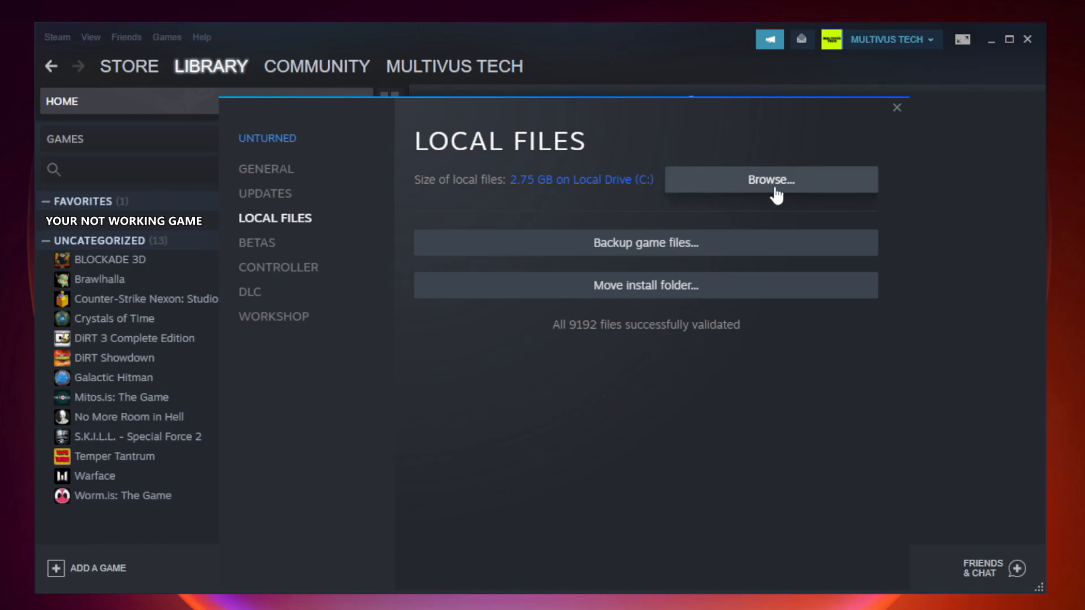
Browse to the game's steamapps\common install folder and select the game shortcut
{"action": "left_click", "coordinate": [770, 180]}
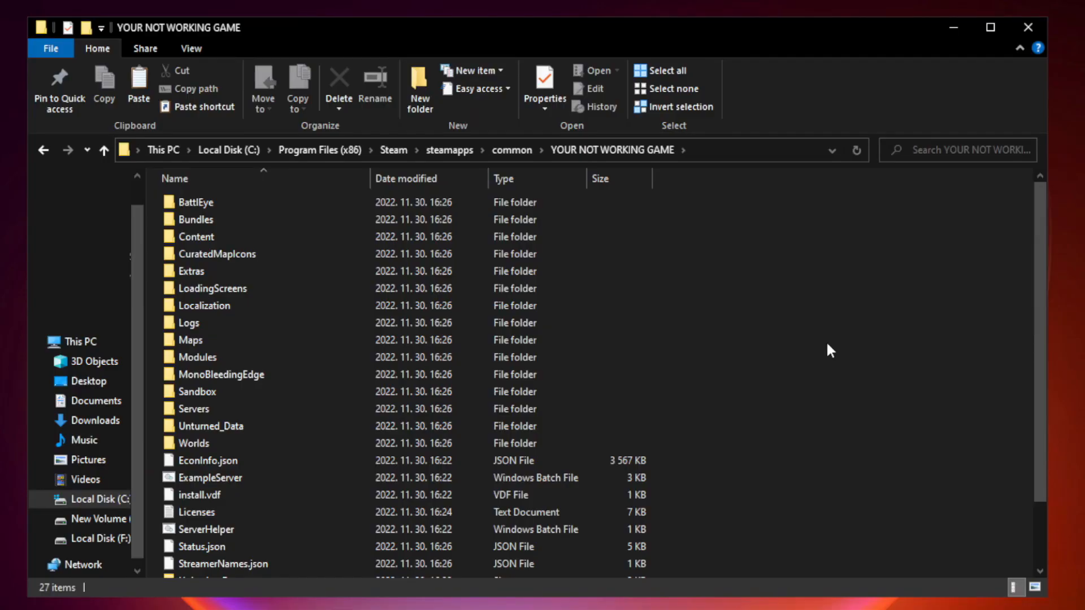
{"action": "scroll", "scroll_direction": "down", "scroll_amount": 3}
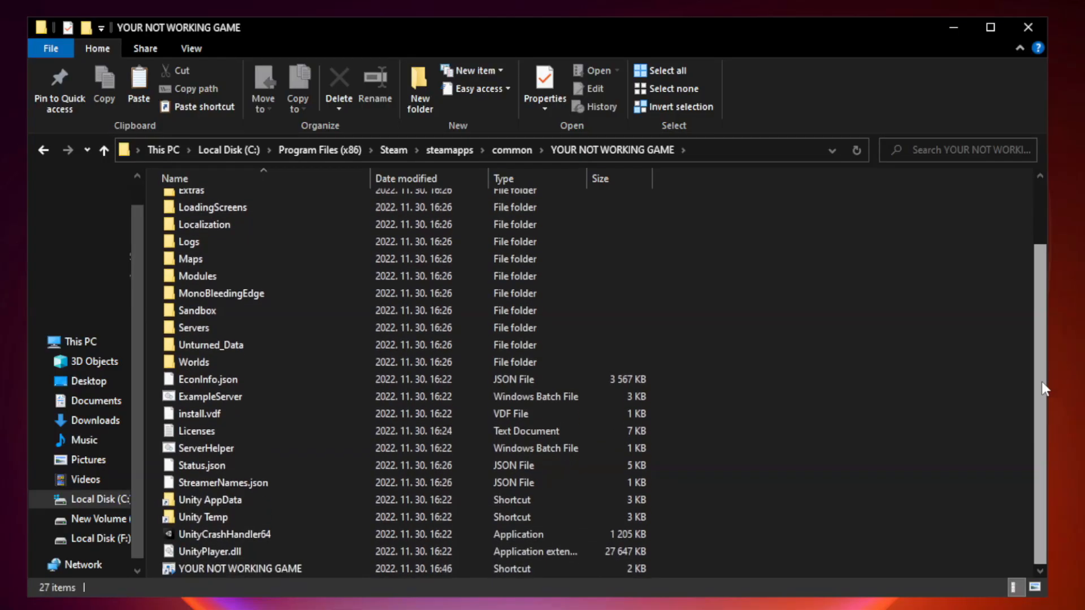
{"action": "left_click", "coordinate": [235, 568]}
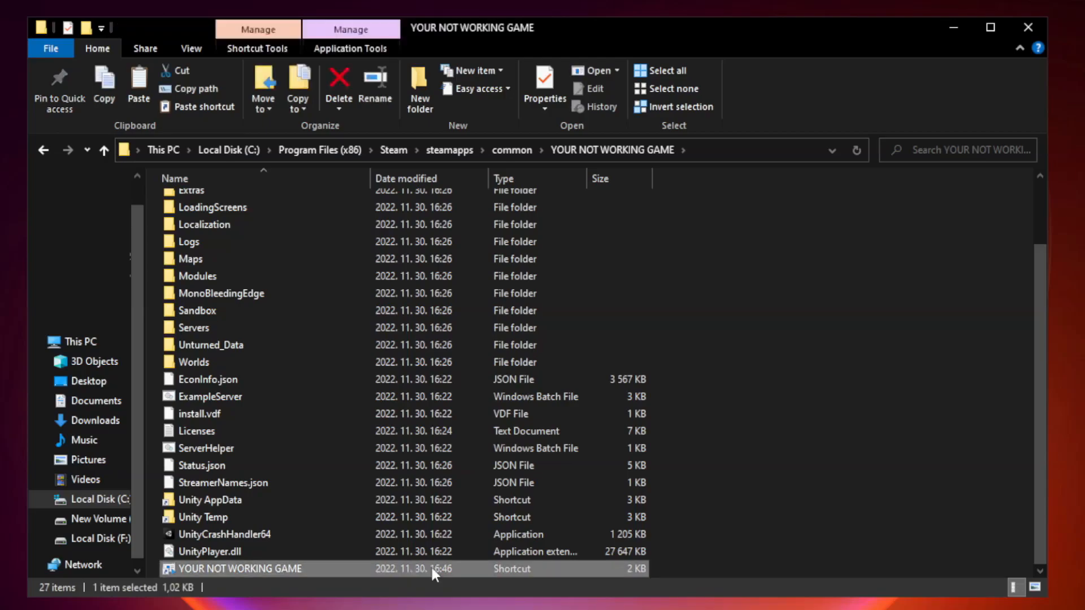
{"action": "mouse_move", "coordinate": [369, 573]}
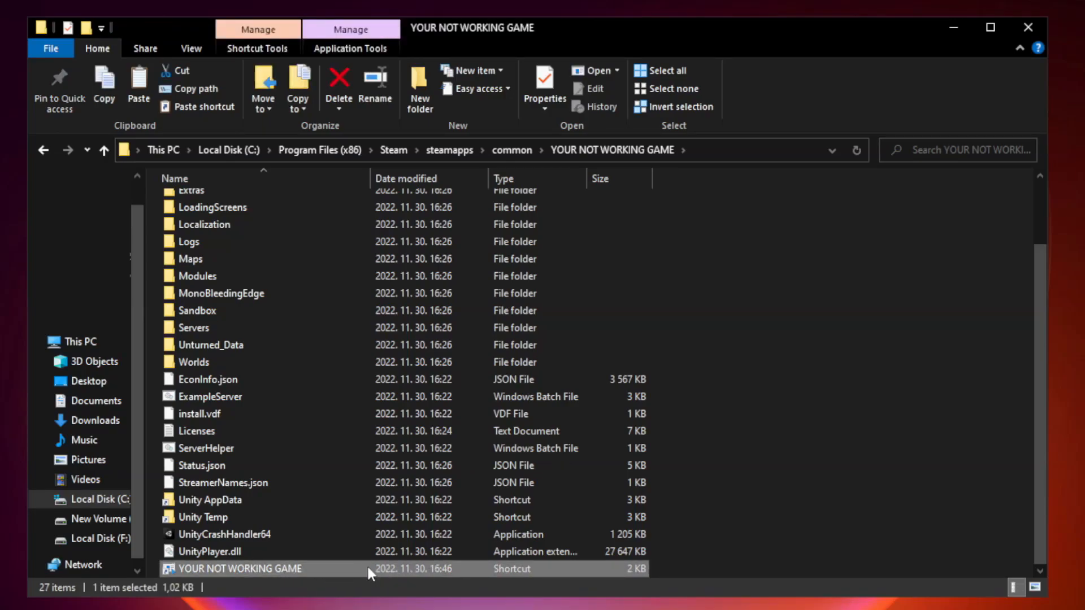
Give the shortcut Windows 8 compatibility, admin rights, no fullscreen optimizations, then close Explorer
{"action": "right_click", "coordinate": [250, 568]}
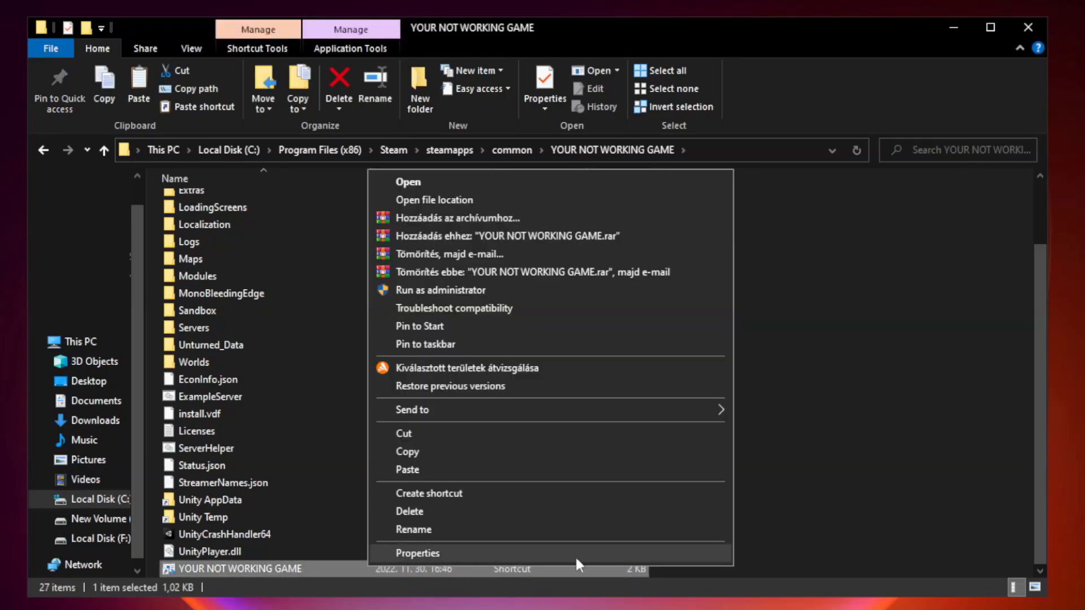
{"action": "left_click", "coordinate": [416, 553]}
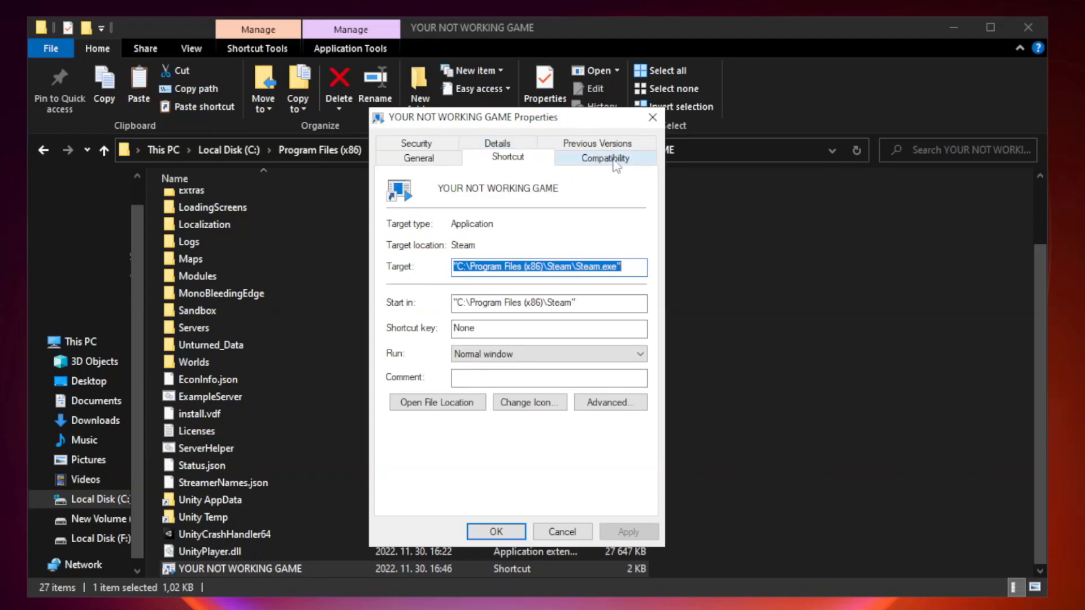
{"action": "left_click", "coordinate": [603, 157]}
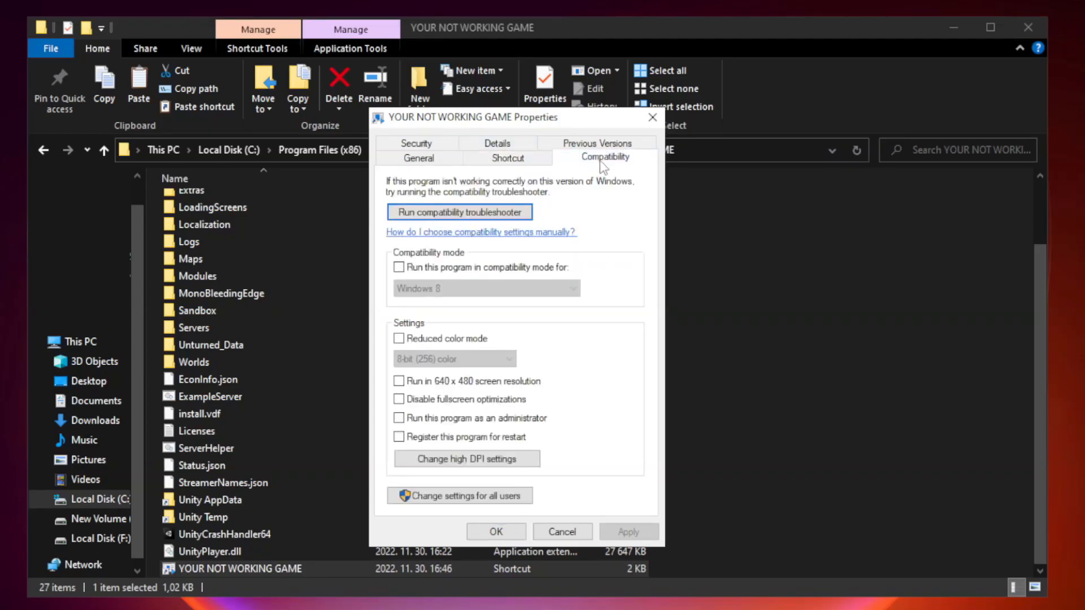
{"action": "mouse_move", "coordinate": [573, 266]}
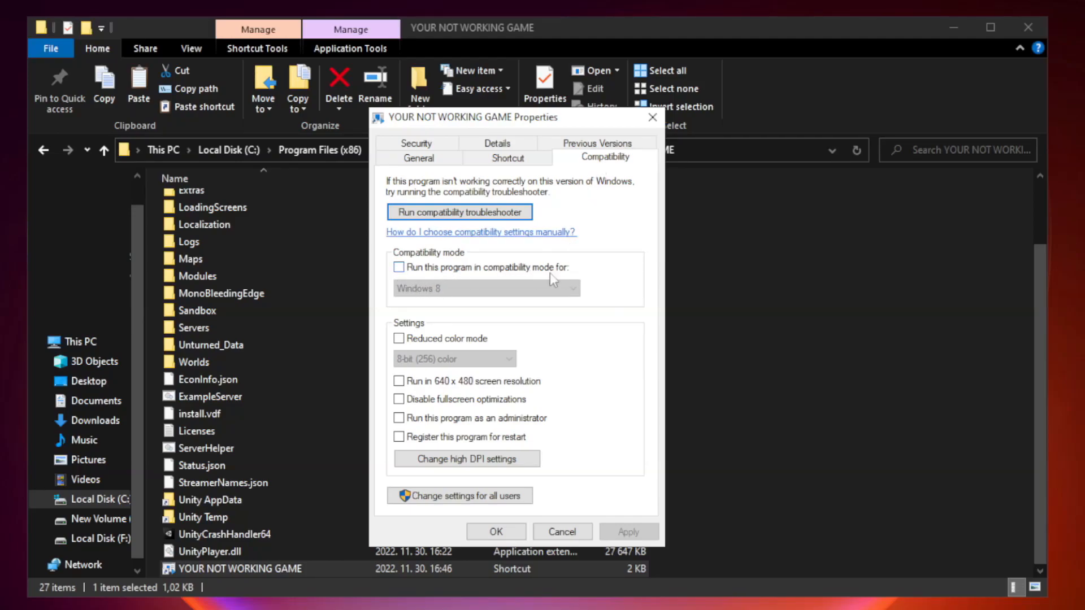
{"action": "left_click", "coordinate": [399, 267]}
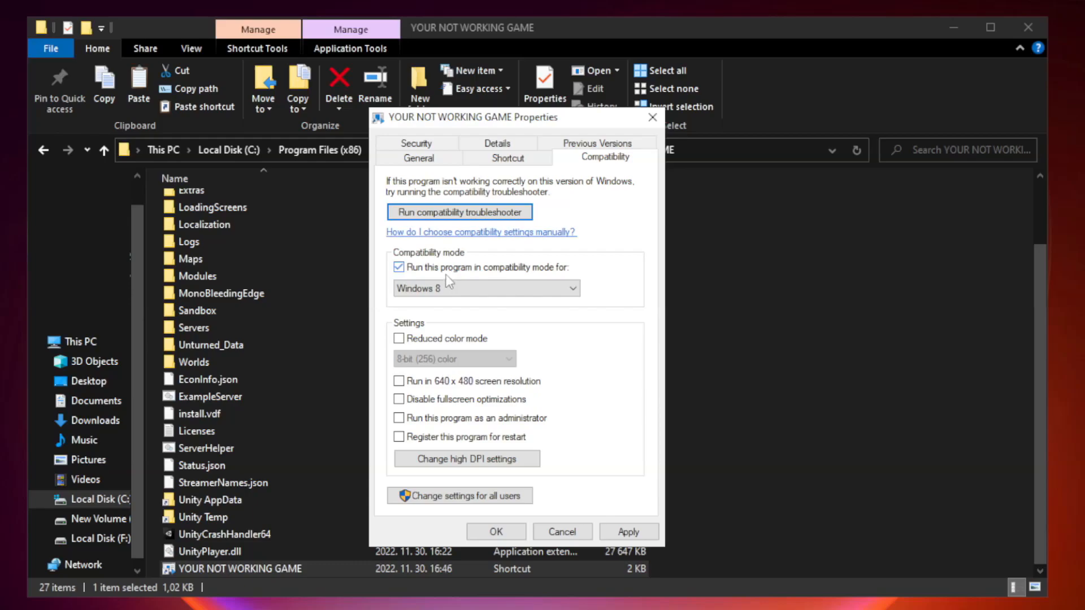
{"action": "left_click", "coordinate": [571, 289]}
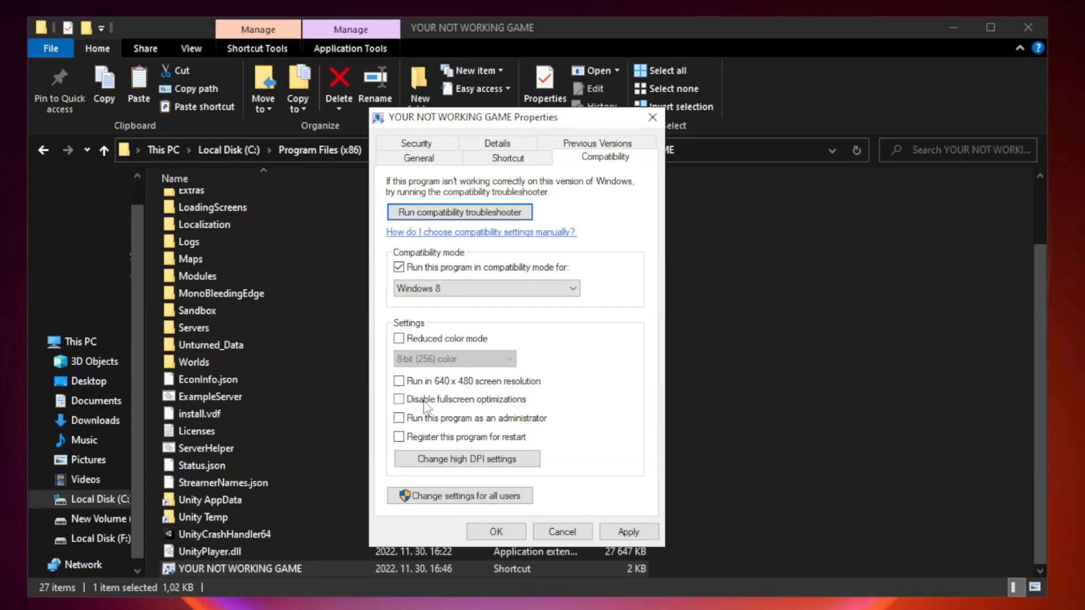
{"action": "left_click", "coordinate": [399, 400]}
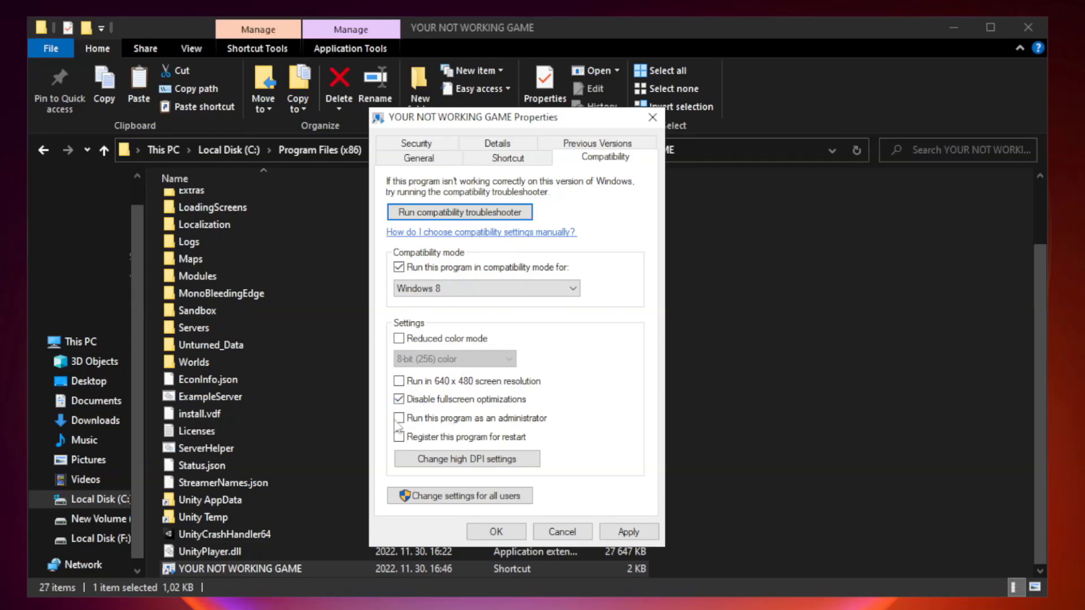
{"action": "mouse_move", "coordinate": [422, 427]}
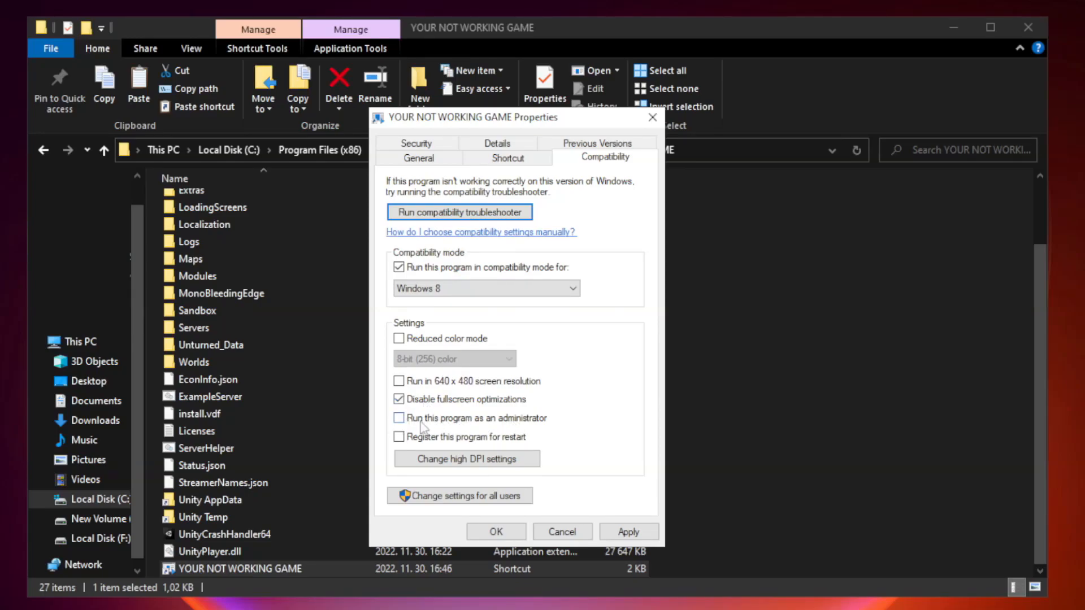
{"action": "left_click", "coordinate": [398, 418]}
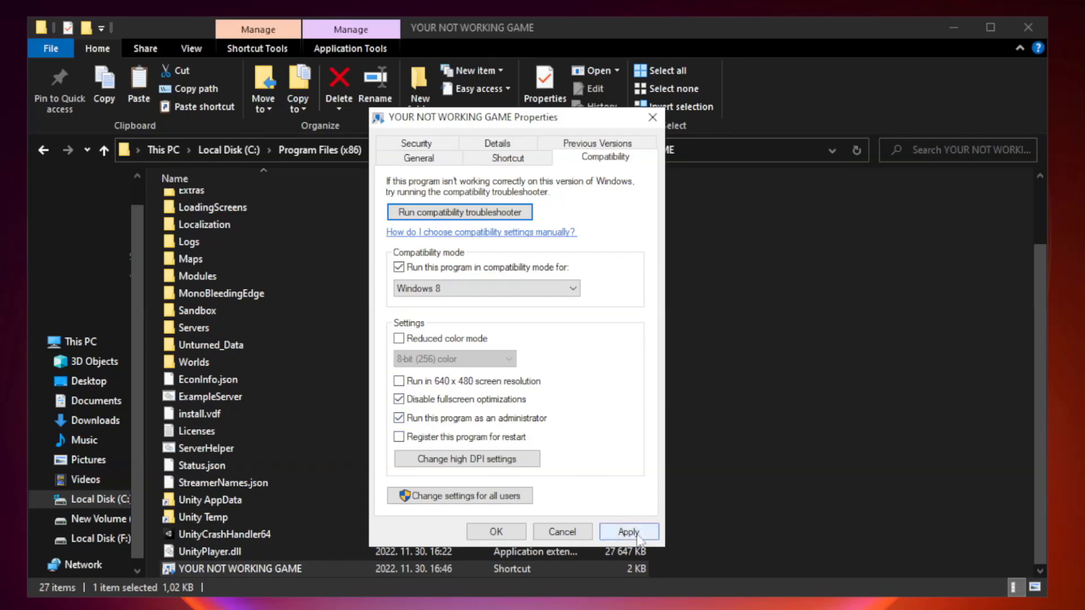
{"action": "left_click", "coordinate": [629, 533]}
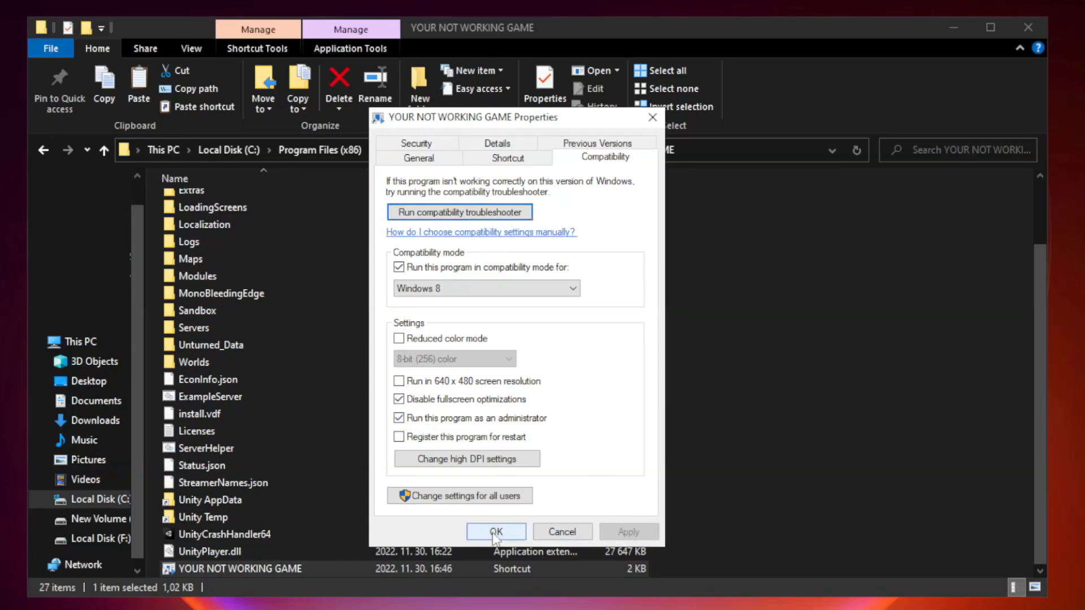
{"action": "left_click", "coordinate": [495, 531]}
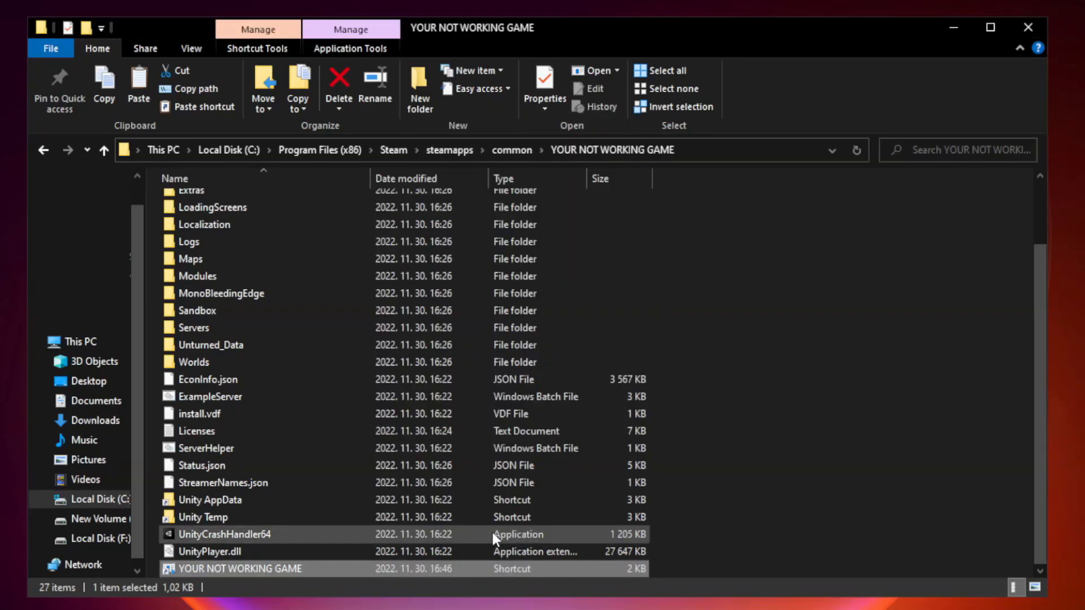
{"action": "mouse_move", "coordinate": [856, 391]}
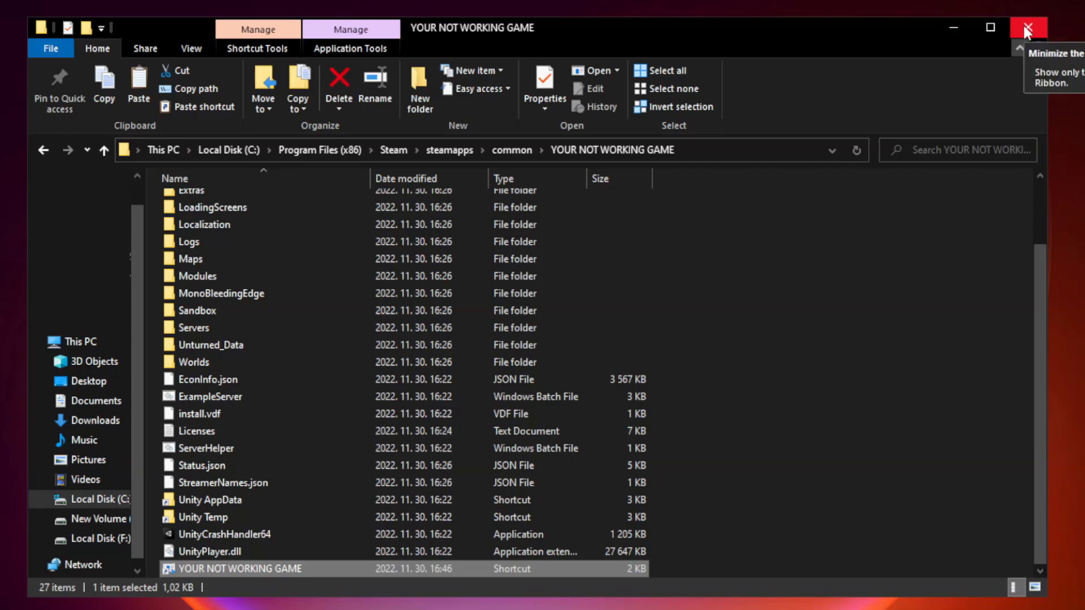
{"action": "mouse_move", "coordinate": [1027, 28]}
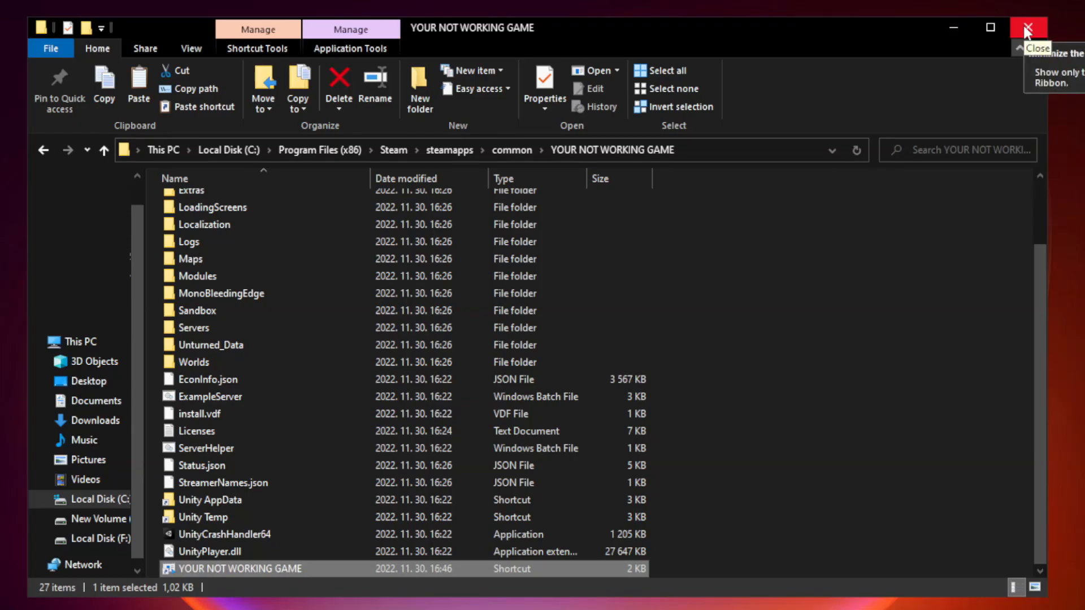
{"action": "left_click", "coordinate": [1030, 27]}
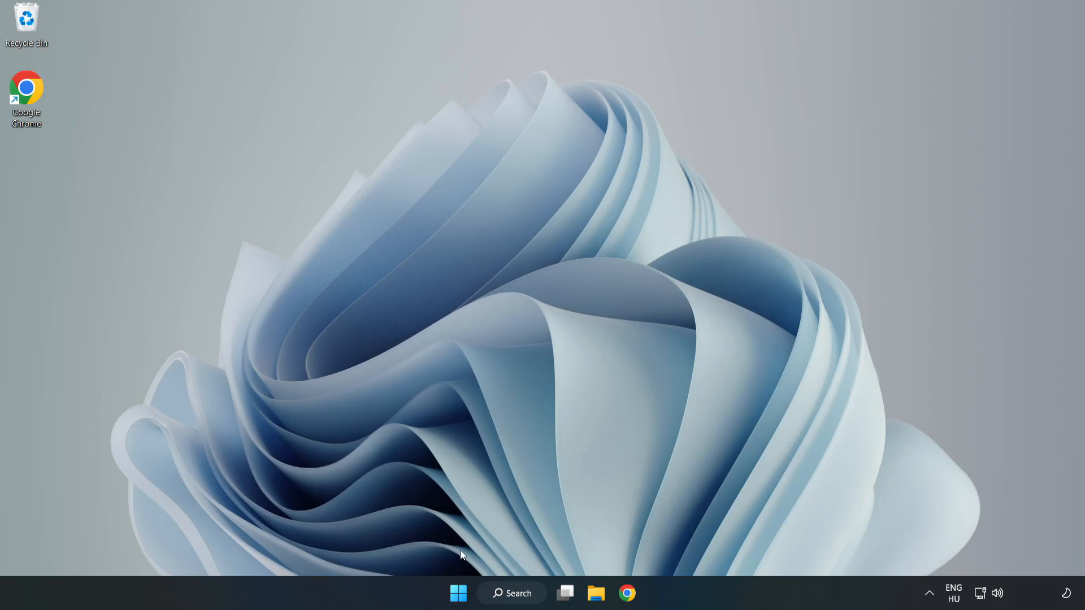
{"action": "mouse_move", "coordinate": [458, 594]}
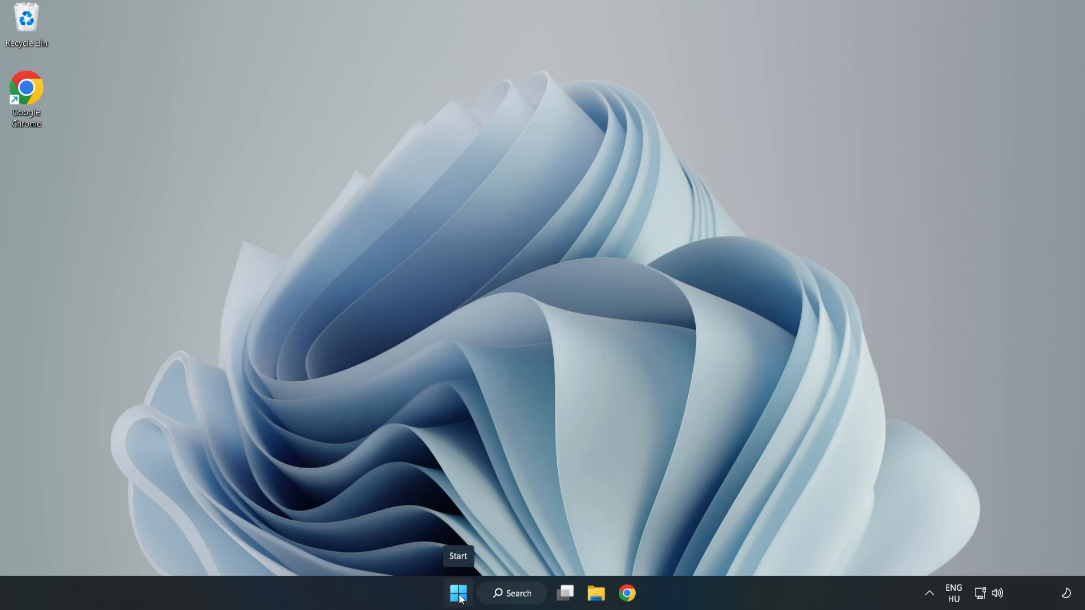
Disable Cortana, Edge, Teams and Phone Link in Task Manager's Startup list, then close it
{"action": "right_click", "coordinate": [459, 594]}
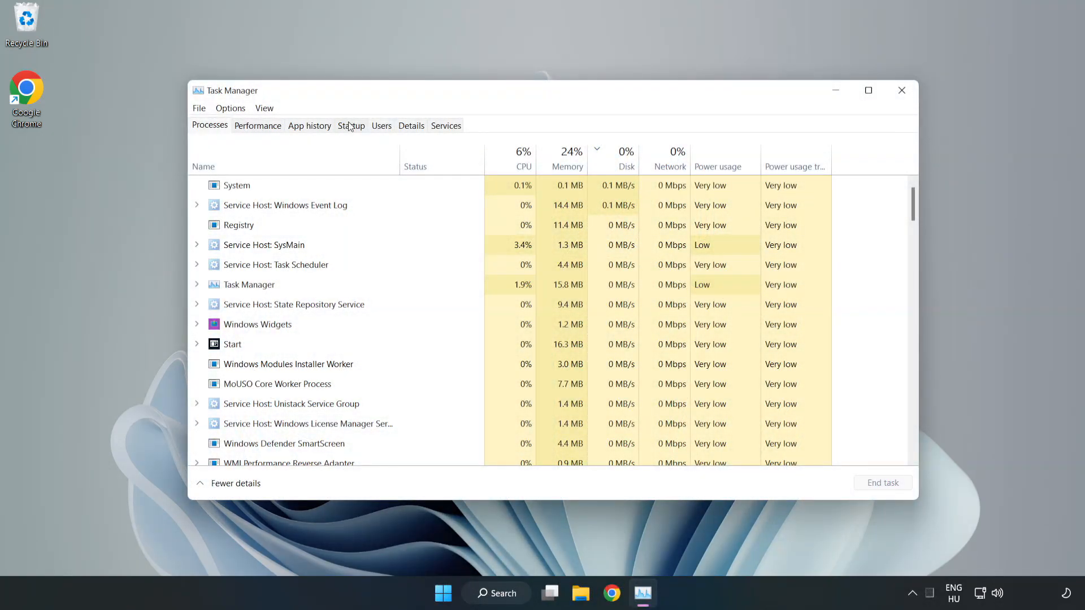
{"action": "left_click", "coordinate": [351, 125]}
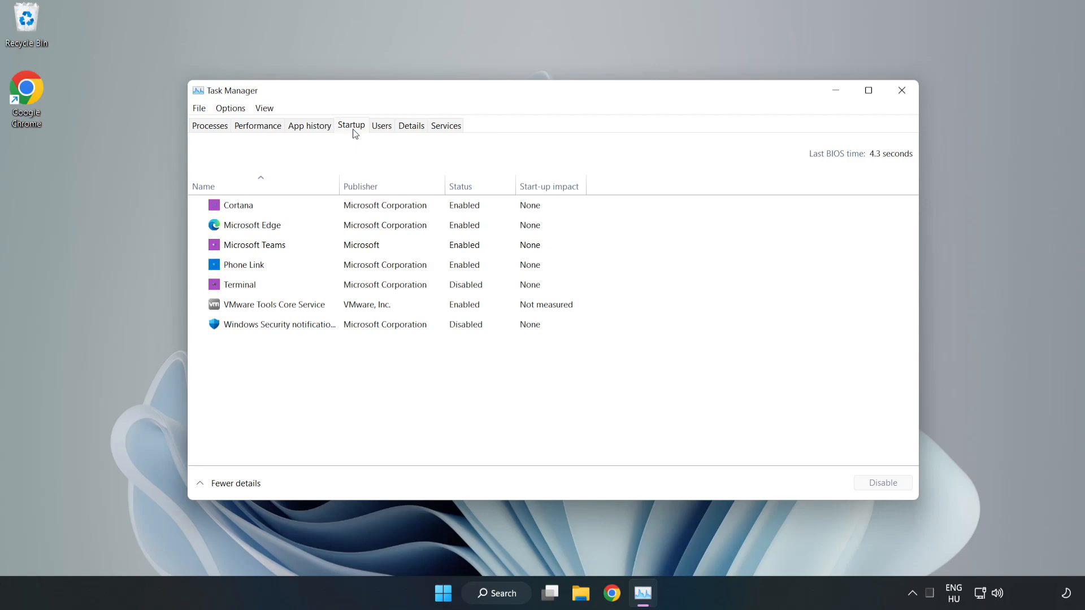
{"action": "left_click", "coordinate": [238, 205]}
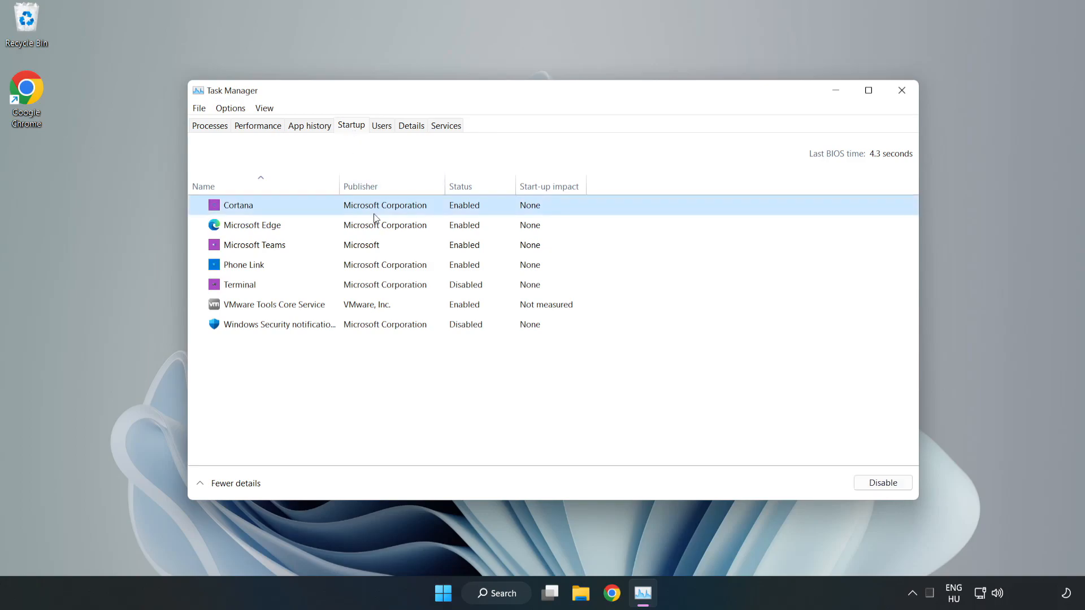
{"action": "left_click", "coordinate": [883, 483]}
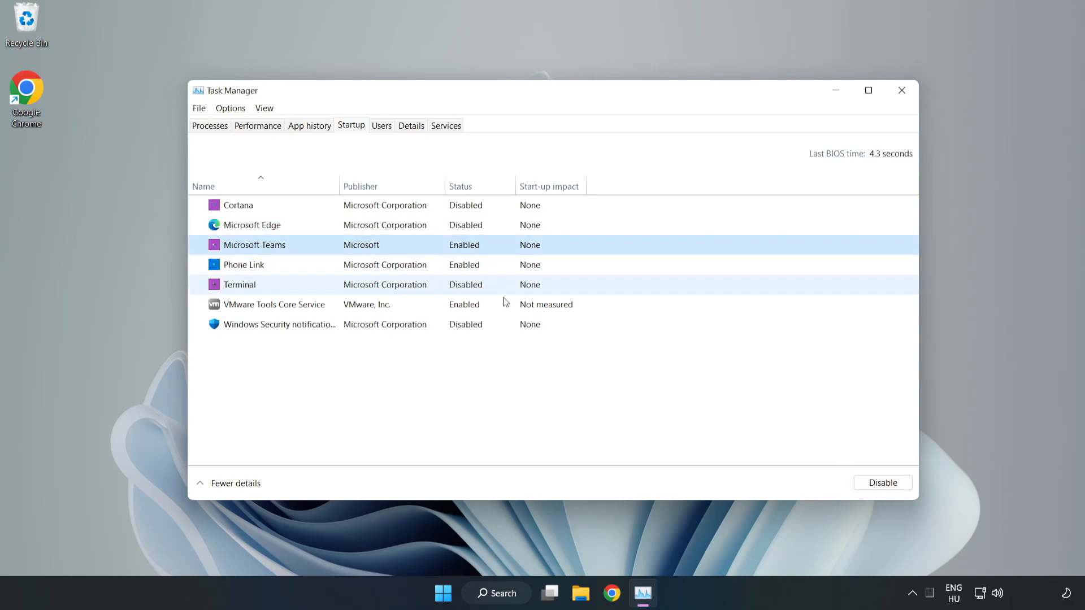
{"action": "left_click", "coordinate": [883, 482]}
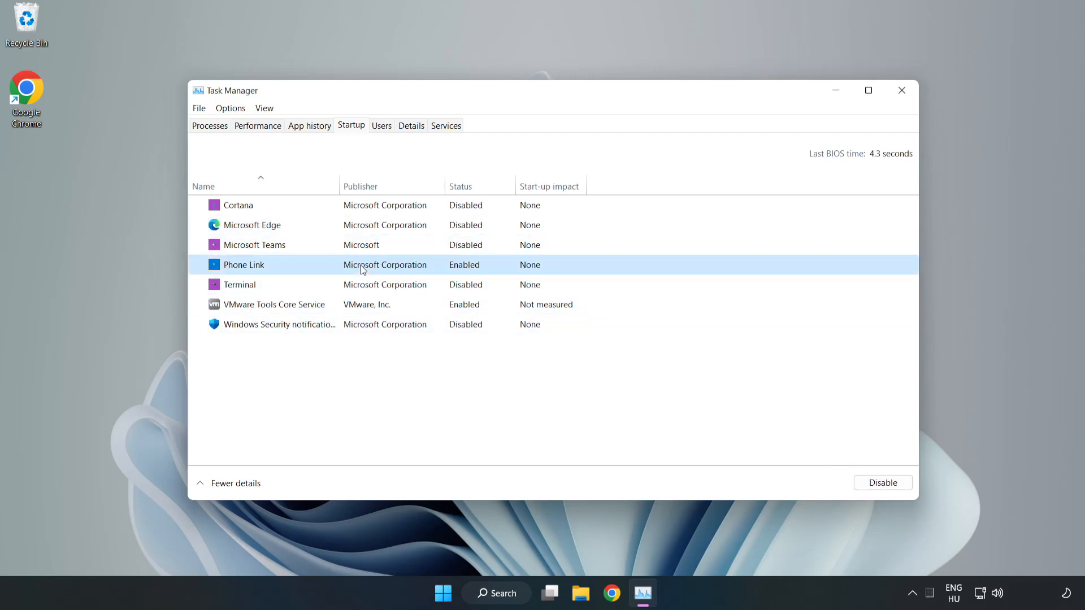
{"action": "left_click", "coordinate": [882, 482]}
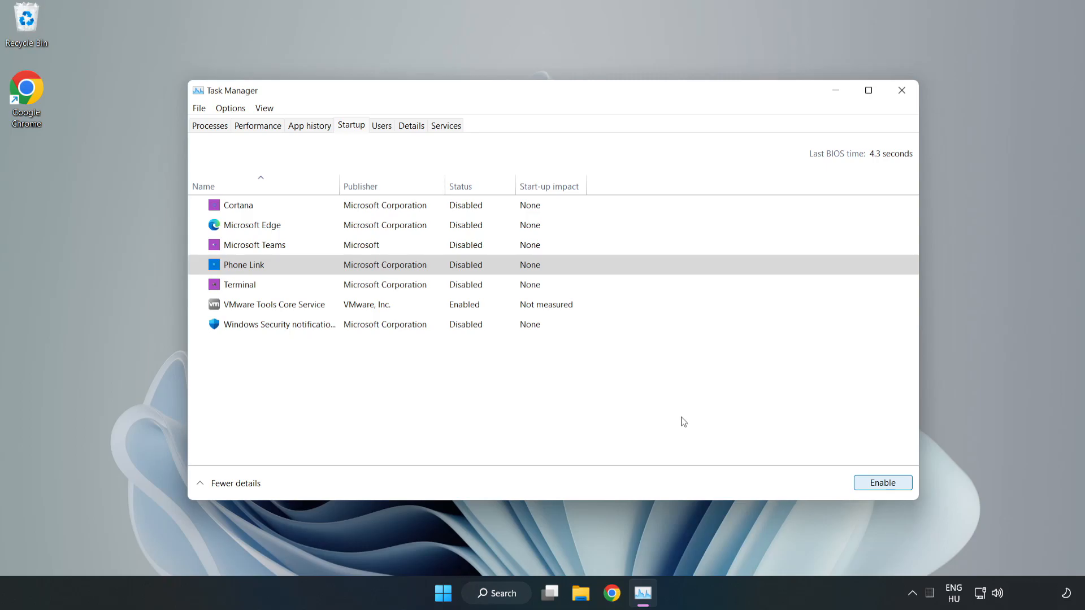
{"action": "mouse_move", "coordinate": [864, 116]}
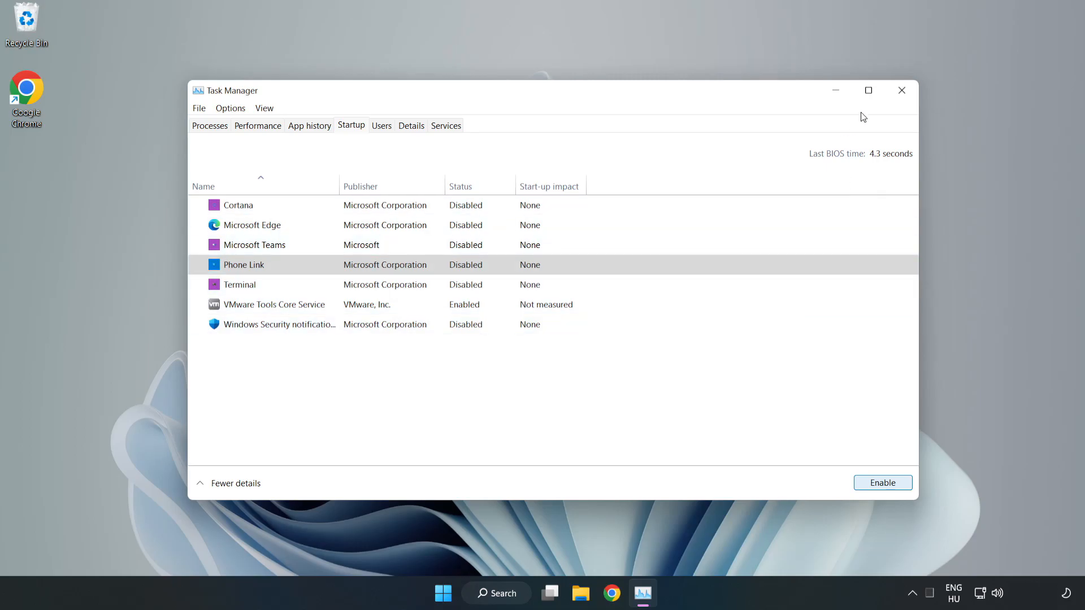
{"action": "mouse_move", "coordinate": [902, 90]}
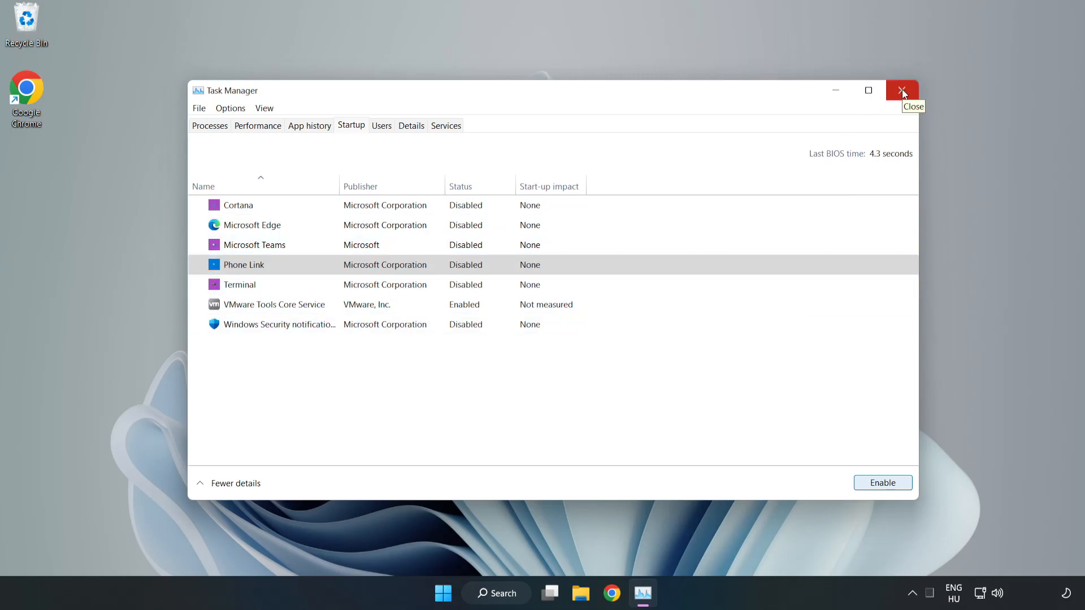
{"action": "left_click", "coordinate": [902, 90]}
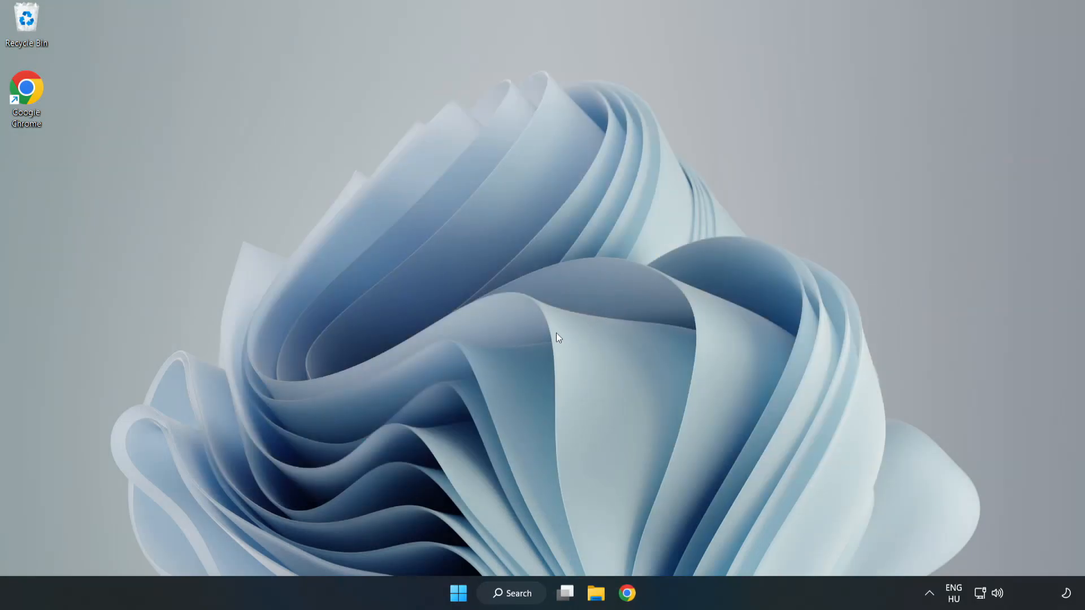
Search for cmd and run Command Prompt as administrator
{"action": "left_click", "coordinate": [511, 593]}
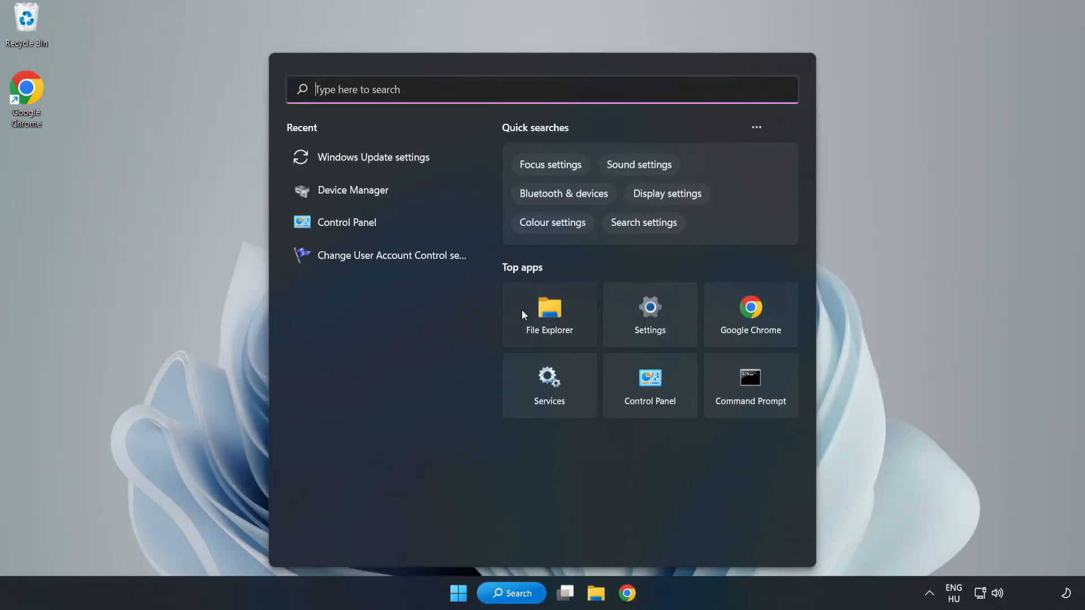
{"action": "type", "text": "Control Panel"}
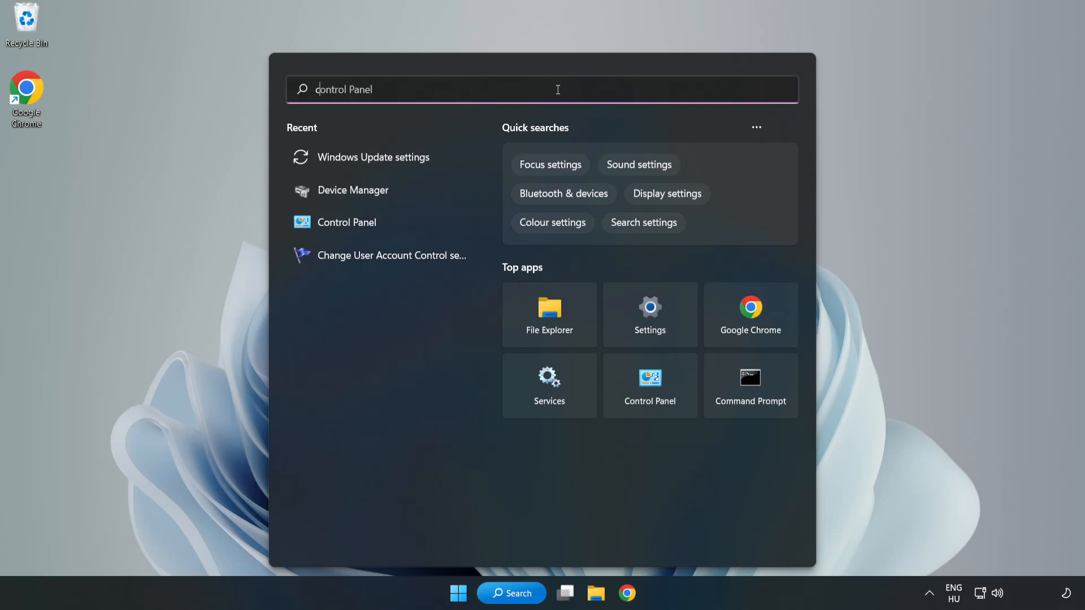
{"action": "type", "text": "cmd"}
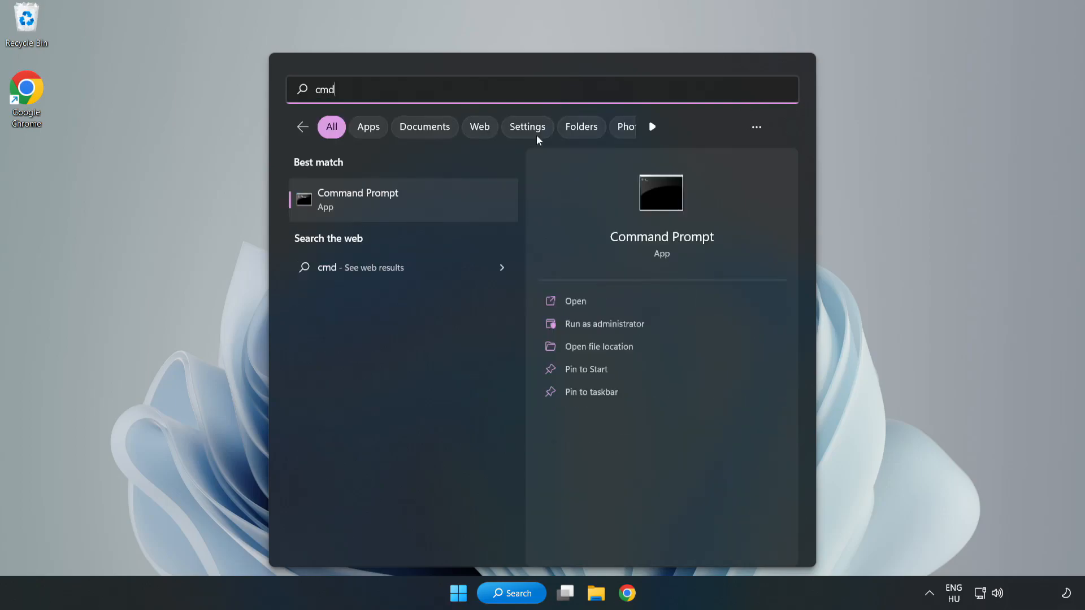
{"action": "mouse_move", "coordinate": [425, 206]}
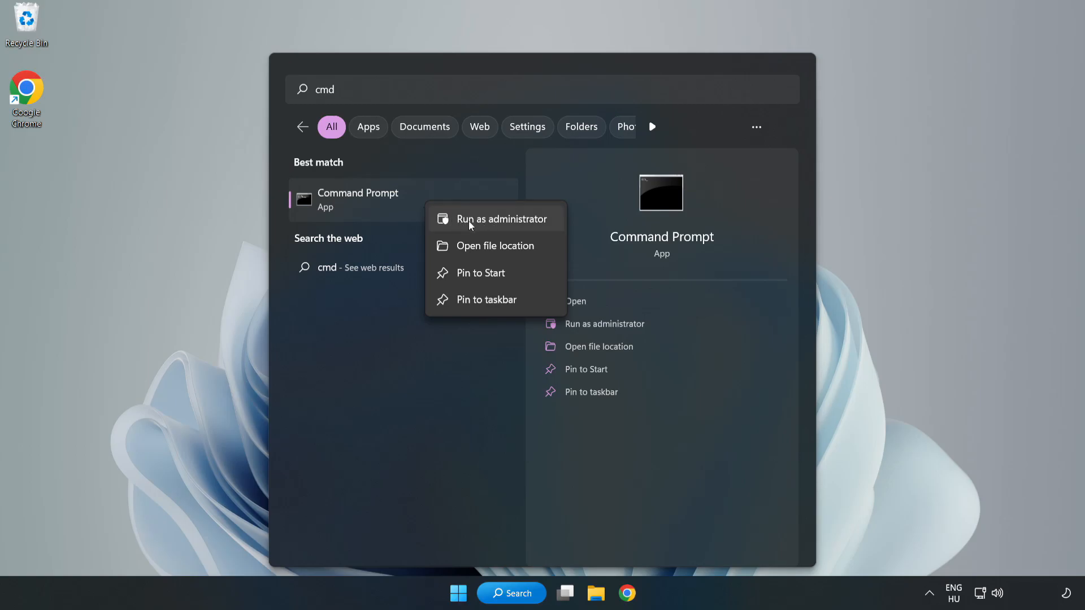
{"action": "left_click", "coordinate": [503, 219]}
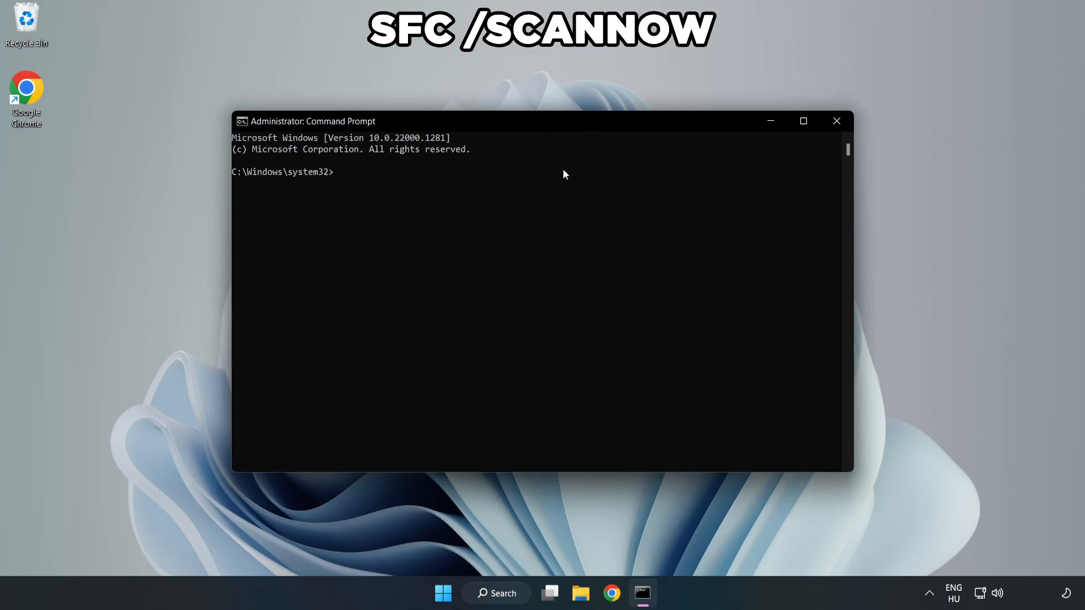
Run sfc /scannow until it reports no integrity violations, then close Command Prompt
{"action": "type", "text": "sfc /"}
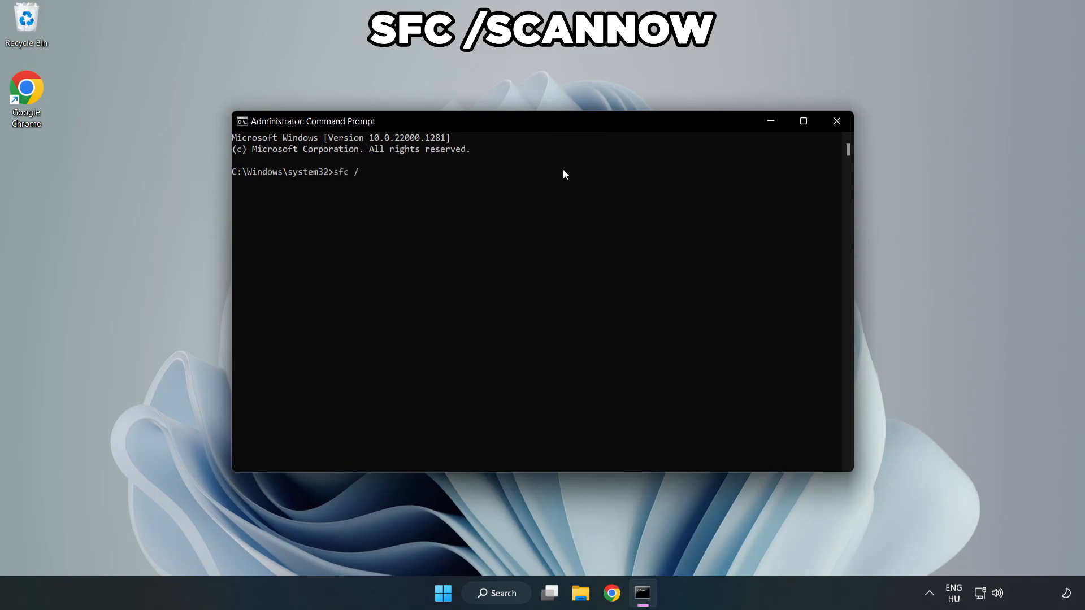
{"action": "type", "text": "scannow"}
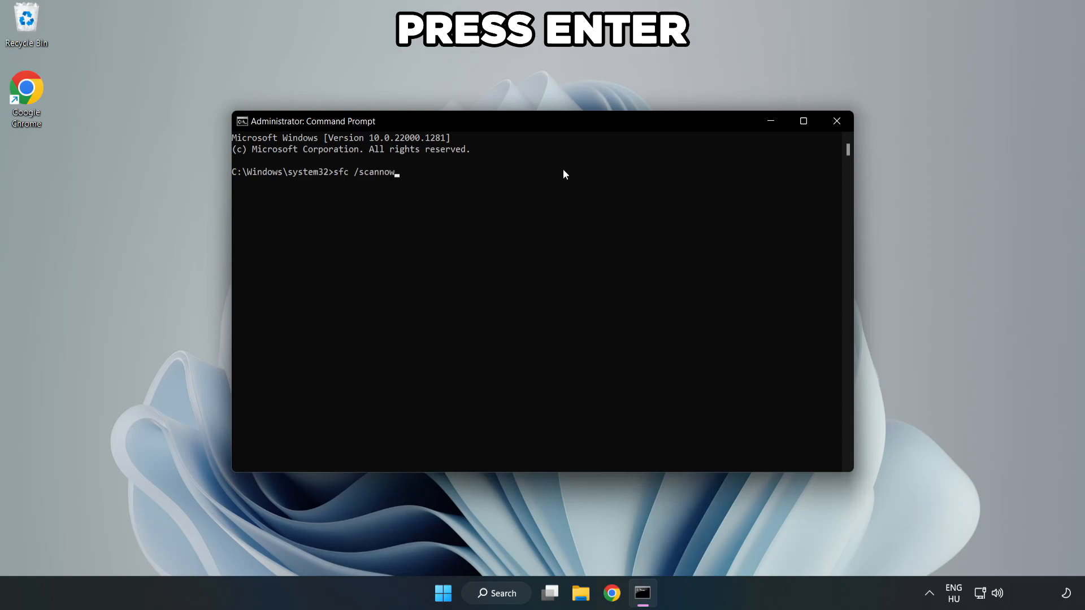
{"action": "key", "text": "Return"}
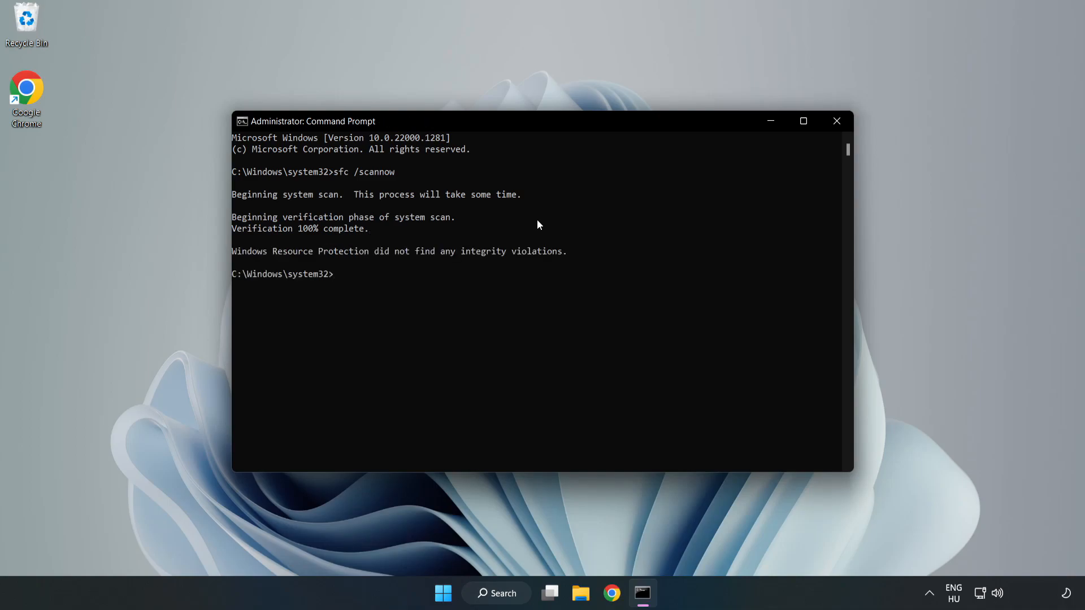
{"action": "mouse_move", "coordinate": [836, 121]}
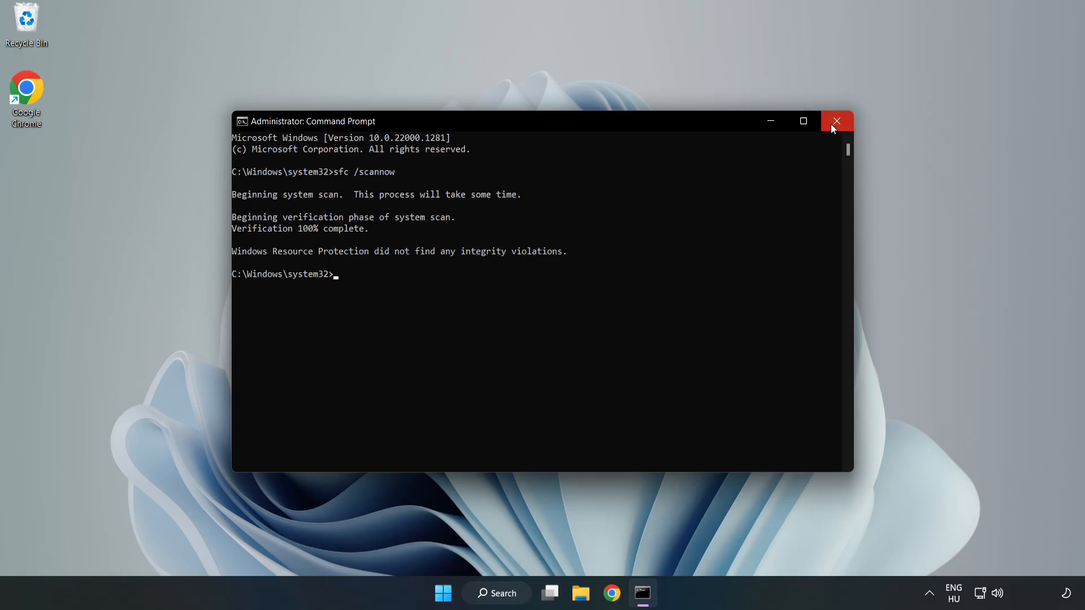
{"action": "left_click", "coordinate": [836, 121]}
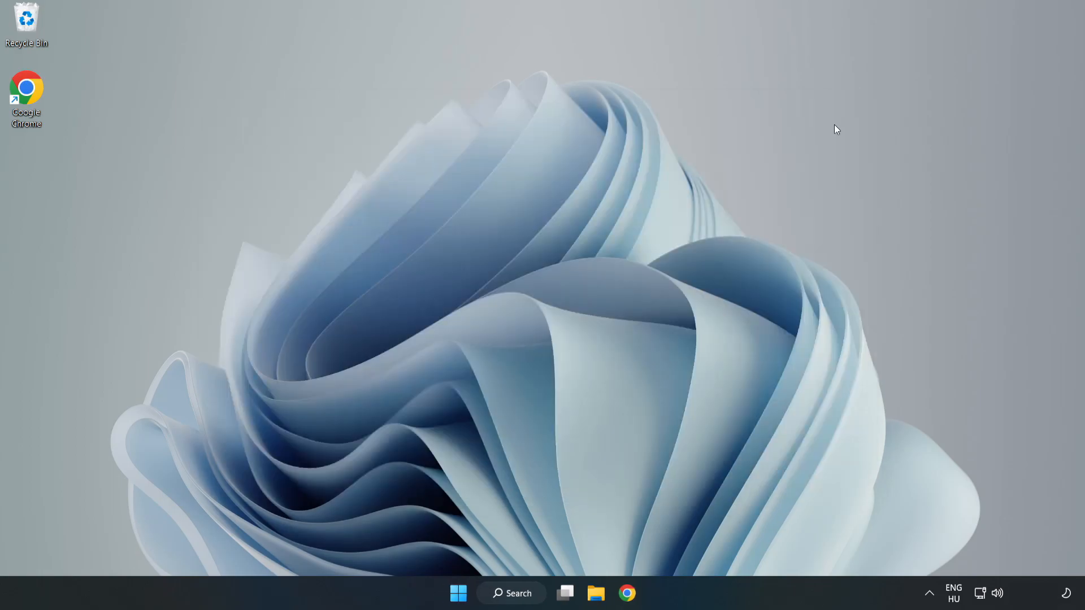
{"action": "mouse_move", "coordinate": [663, 262]}
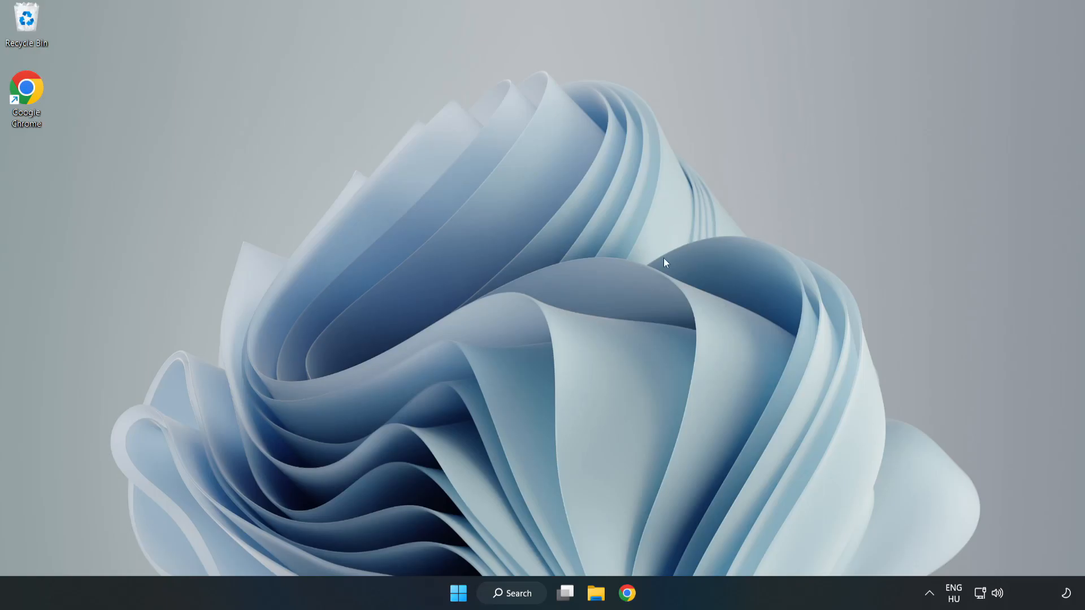
{"action": "mouse_move", "coordinate": [543, 520]}
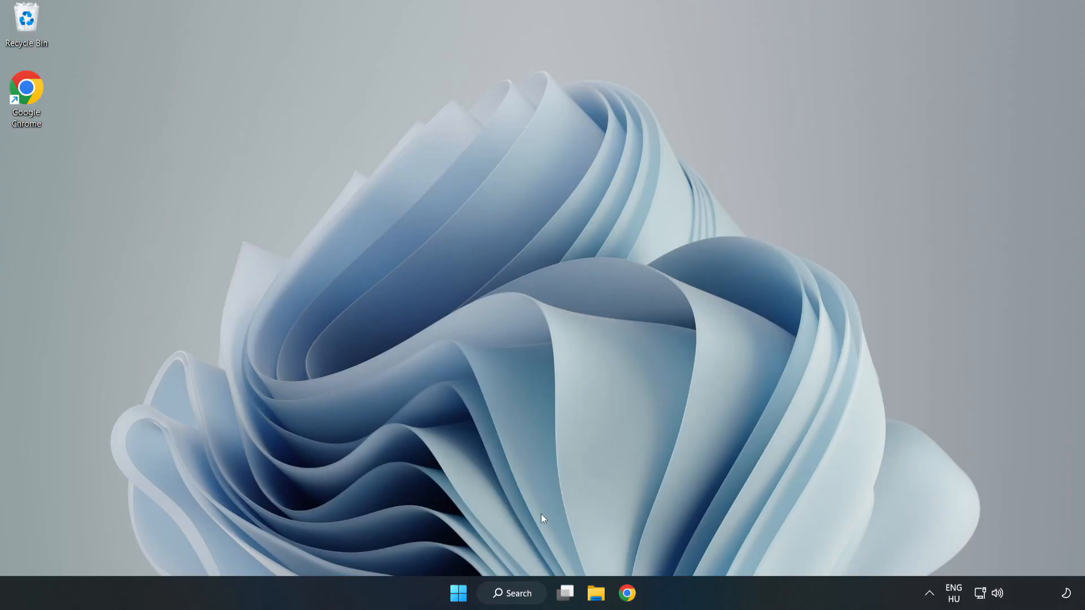
Search the taskbar for 'security' and open Windows Security's home page
{"action": "left_click", "coordinate": [511, 593]}
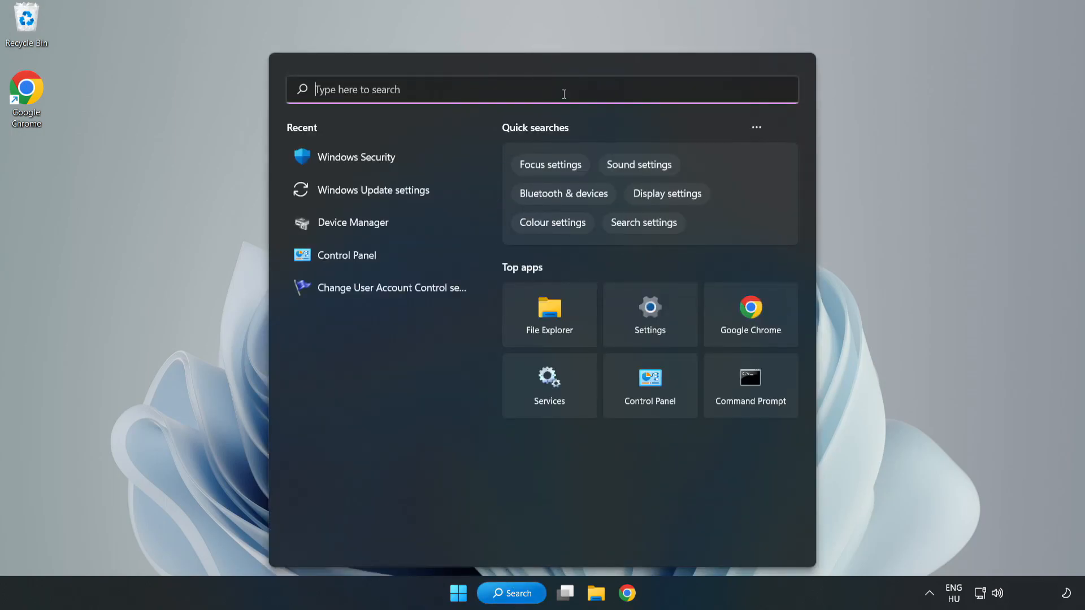
{"action": "type", "text": "secu"}
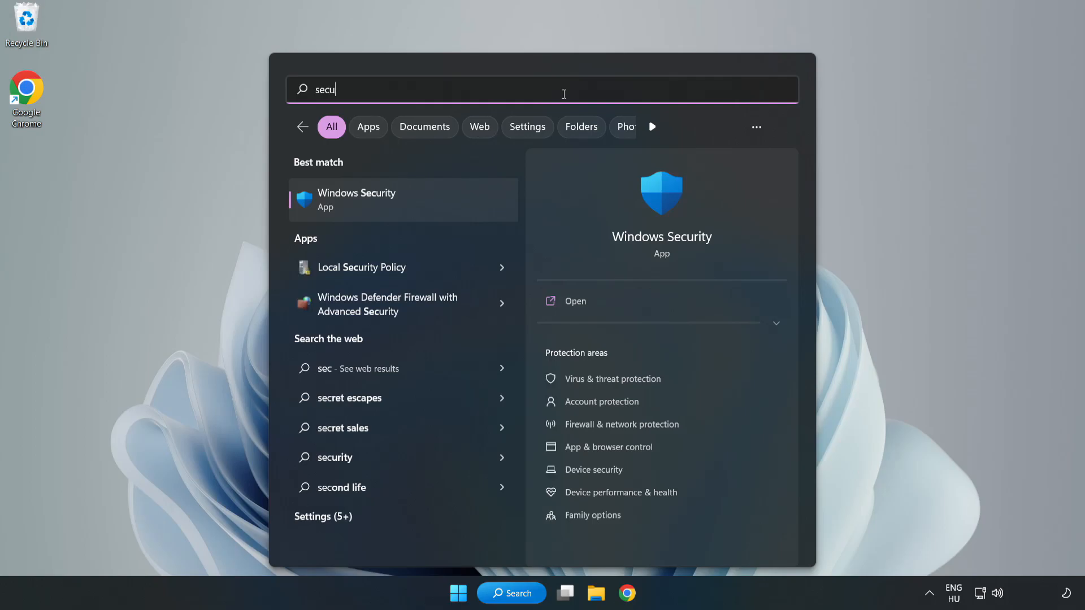
{"action": "type", "text": "rity"}
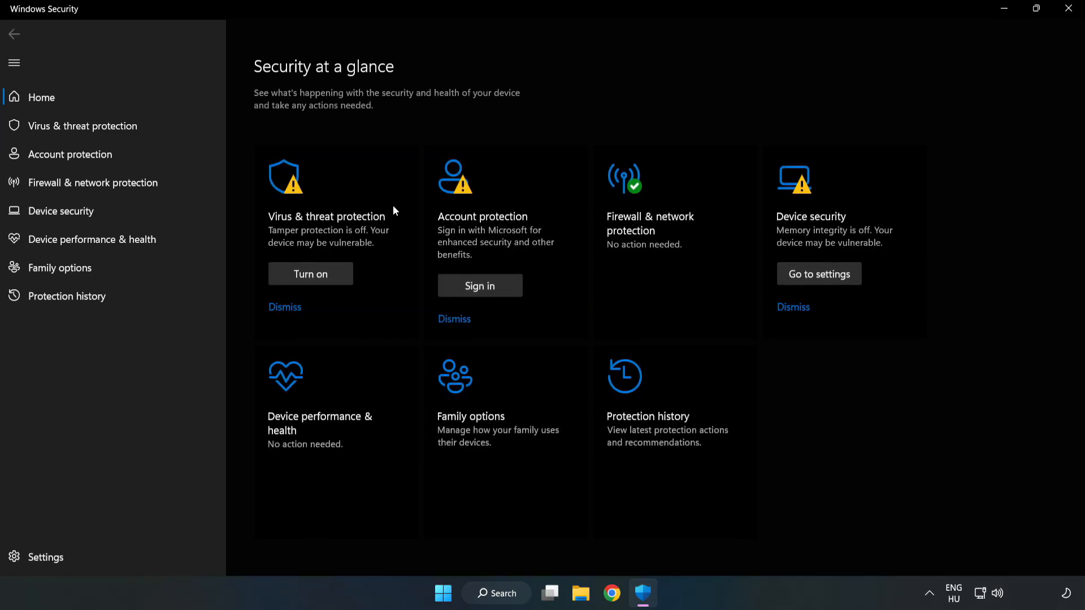
{"action": "mouse_move", "coordinate": [81, 126]}
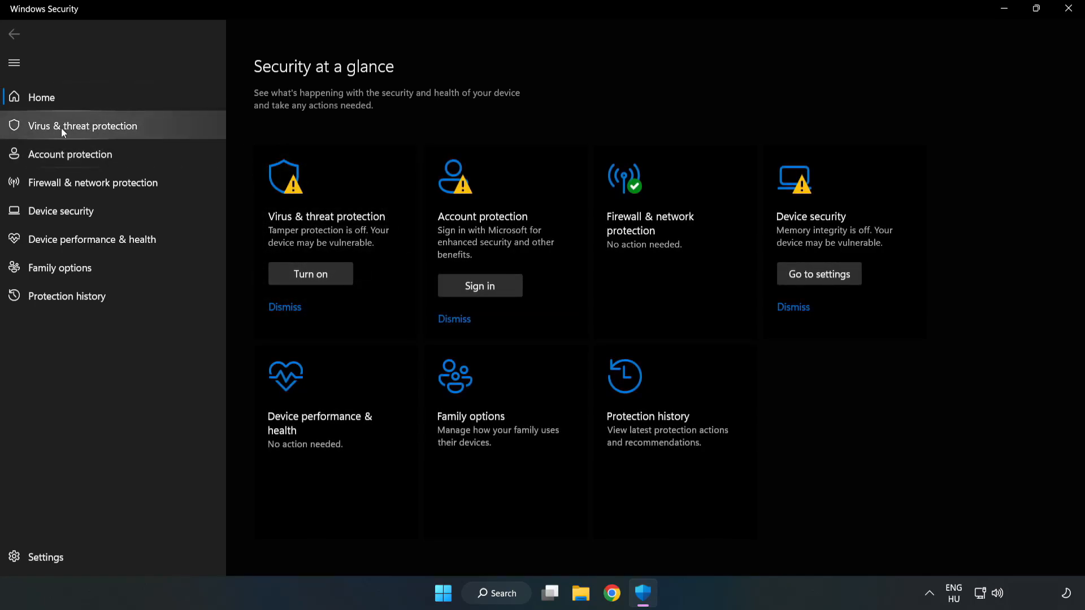
{"action": "mouse_move", "coordinate": [71, 135]}
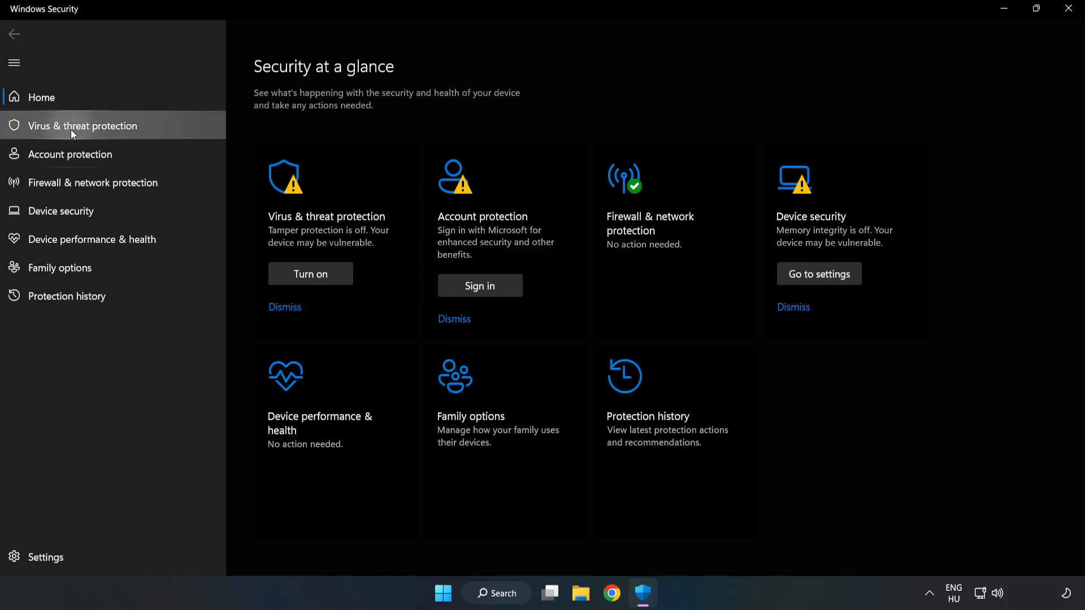
Reach the Virus & threat protection settings page and scroll toward Exclusions
{"action": "left_click", "coordinate": [82, 125]}
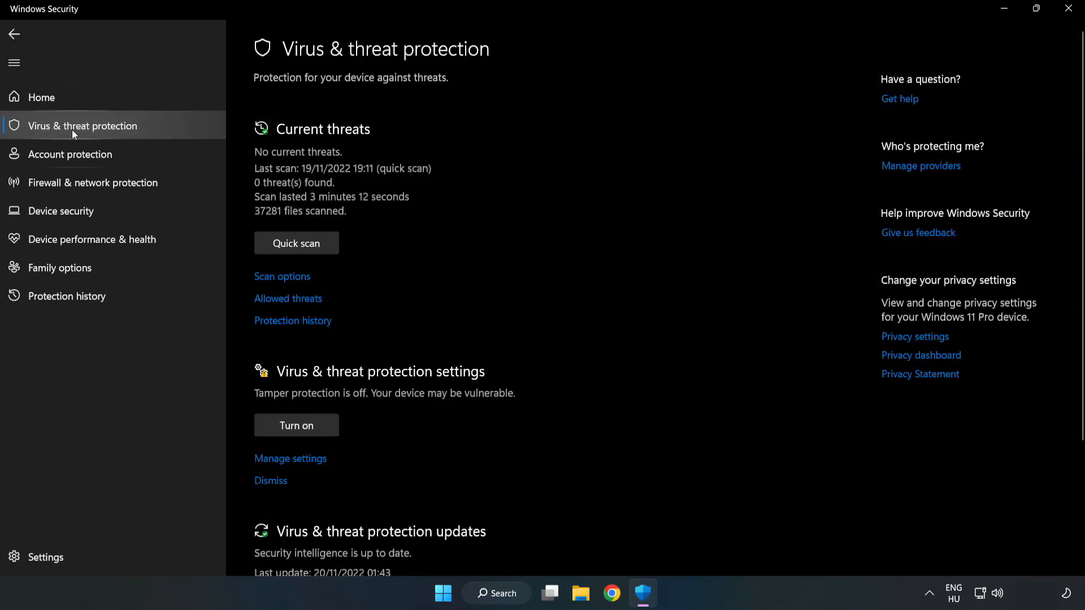
{"action": "scroll", "scroll_direction": "down", "scroll_amount": 3}
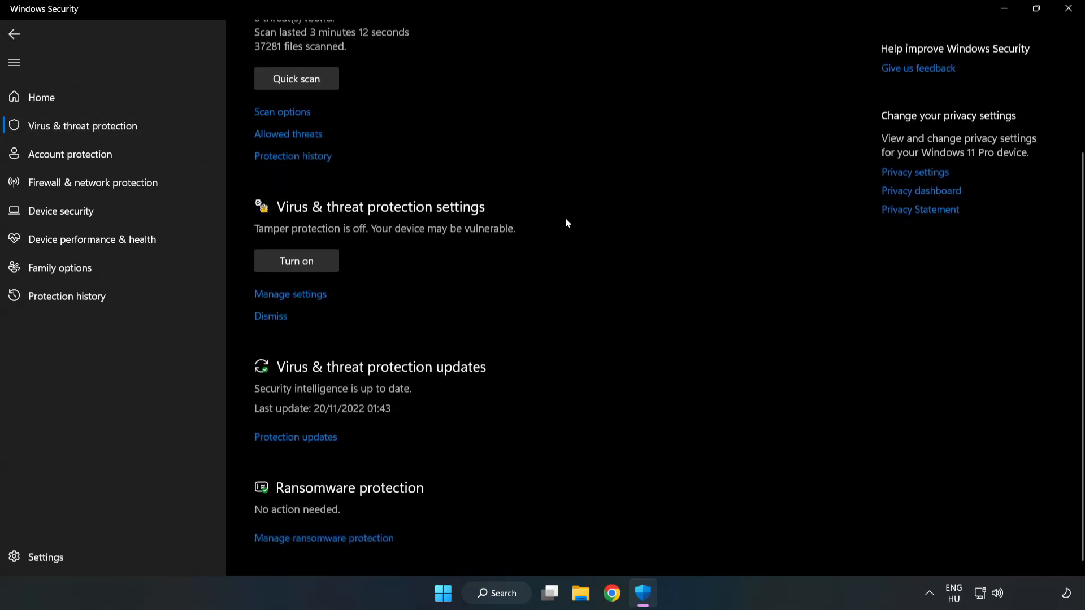
{"action": "scroll", "scroll_direction": "up", "scroll_amount": 3}
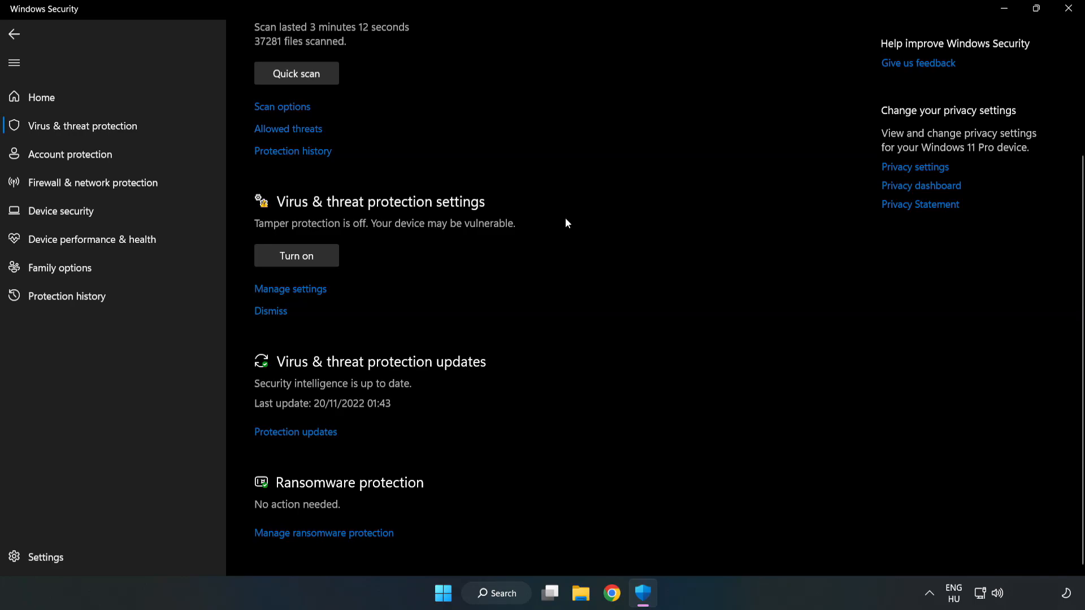
{"action": "mouse_move", "coordinate": [290, 290]}
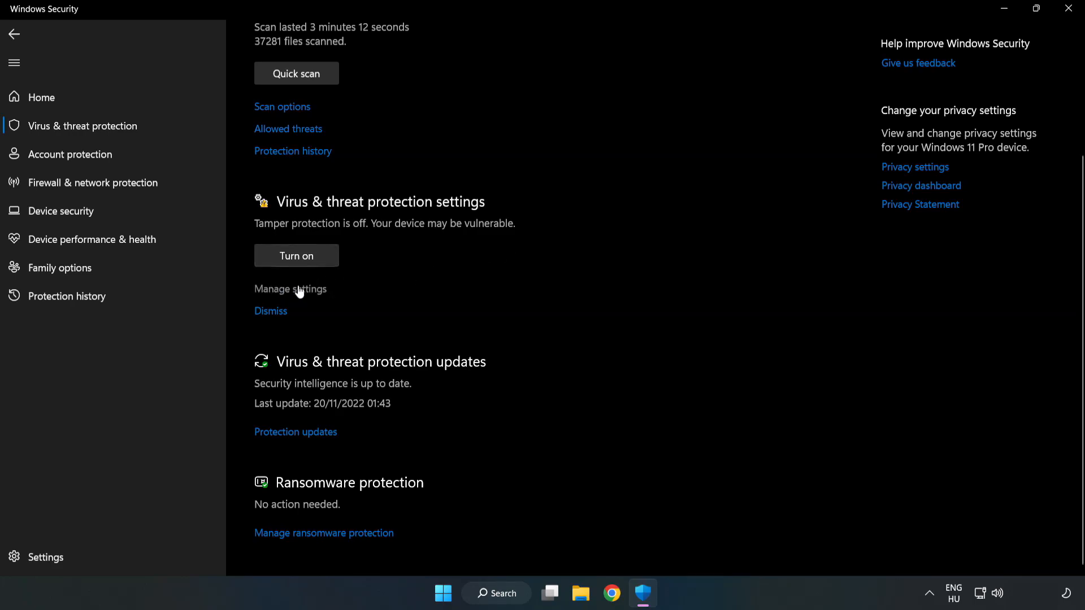
{"action": "left_click", "coordinate": [291, 289]}
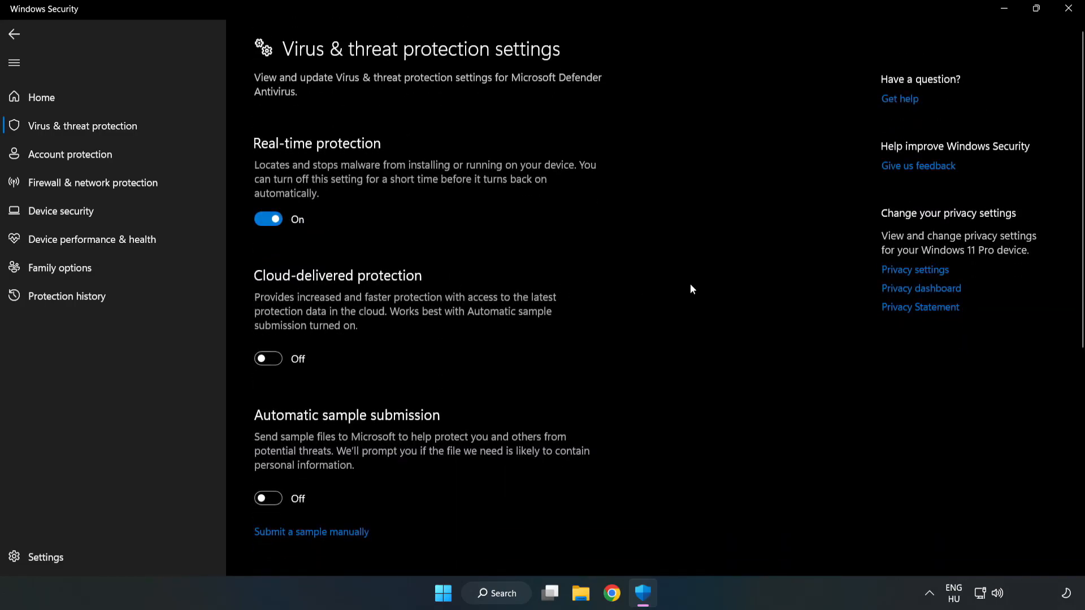
{"action": "scroll", "scroll_direction": "down", "scroll_amount": 3}
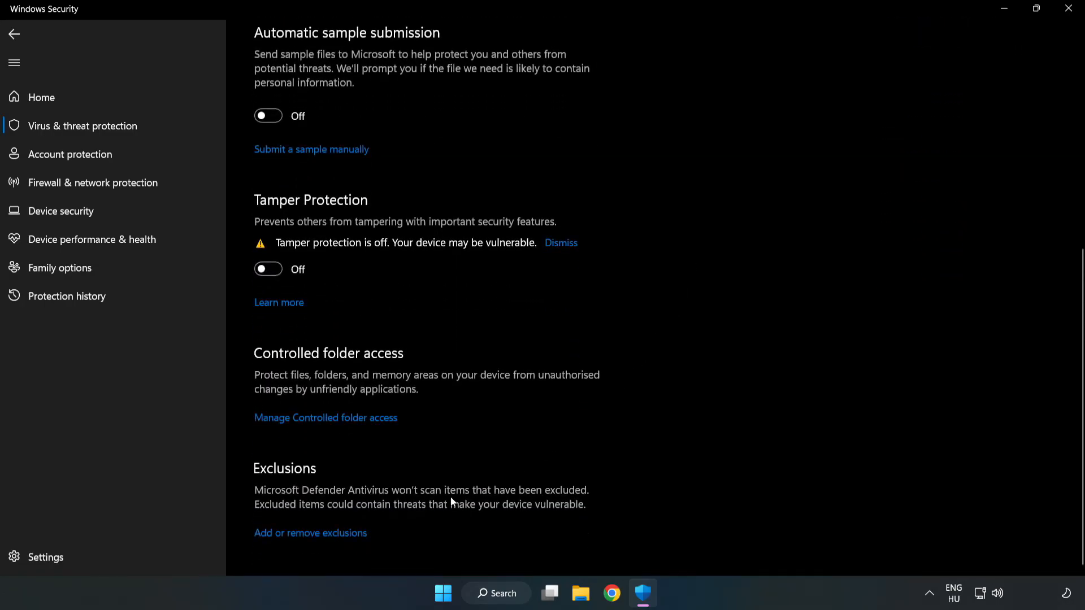
{"action": "mouse_move", "coordinate": [353, 539]}
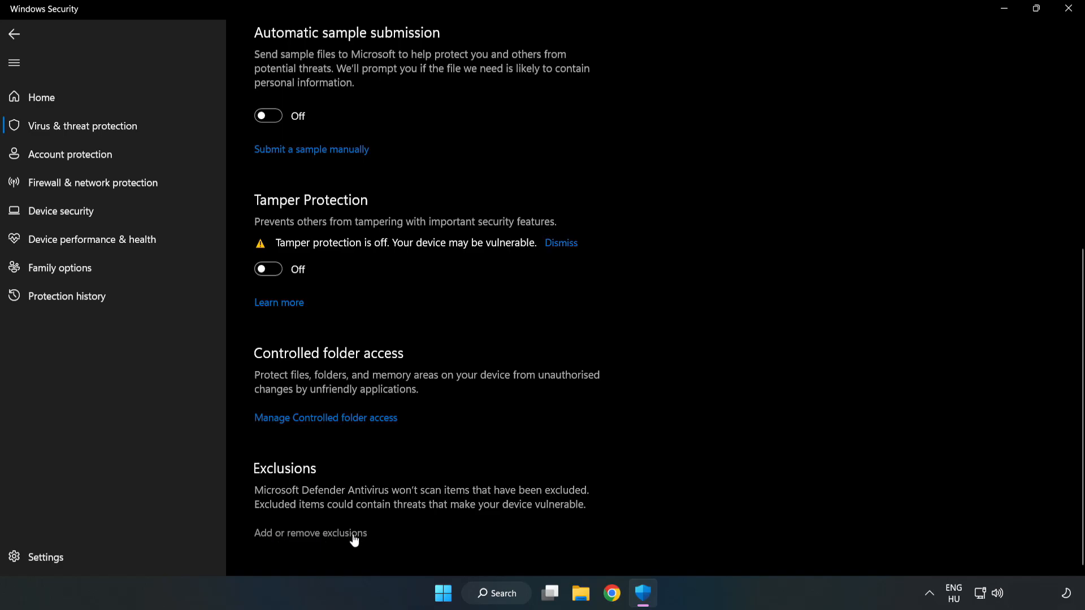
Start adding a File exclusion from Add or remove exclusions
{"action": "left_click", "coordinate": [310, 533]}
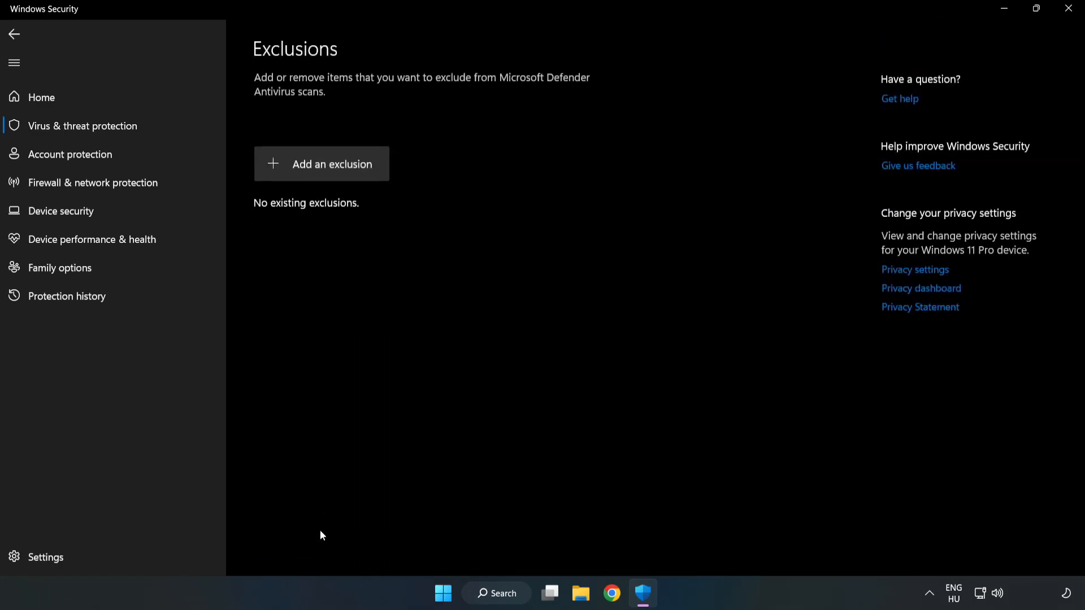
{"action": "mouse_move", "coordinate": [321, 164]}
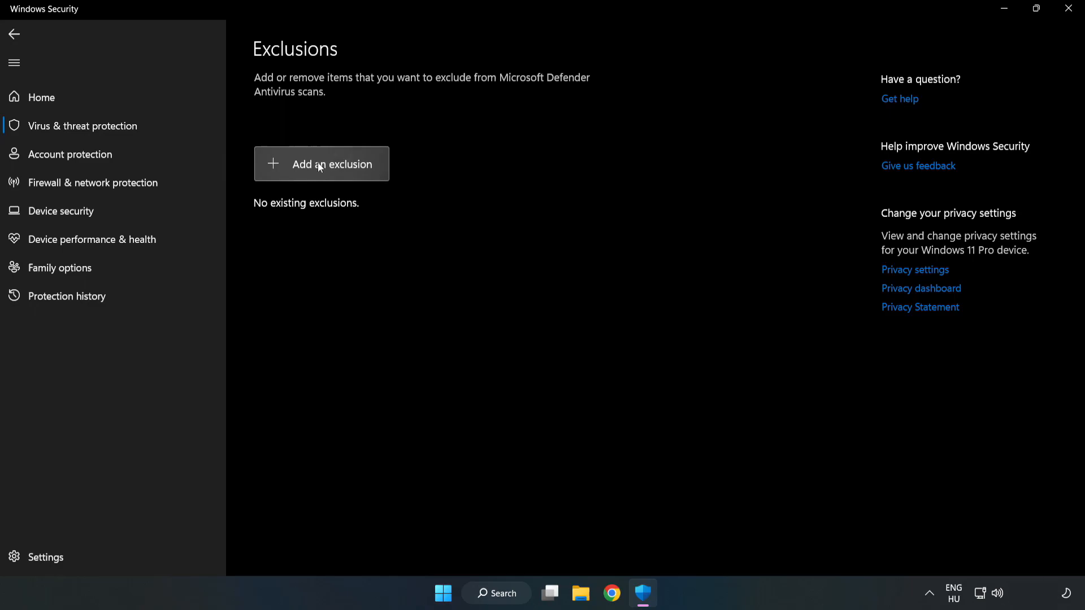
{"action": "left_click", "coordinate": [321, 164]}
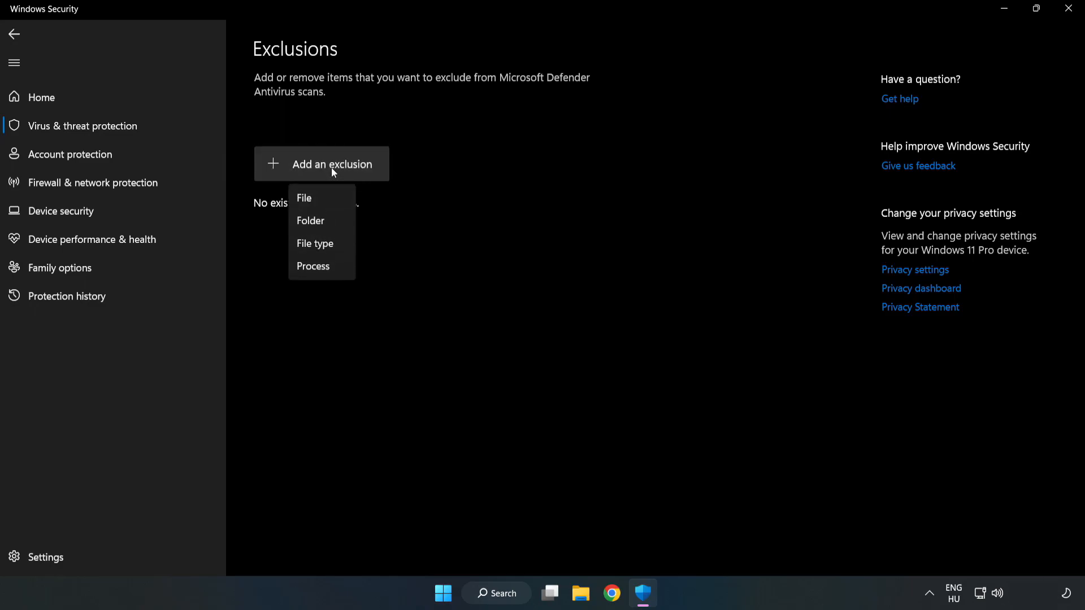
{"action": "mouse_move", "coordinate": [303, 198]}
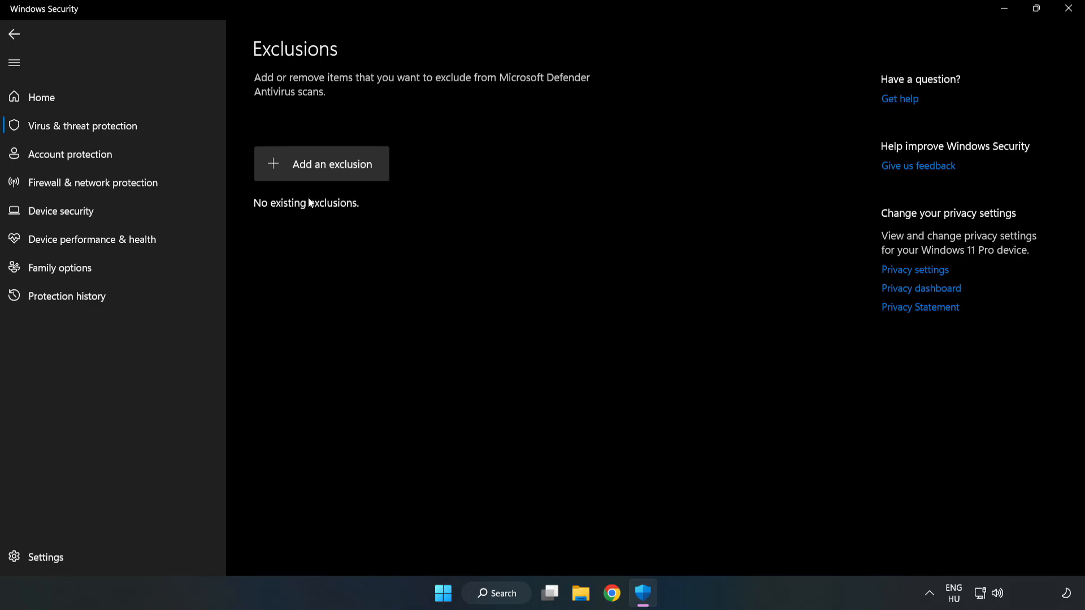
{"action": "left_click", "coordinate": [321, 164]}
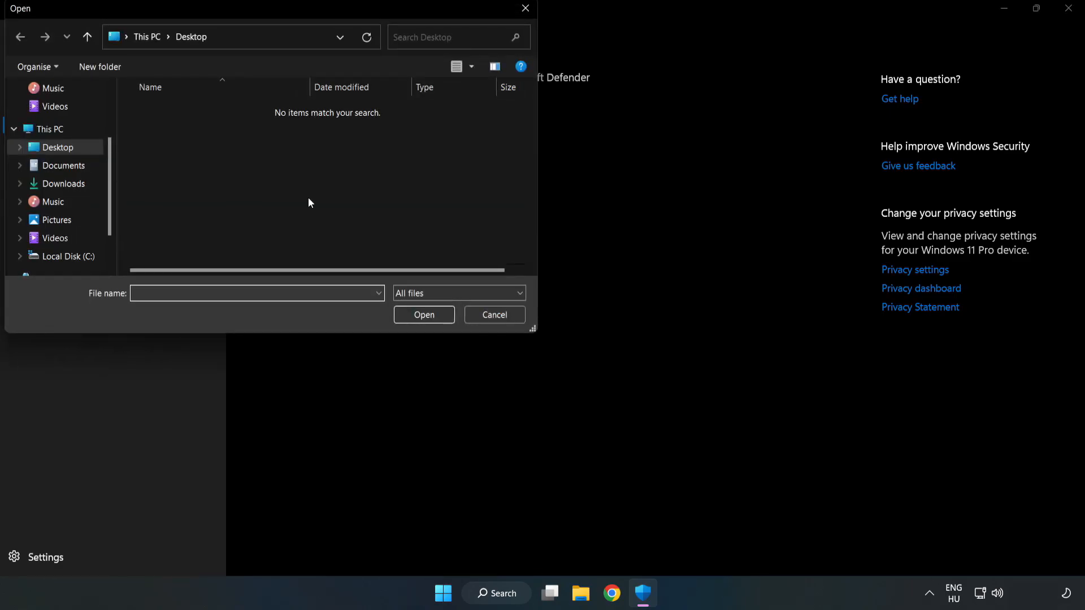
{"action": "mouse_move", "coordinate": [291, 26]}
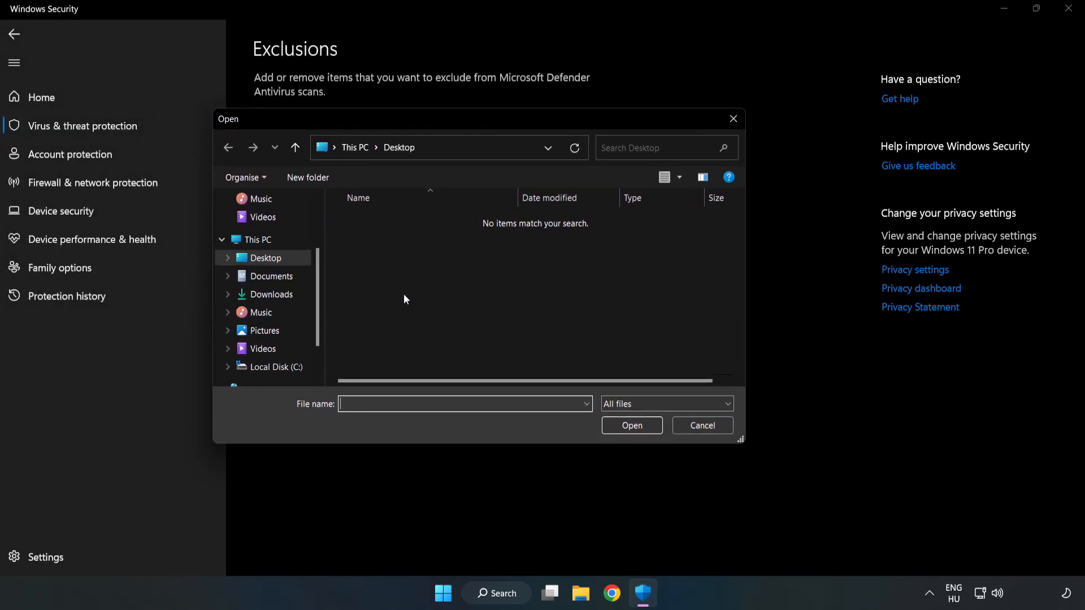
Exclude the NOT WORKING APP shortcut from C:\Program Files (x86)\NOT WORKING APP
{"action": "left_click", "coordinate": [274, 366]}
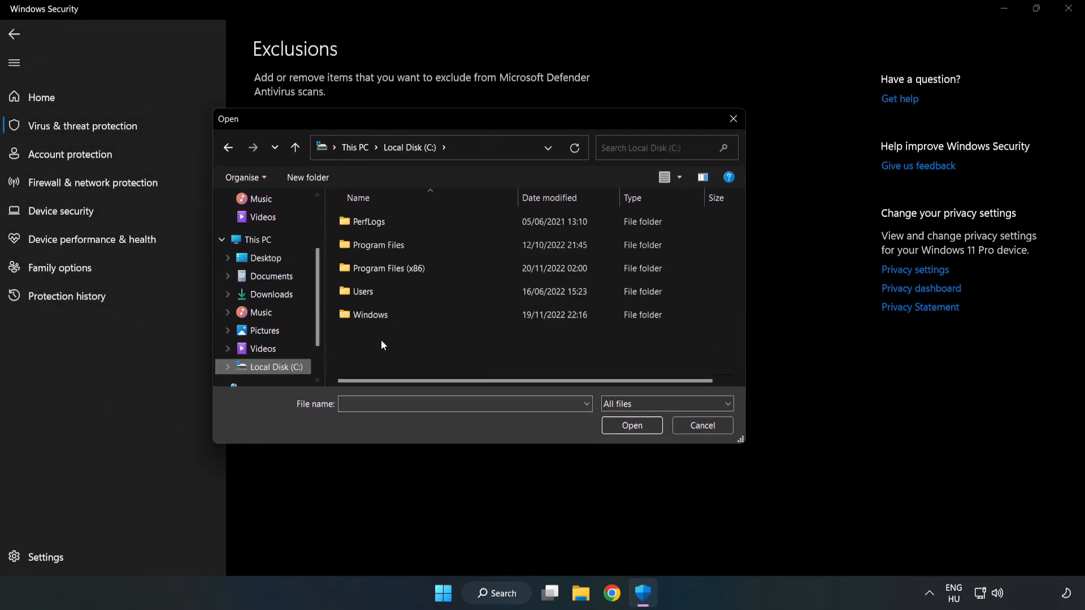
{"action": "double_click", "coordinate": [386, 268]}
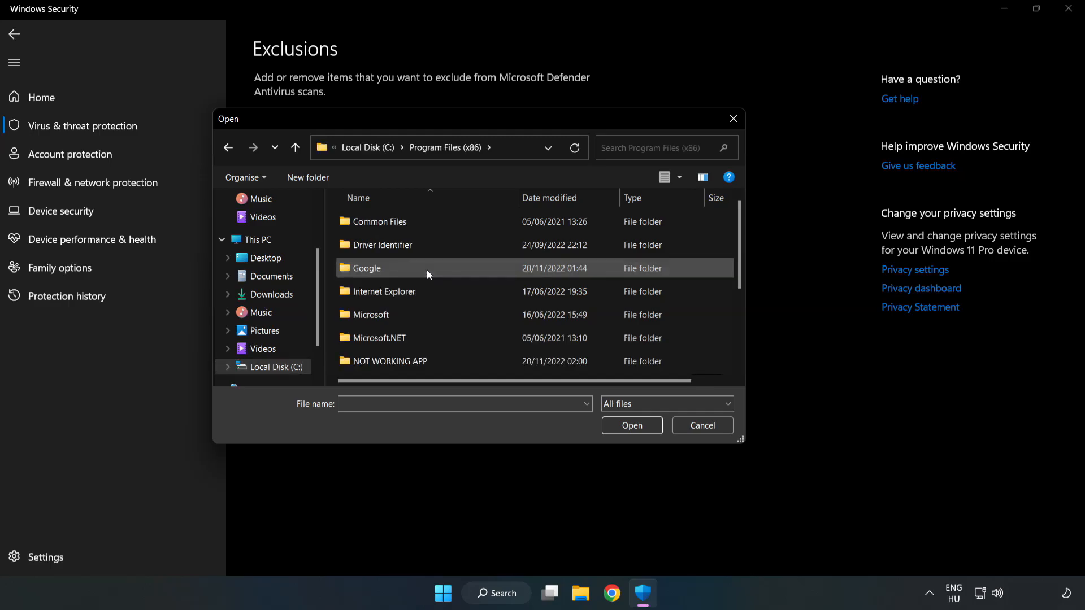
{"action": "double_click", "coordinate": [390, 360]}
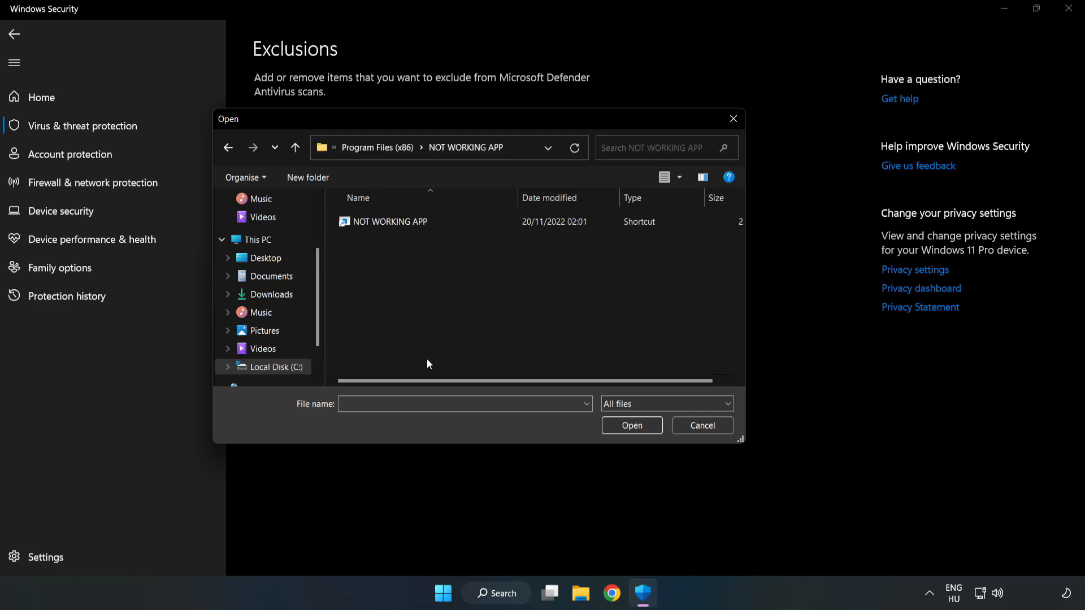
{"action": "left_click", "coordinate": [390, 221]}
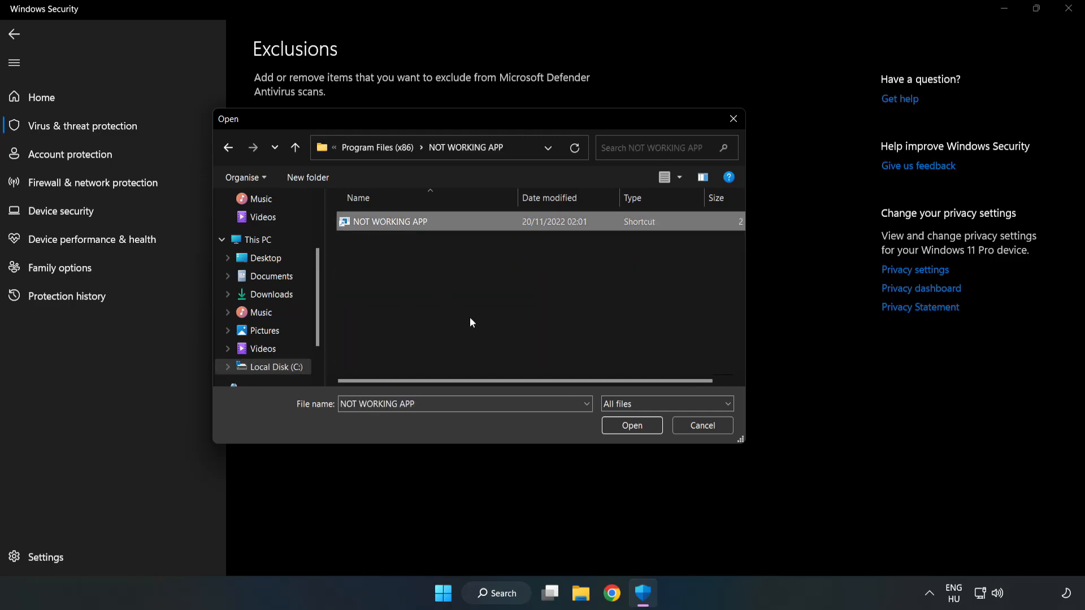
{"action": "mouse_move", "coordinate": [631, 426]}
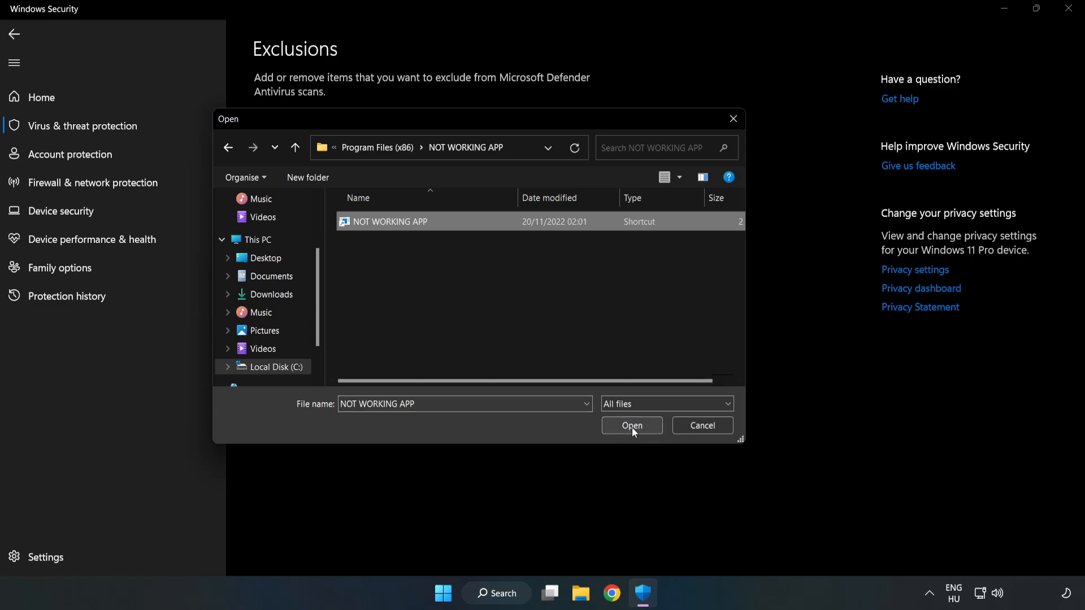
{"action": "left_click", "coordinate": [630, 426]}
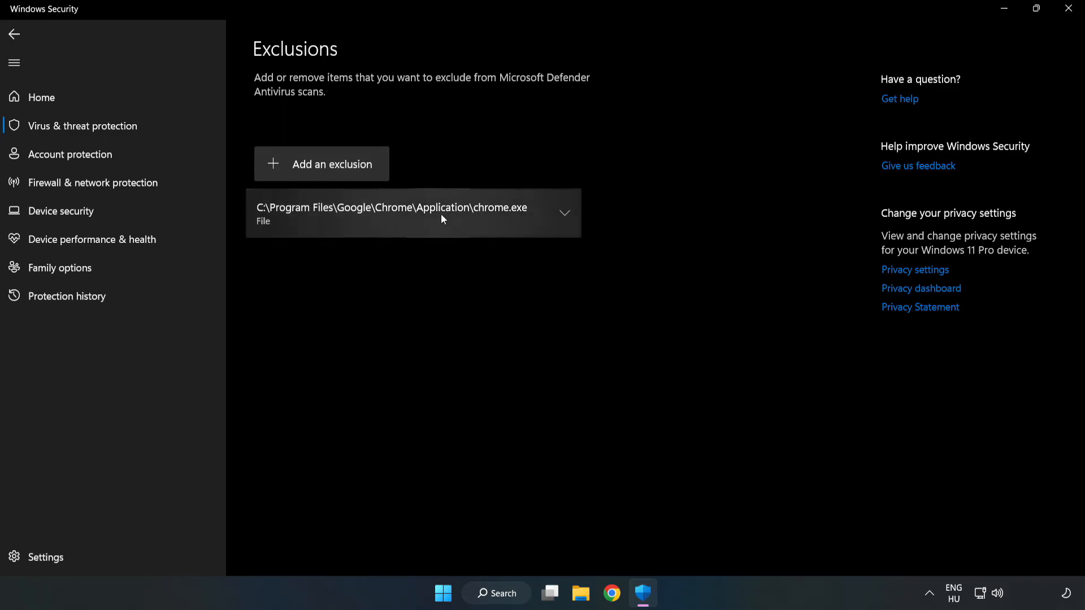
{"action": "mouse_move", "coordinate": [677, 283]}
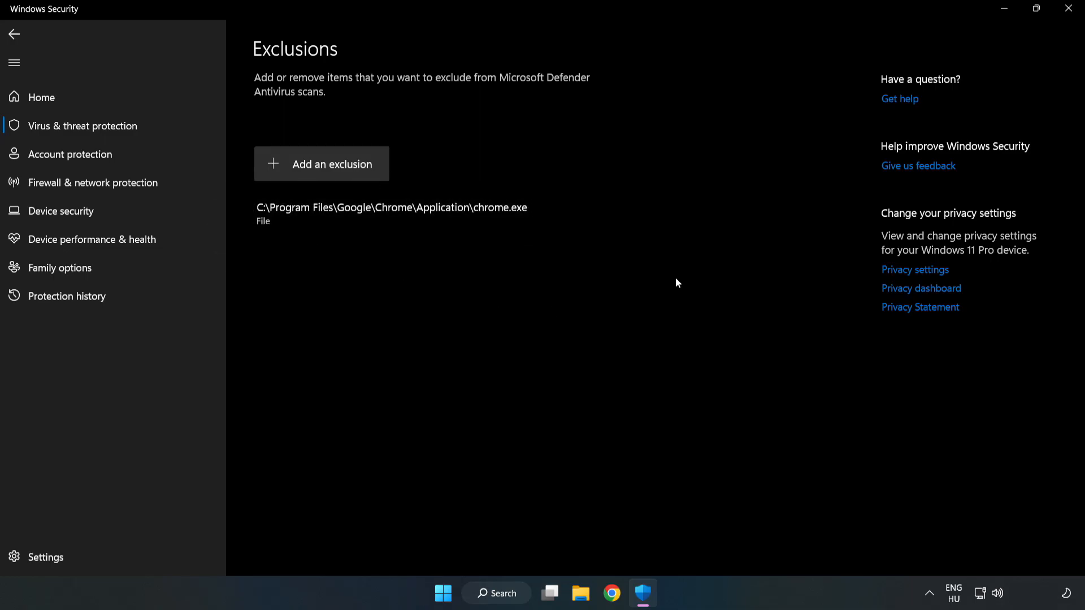
{"action": "mouse_move", "coordinate": [1068, 9]}
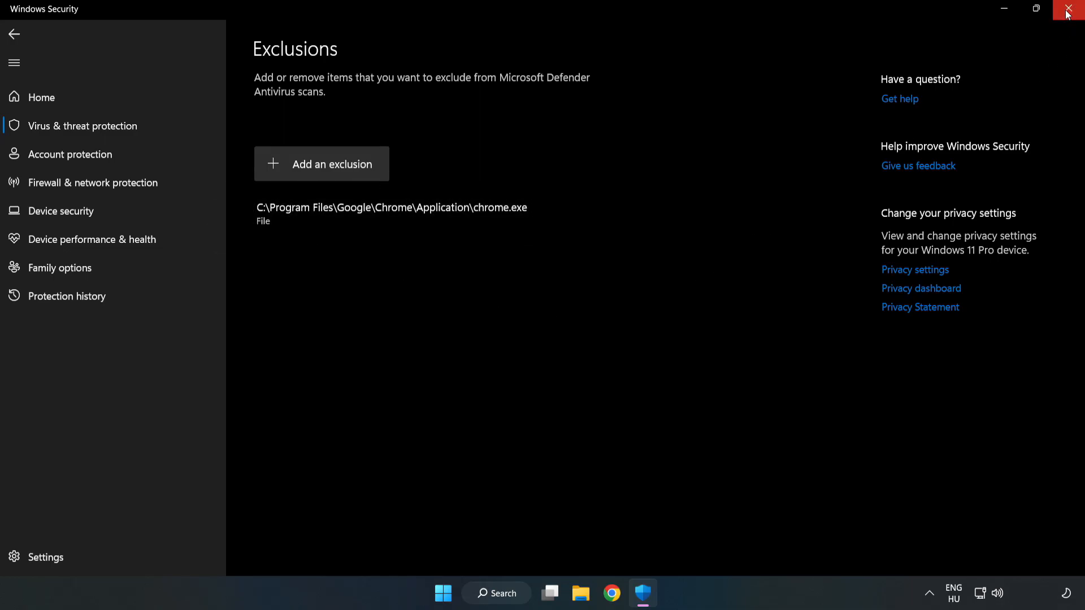
{"action": "mouse_move", "coordinate": [1070, 10]}
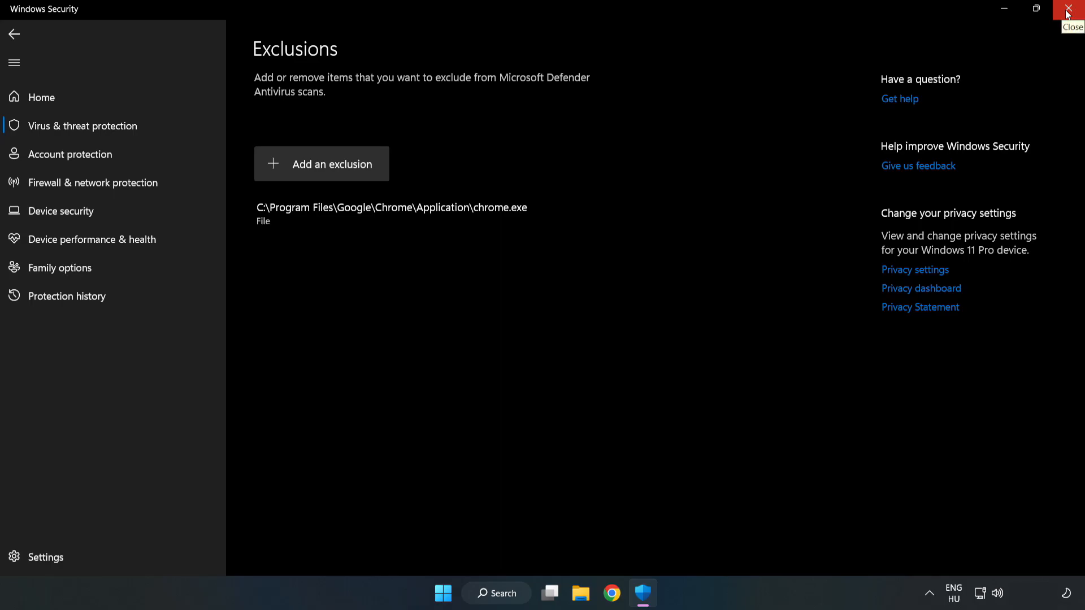
Close Windows Security and open the Start menu
{"action": "left_click", "coordinate": [1073, 9]}
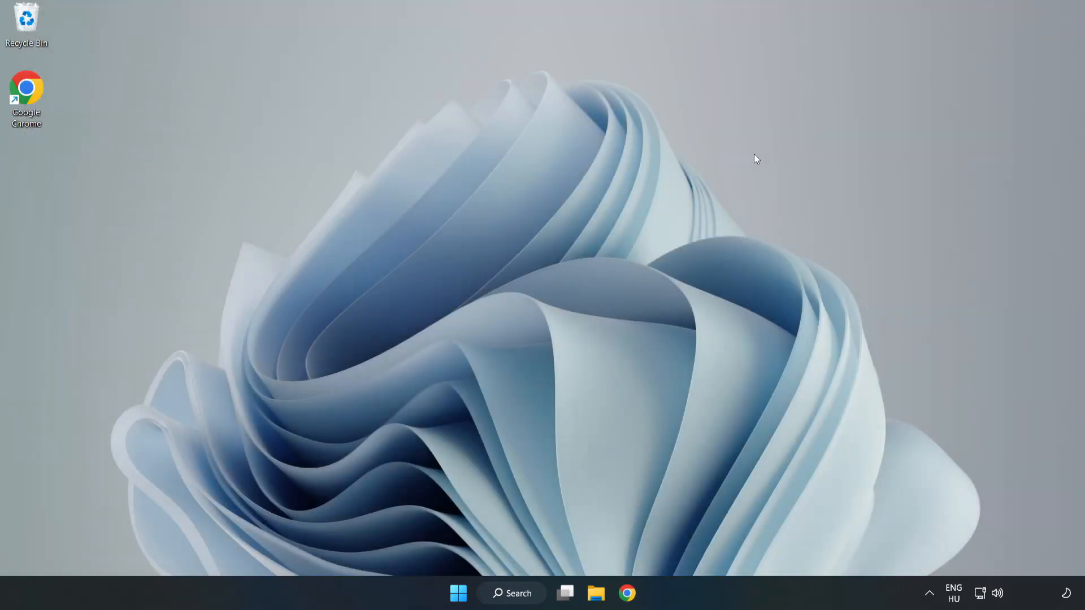
{"action": "mouse_move", "coordinate": [550, 306]}
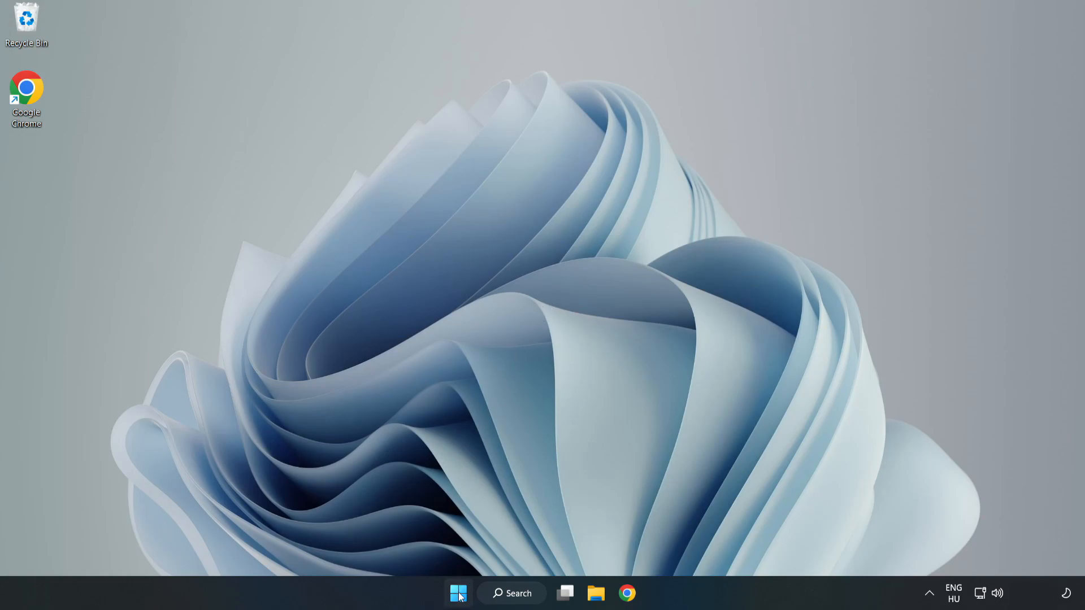
{"action": "left_click", "coordinate": [457, 593]}
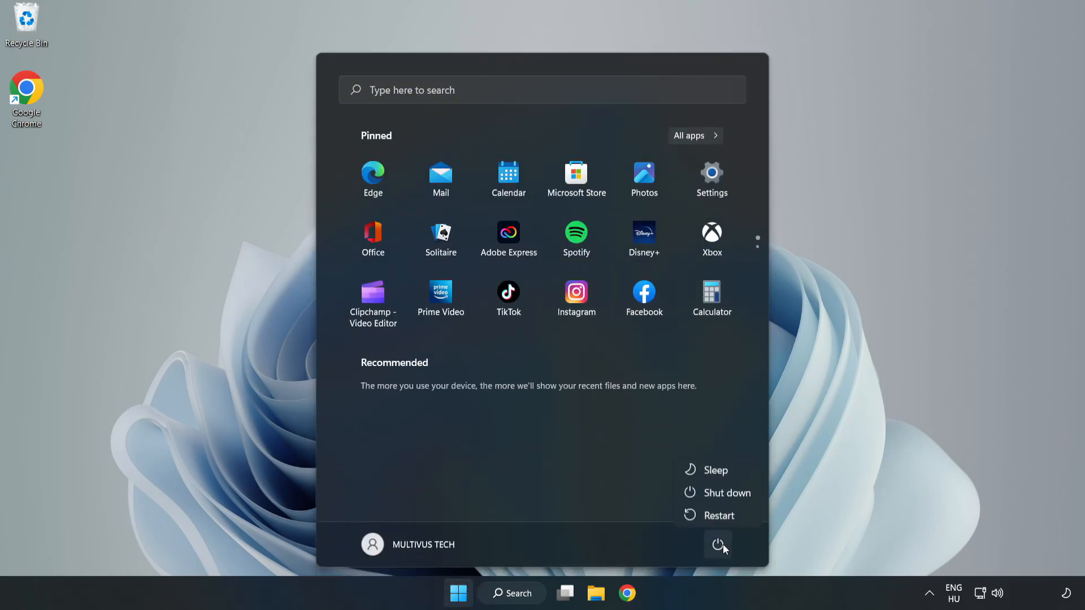
{"action": "mouse_move", "coordinate": [720, 515]}
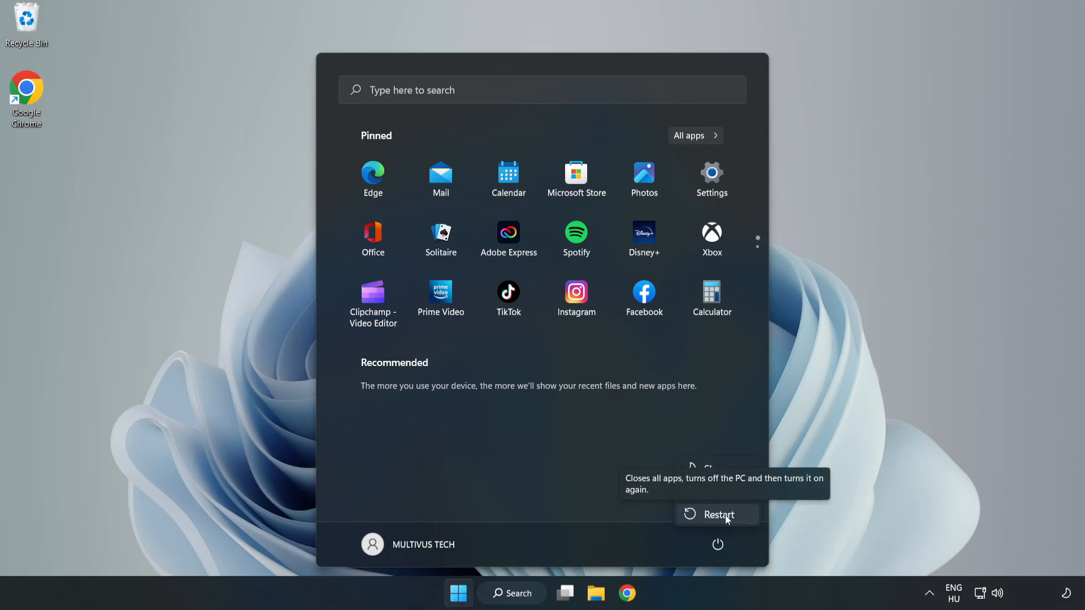